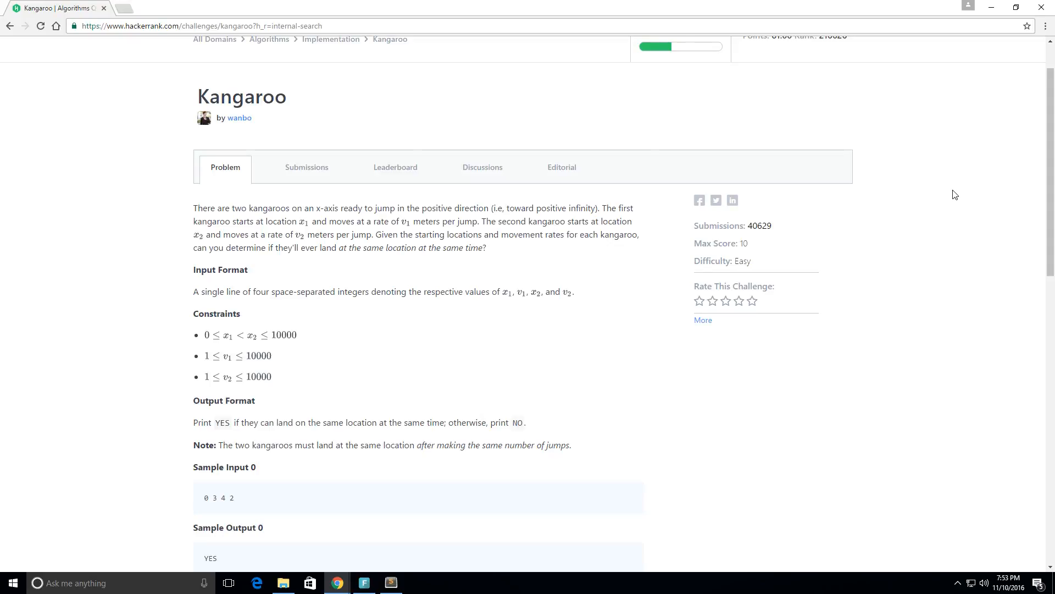
pyautogui.moveTo(196, 134)
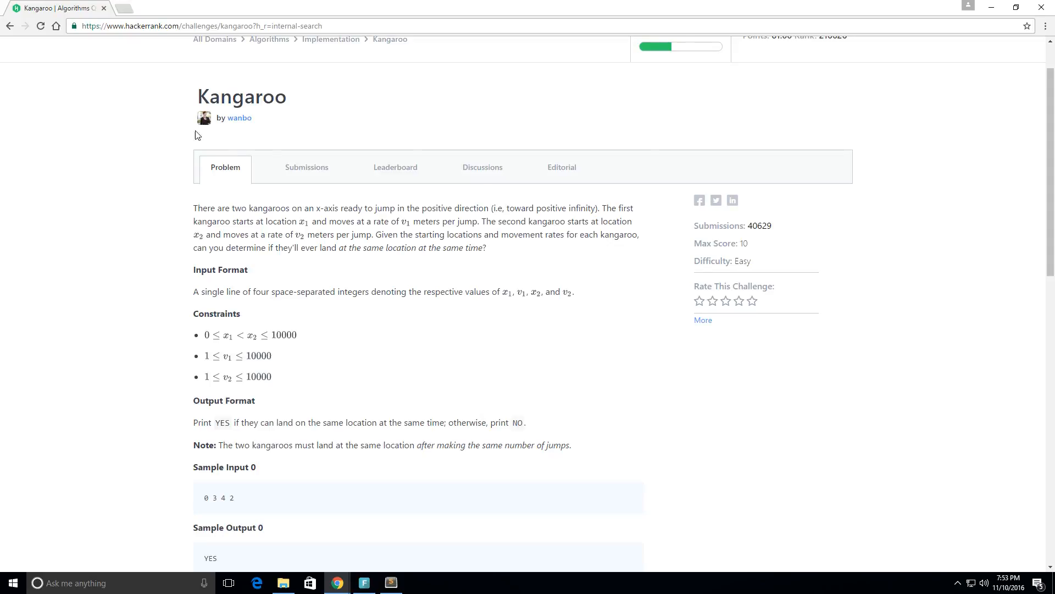
pyautogui.moveTo(384, 181)
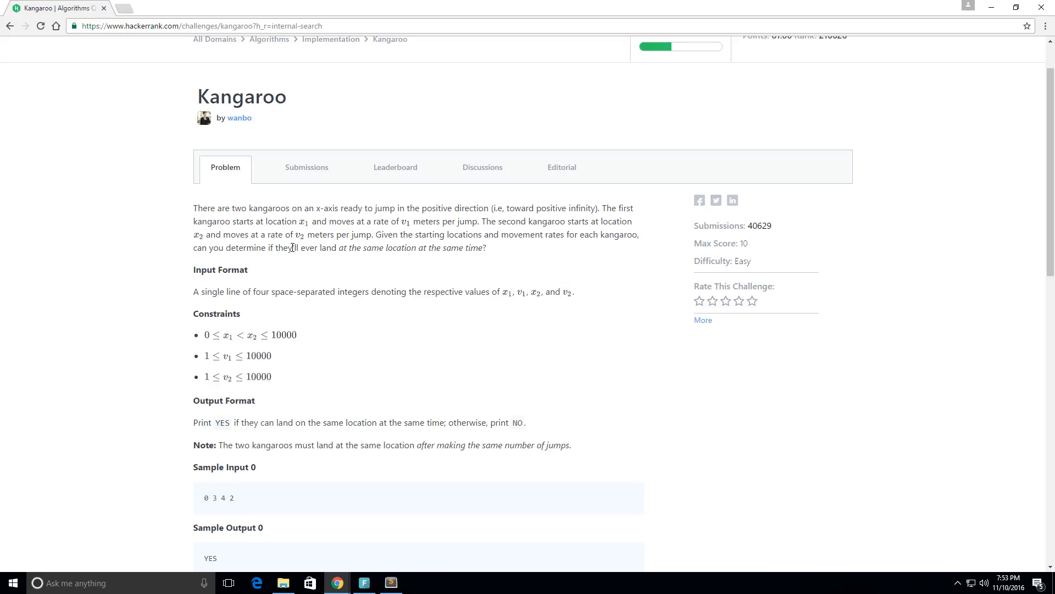
pyautogui.moveTo(227, 209)
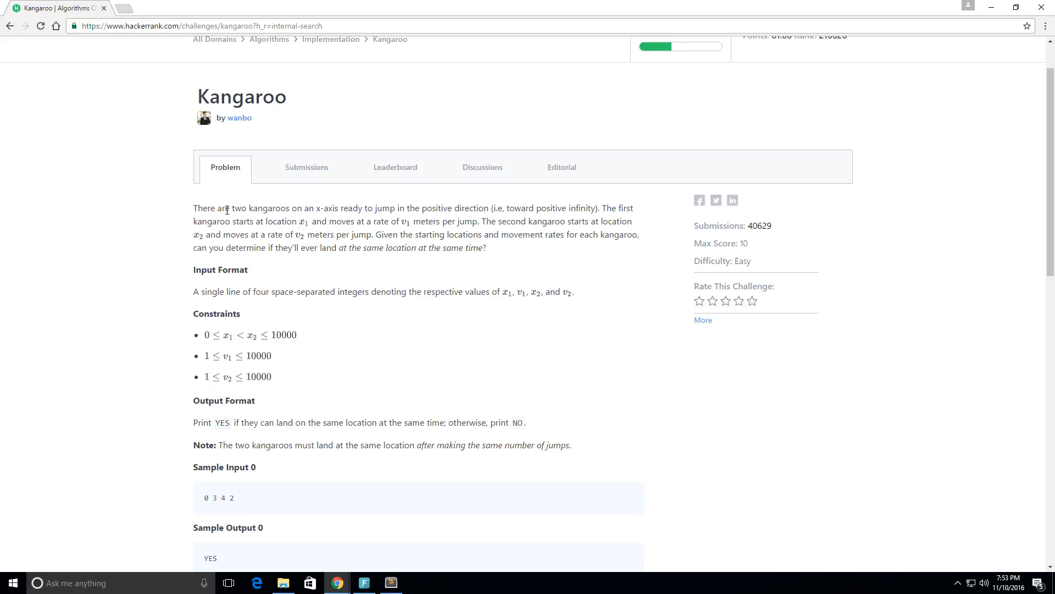
# Read through the Kangaroo problem statement, highlighting the note about landing after equal jumps.
pyautogui.doubleClick(250, 97)
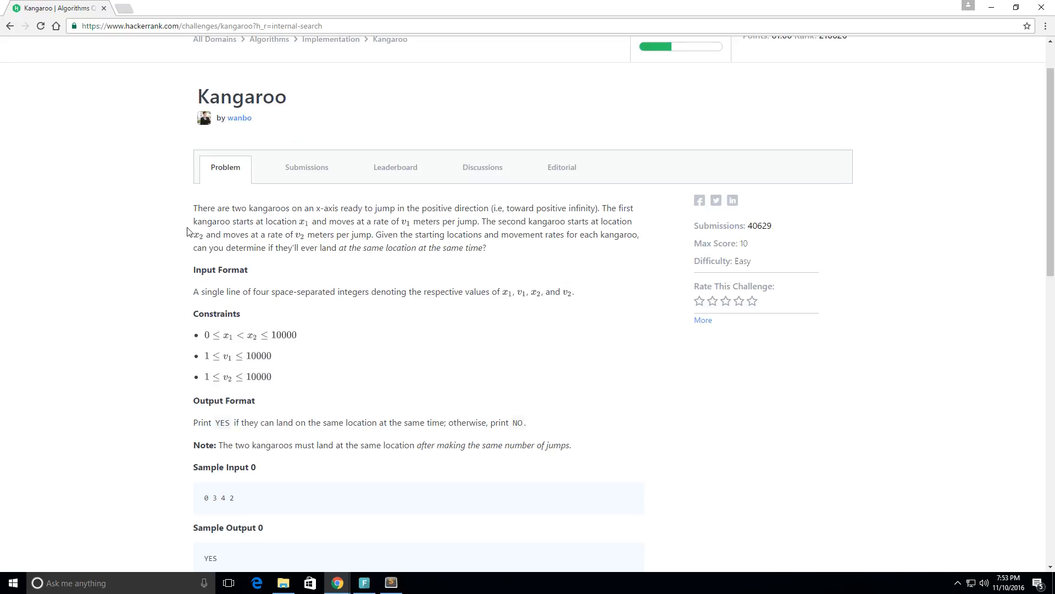
pyautogui.doubleClick(202, 208)
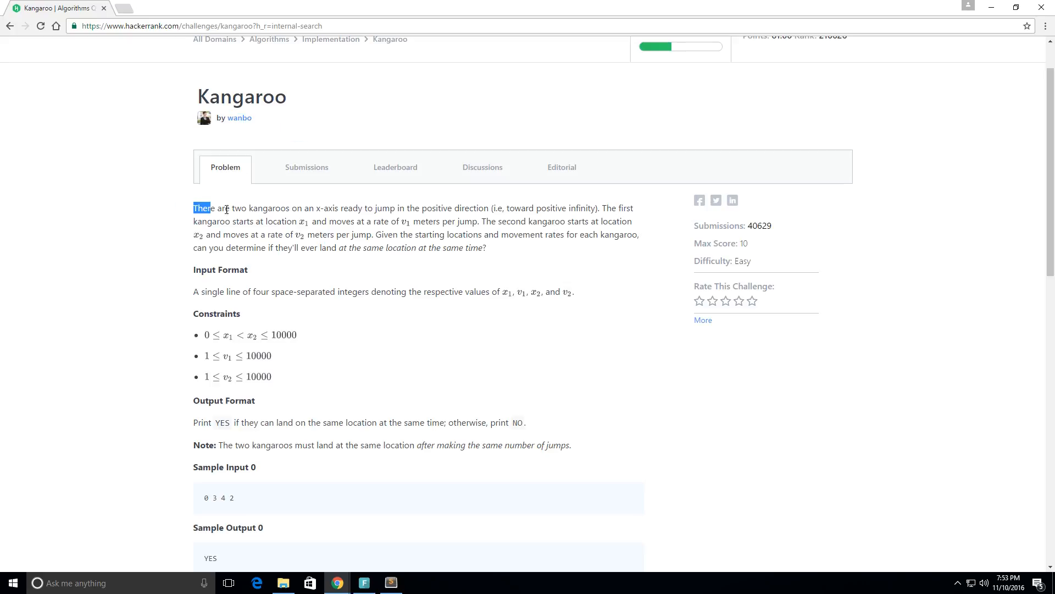
pyautogui.click(313, 211)
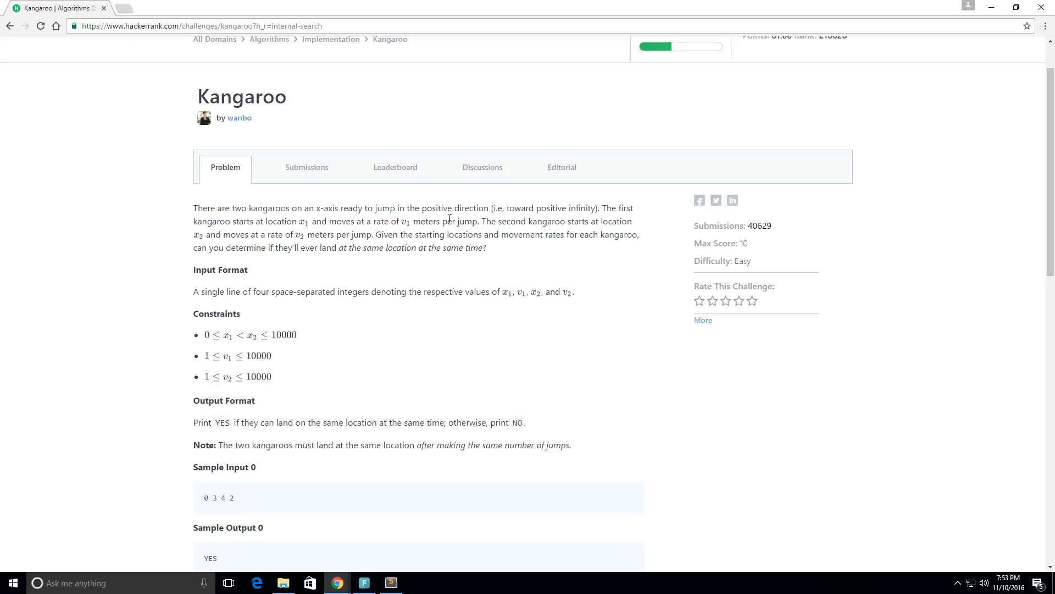
pyautogui.moveTo(300, 235)
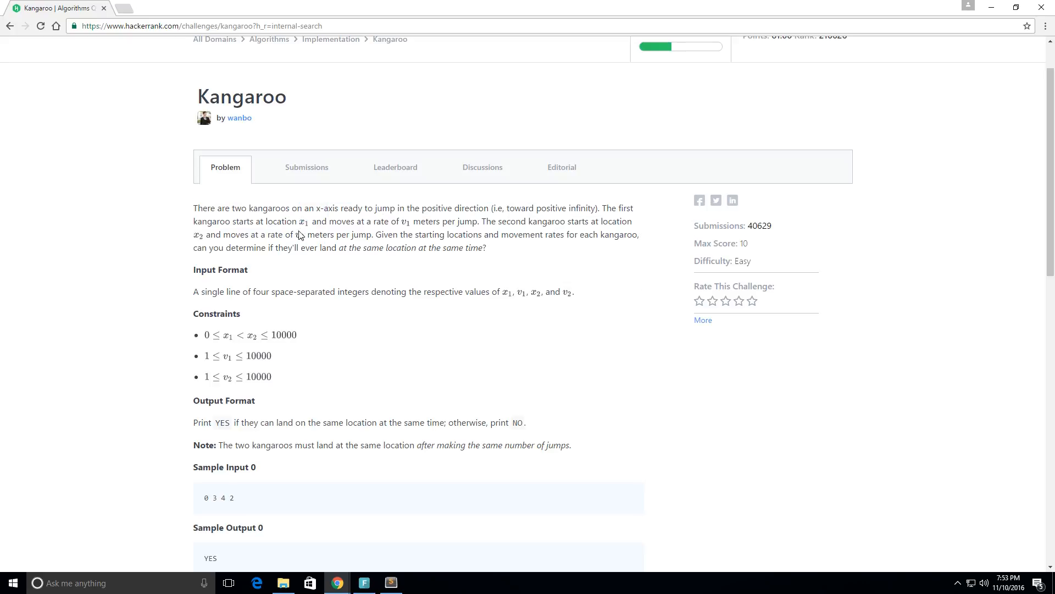
pyautogui.moveTo(310, 230)
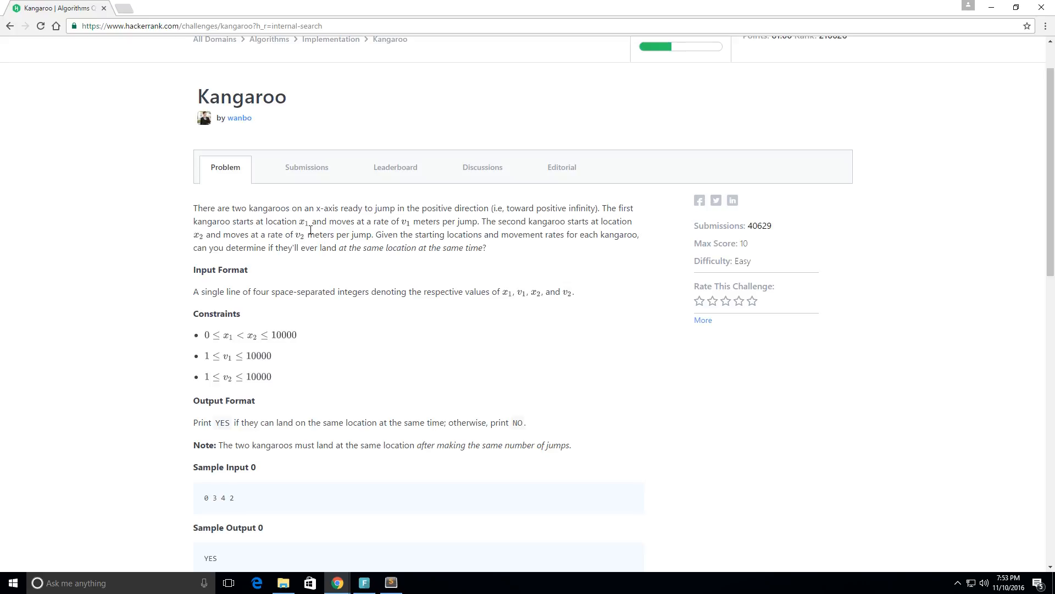
pyautogui.moveTo(423, 234)
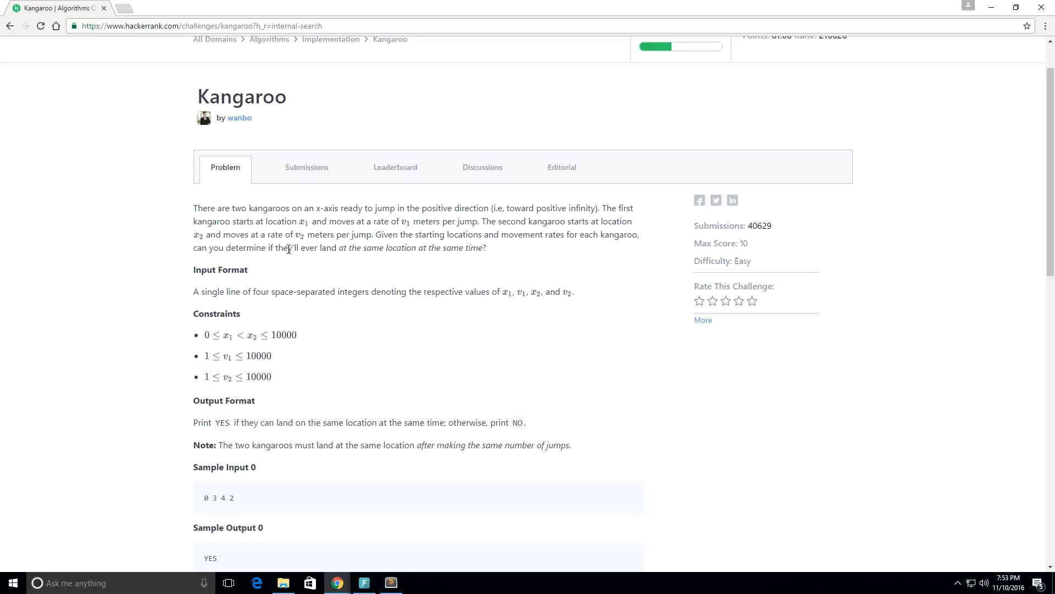
pyautogui.moveTo(310, 252)
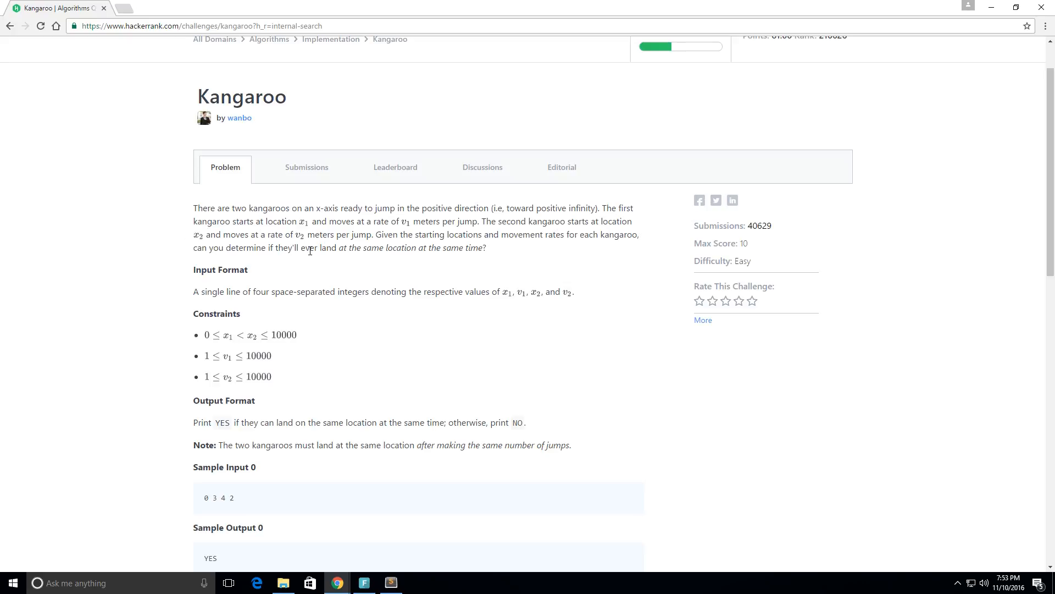
pyautogui.scroll(-3)
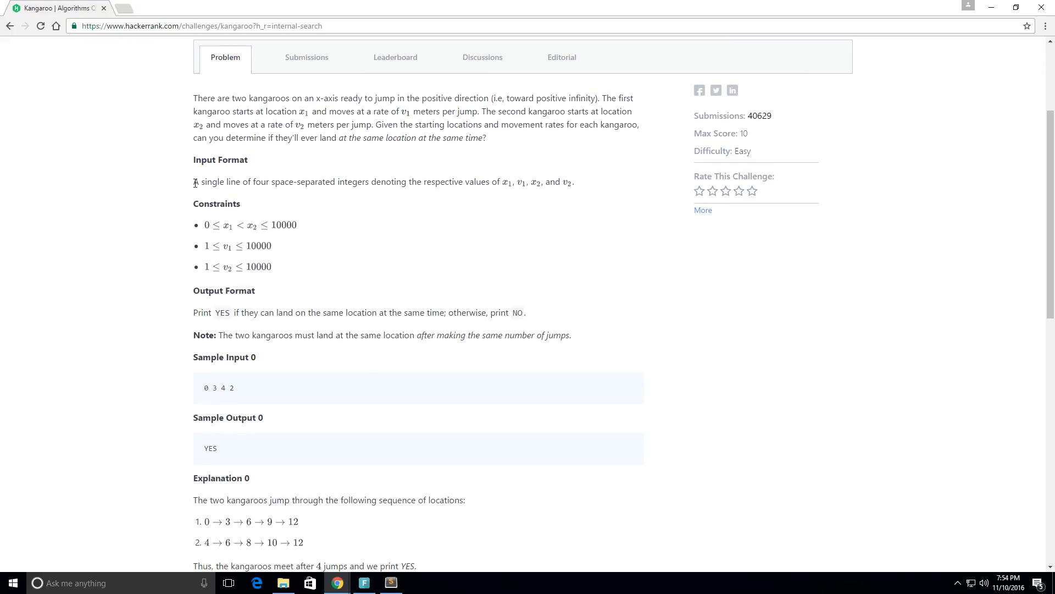
pyautogui.moveTo(508, 194)
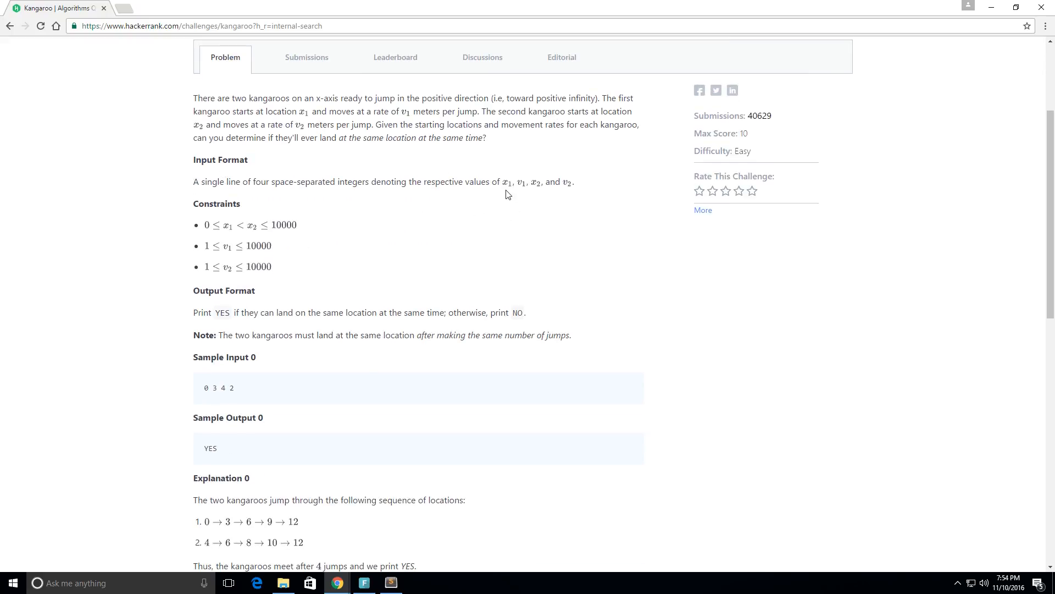
pyautogui.moveTo(539, 191)
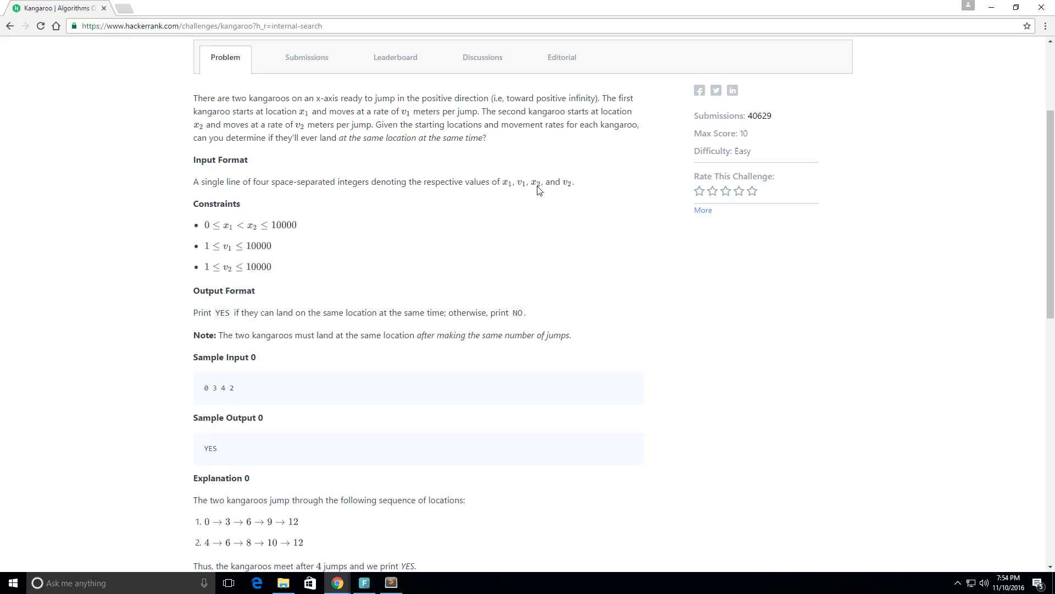
pyautogui.moveTo(276, 228)
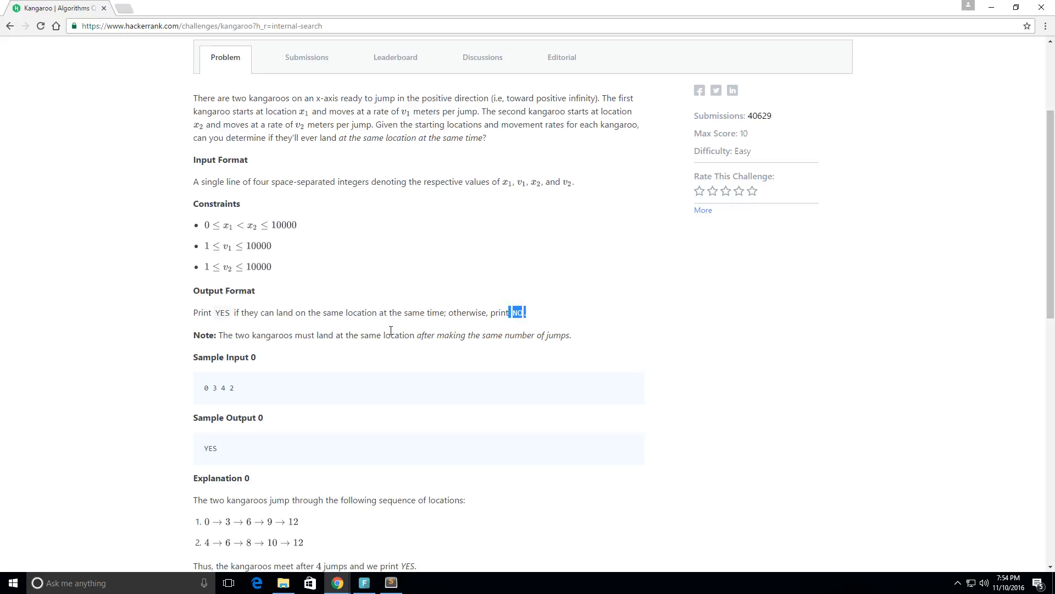
pyautogui.scroll(-3)
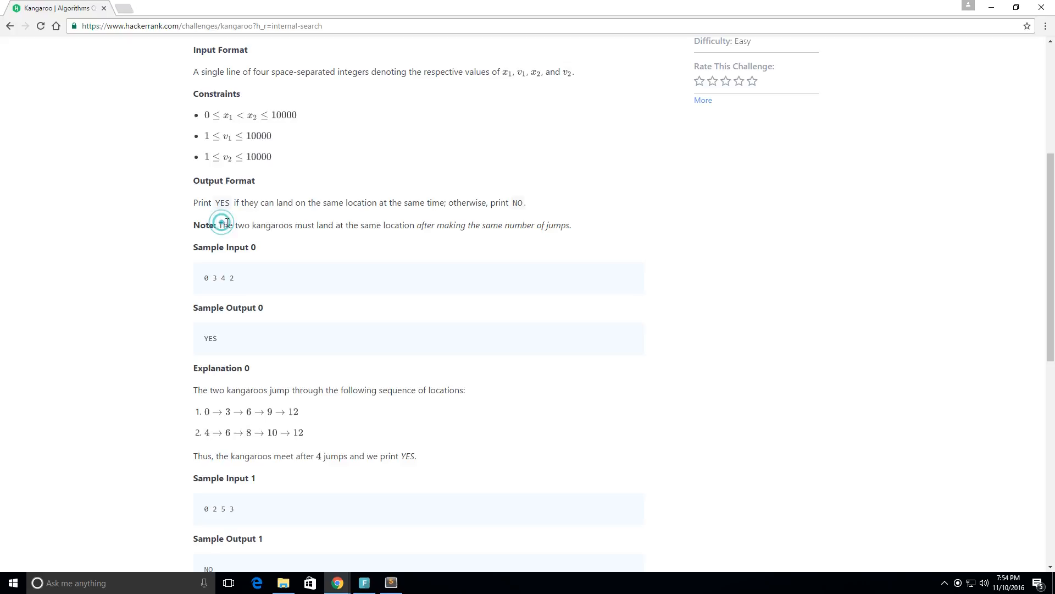
pyautogui.moveTo(222, 224); pyautogui.dragTo(475, 224)
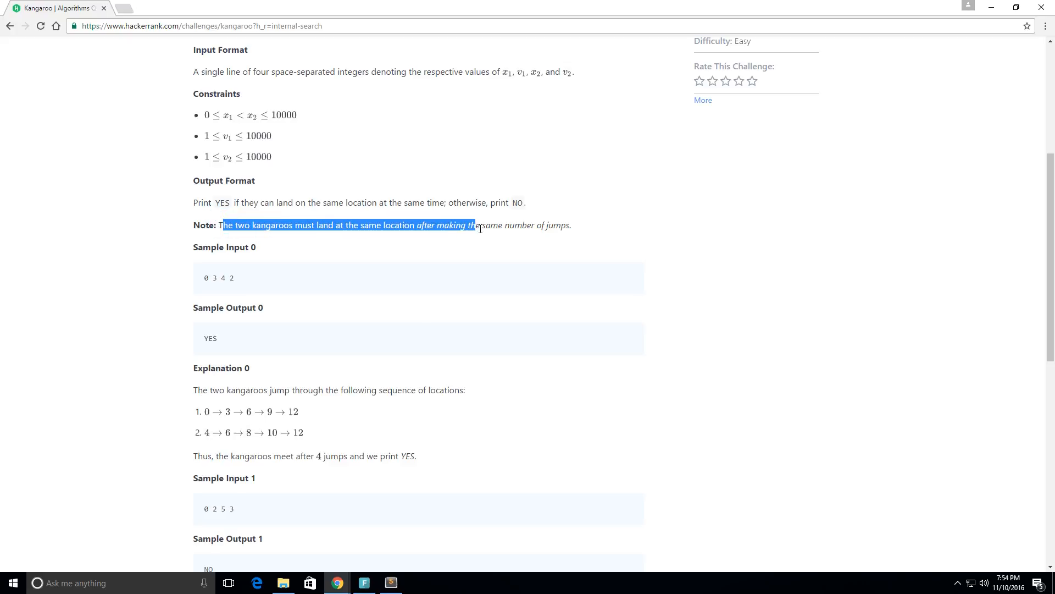
pyautogui.click(292, 253)
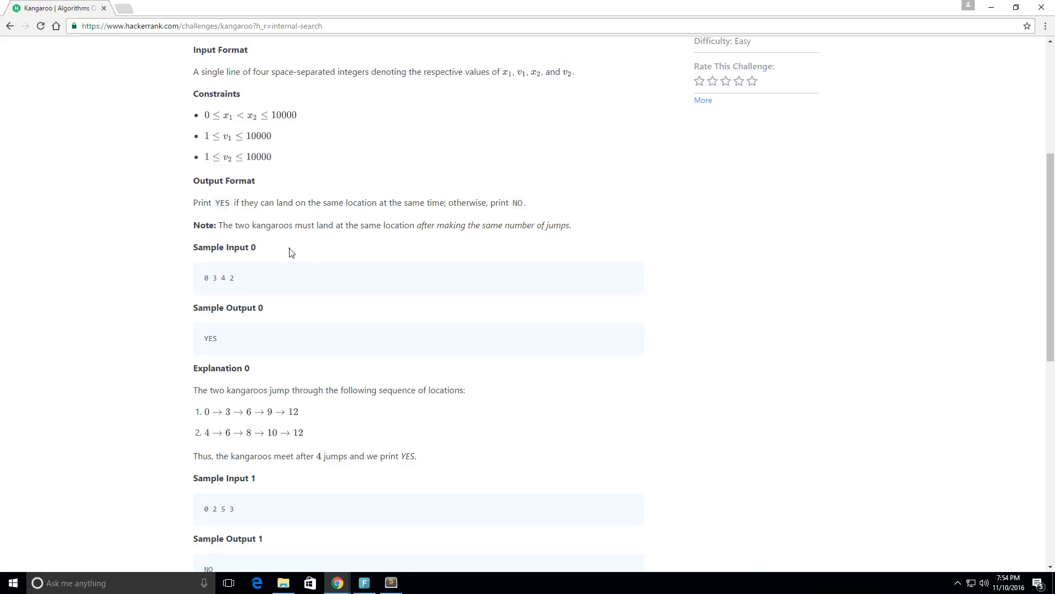
pyautogui.scroll(-3)
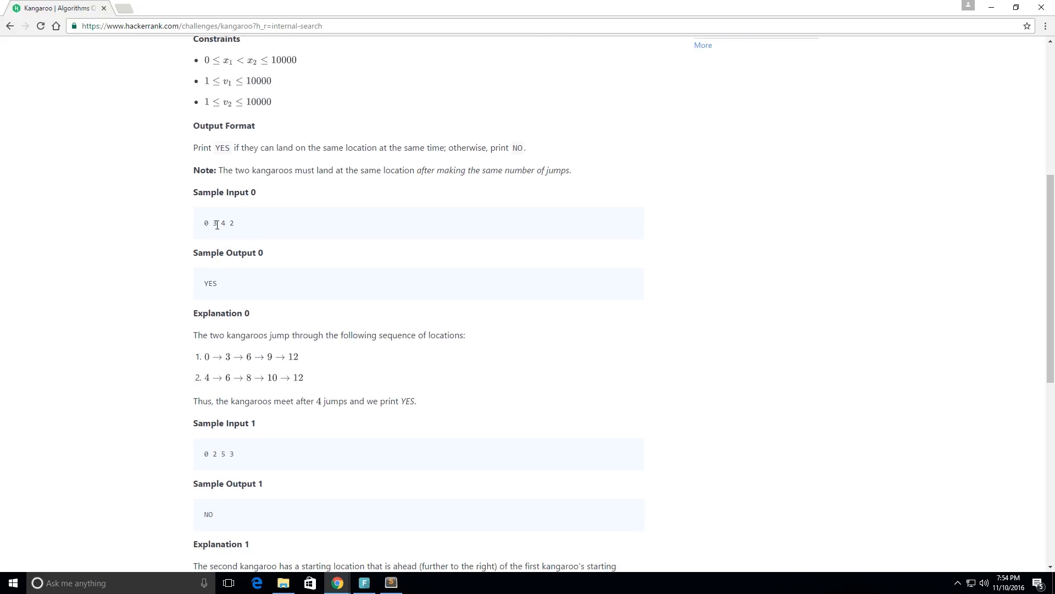
pyautogui.scroll(3)
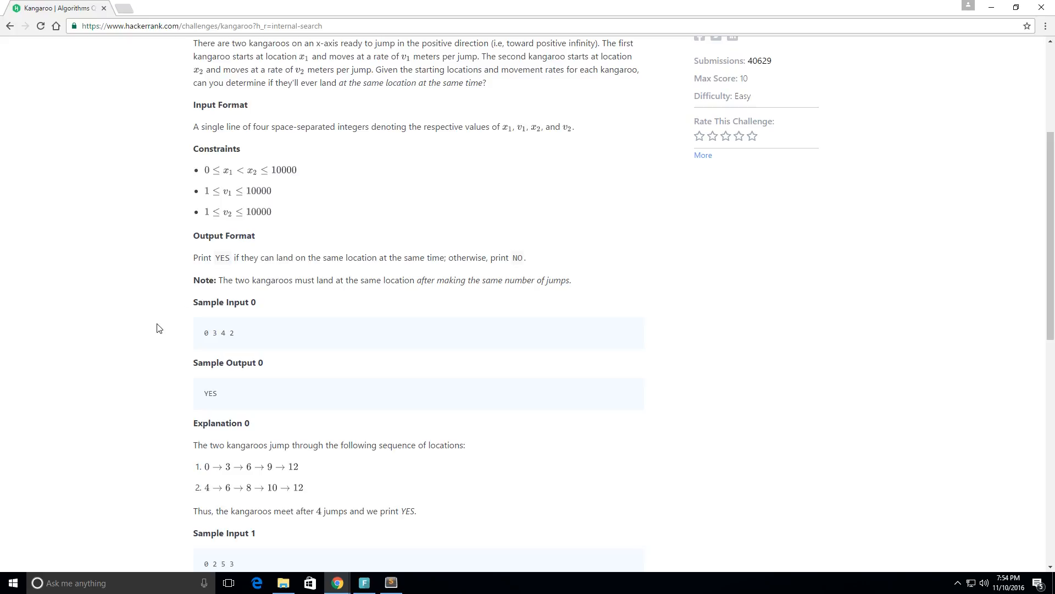
pyautogui.moveTo(207, 341)
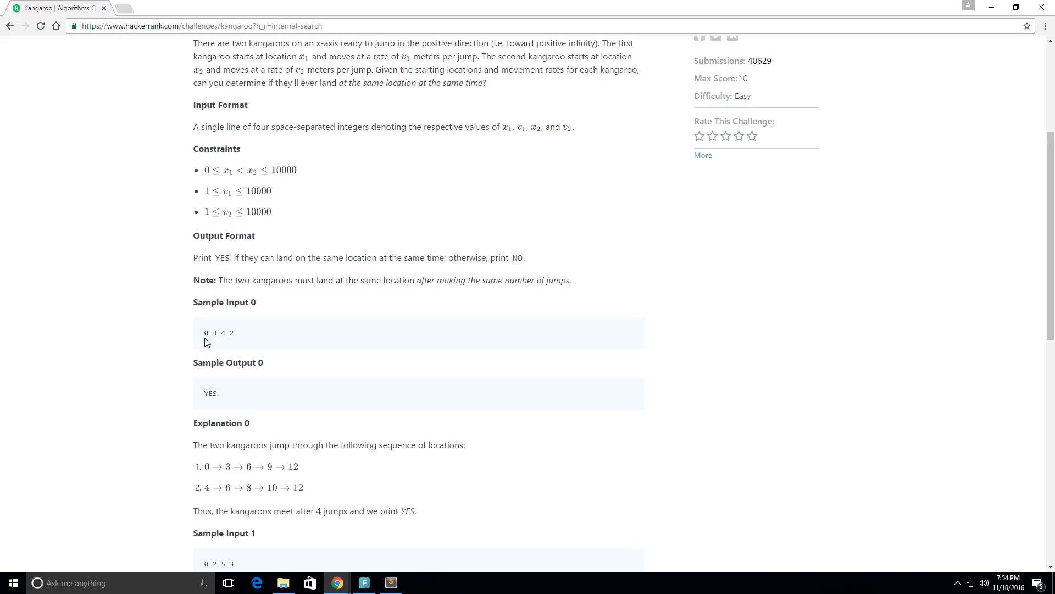
pyautogui.moveTo(220, 344)
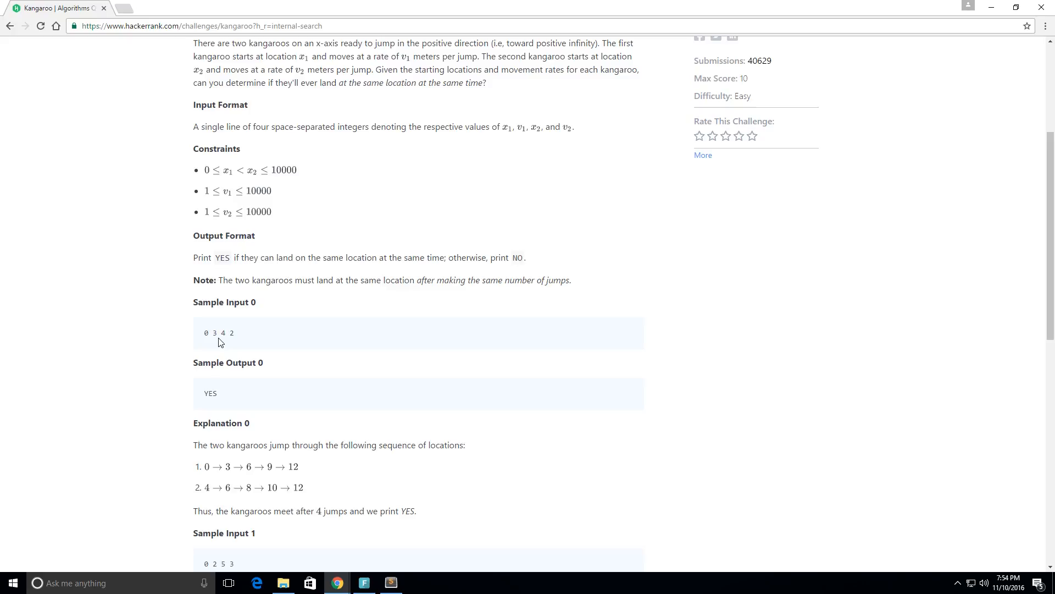
pyautogui.moveTo(228, 344)
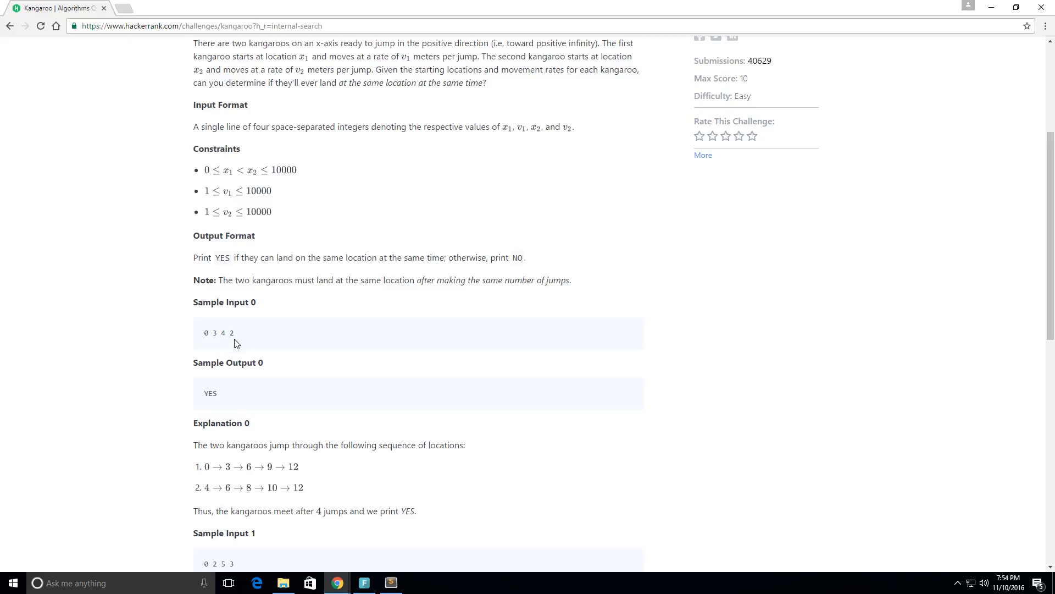
pyautogui.moveTo(231, 396)
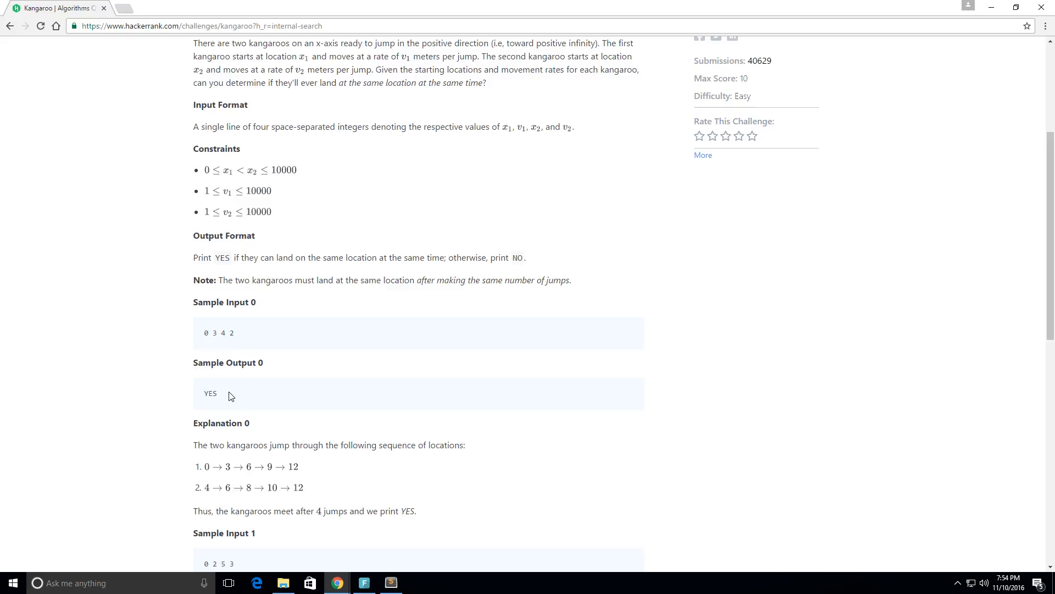
# Review Sample Input 0 (expected YES) and Sample Input 1 (expected NO) with their values.
pyautogui.scroll(-3)
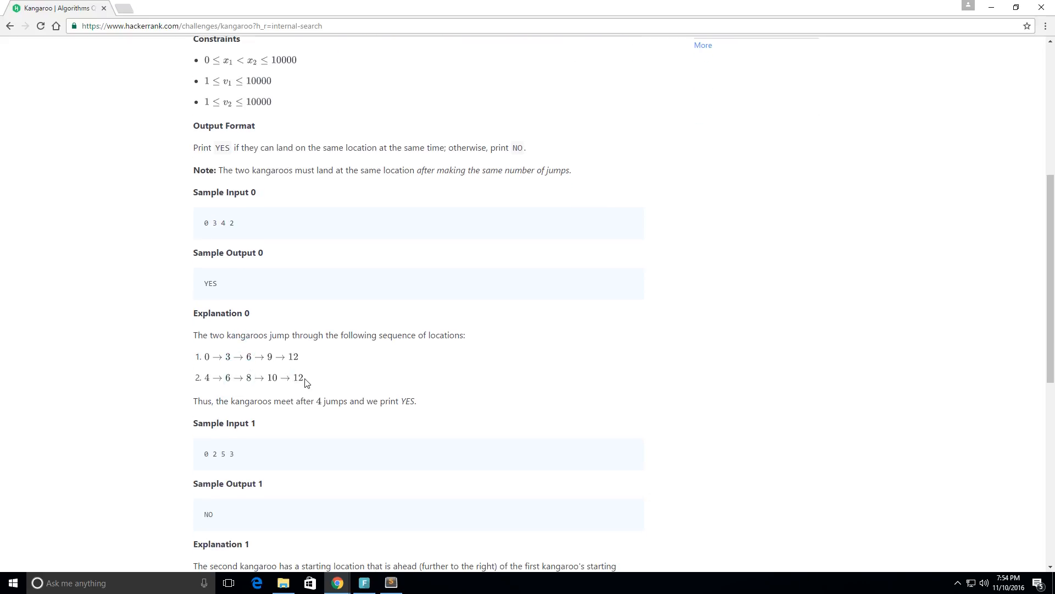
pyautogui.doubleClick(210, 284)
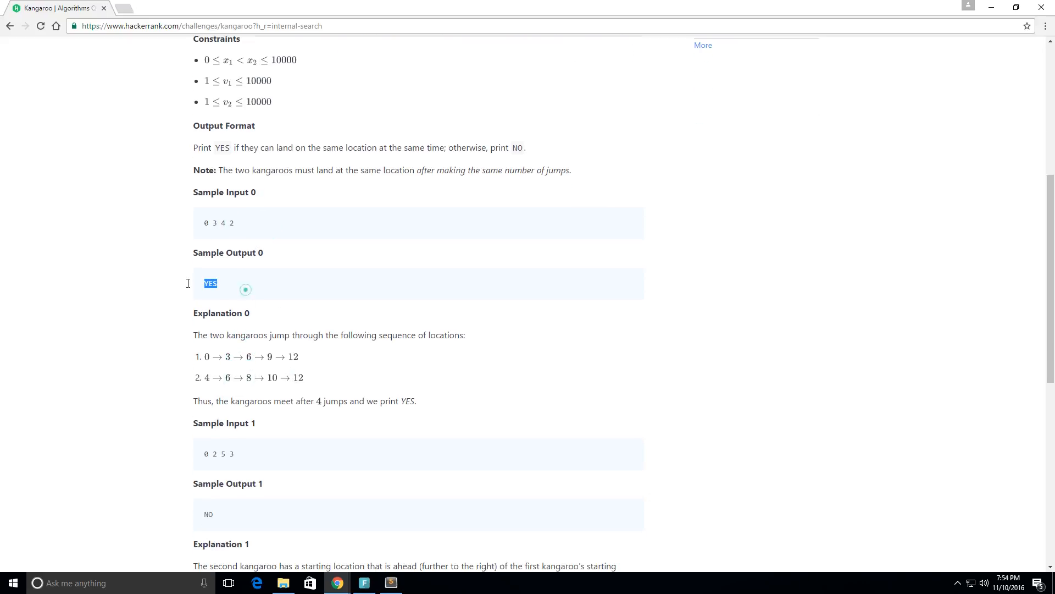
pyautogui.scroll(-3)
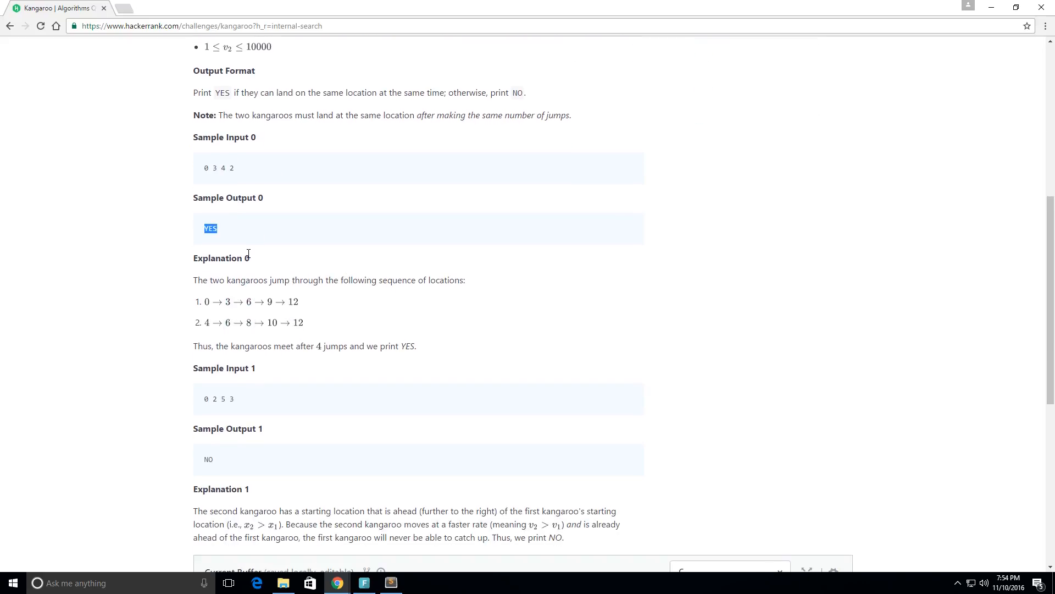
pyautogui.moveTo(227, 240)
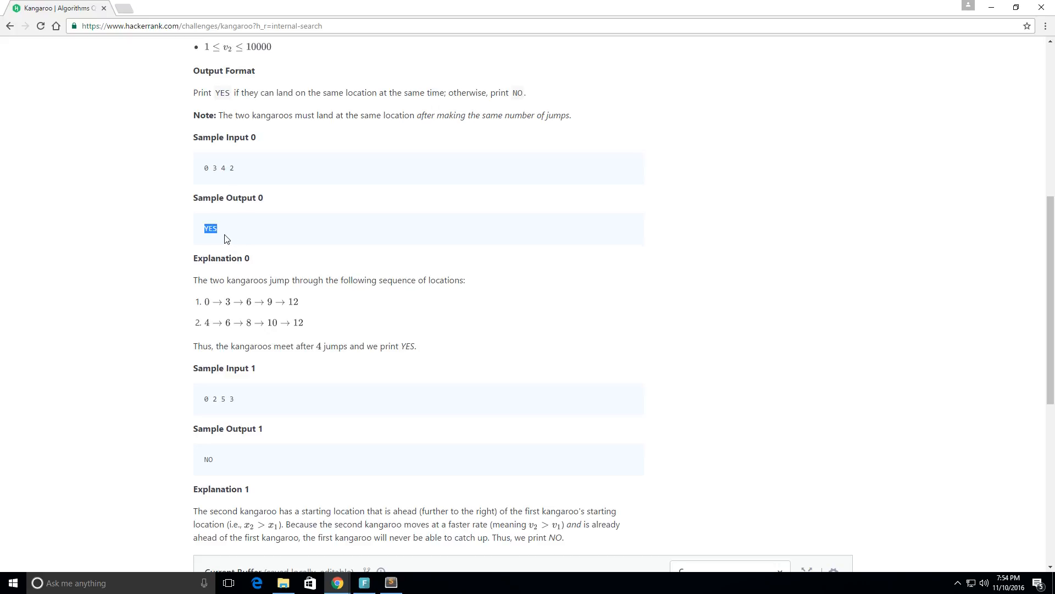
pyautogui.click(194, 280)
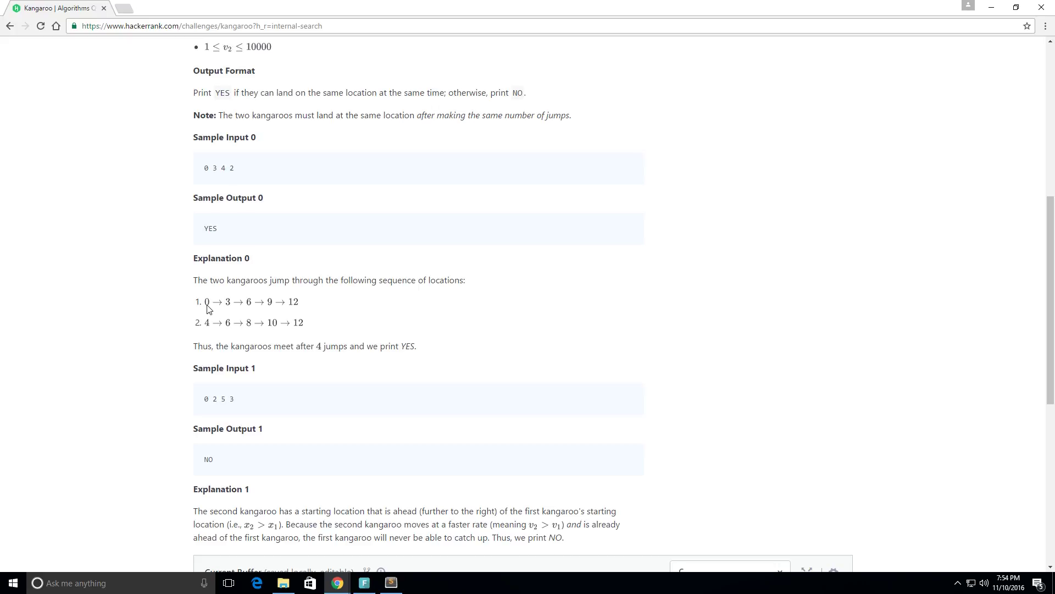
pyautogui.moveTo(209, 330)
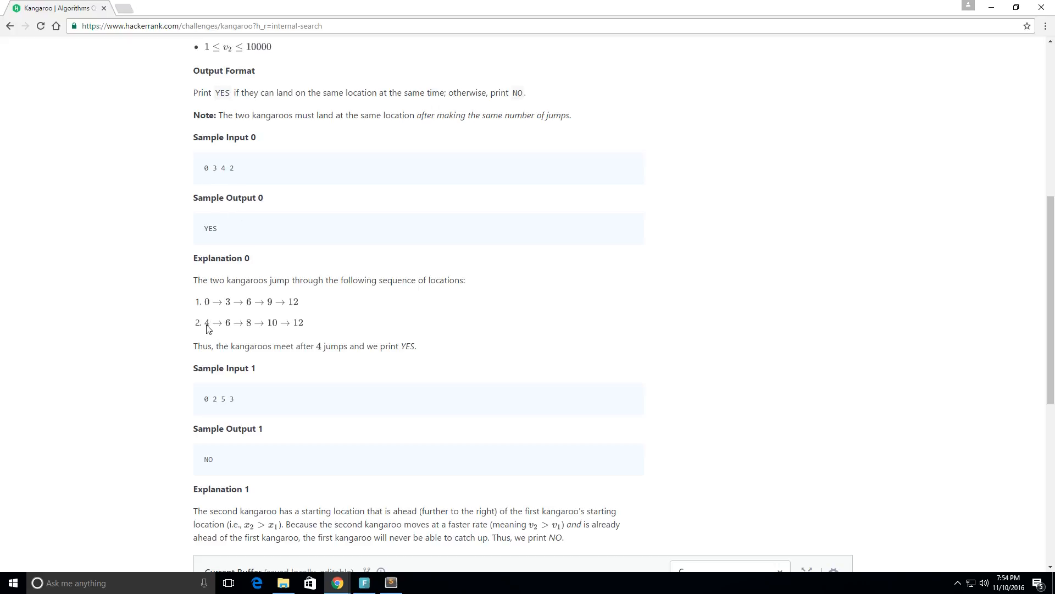
pyautogui.moveTo(210, 310)
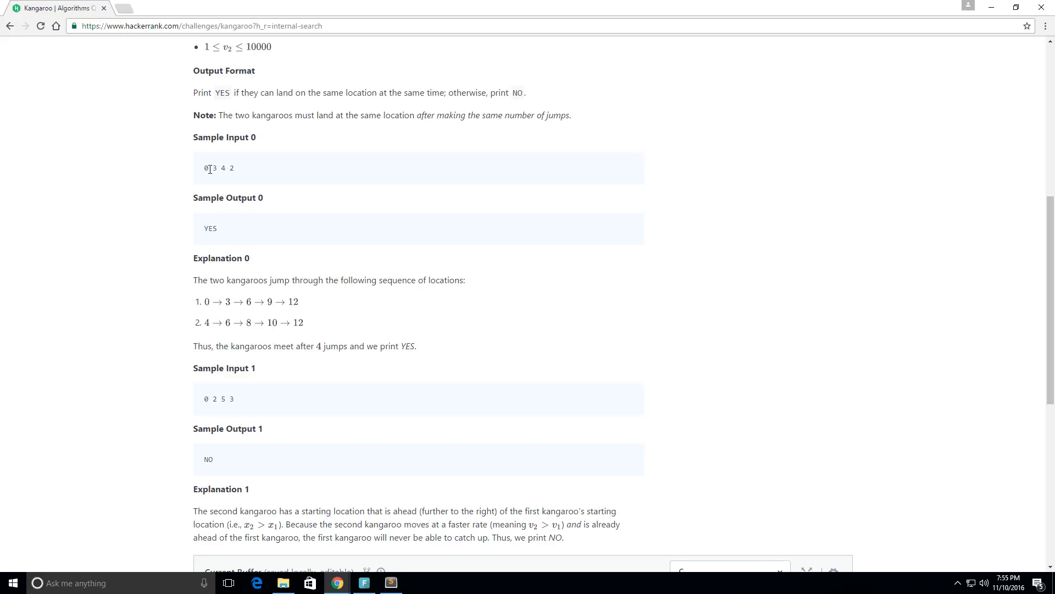
pyautogui.doubleClick(205, 169)
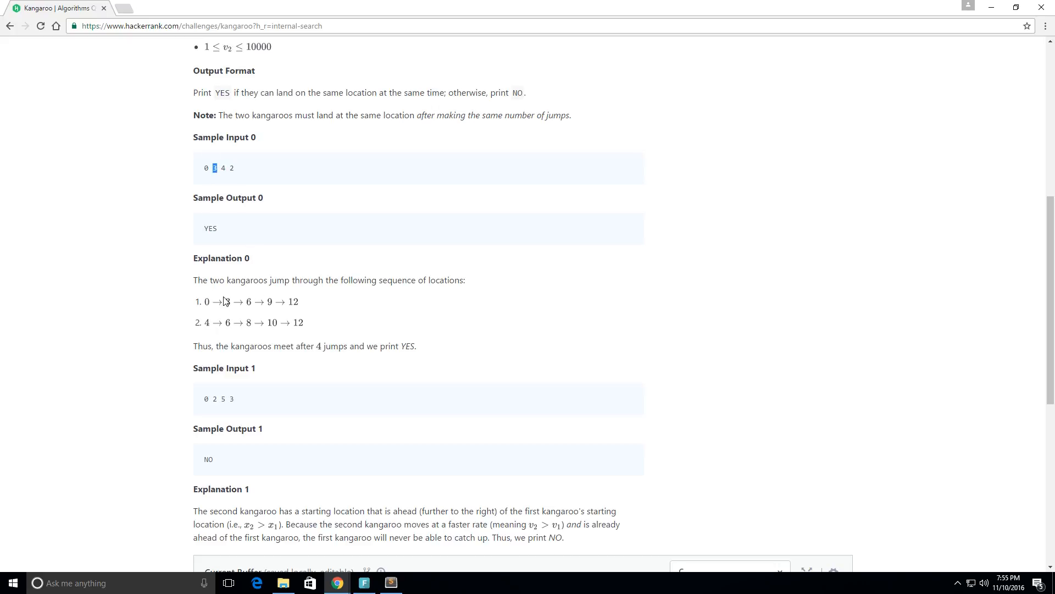
pyautogui.moveTo(265, 312)
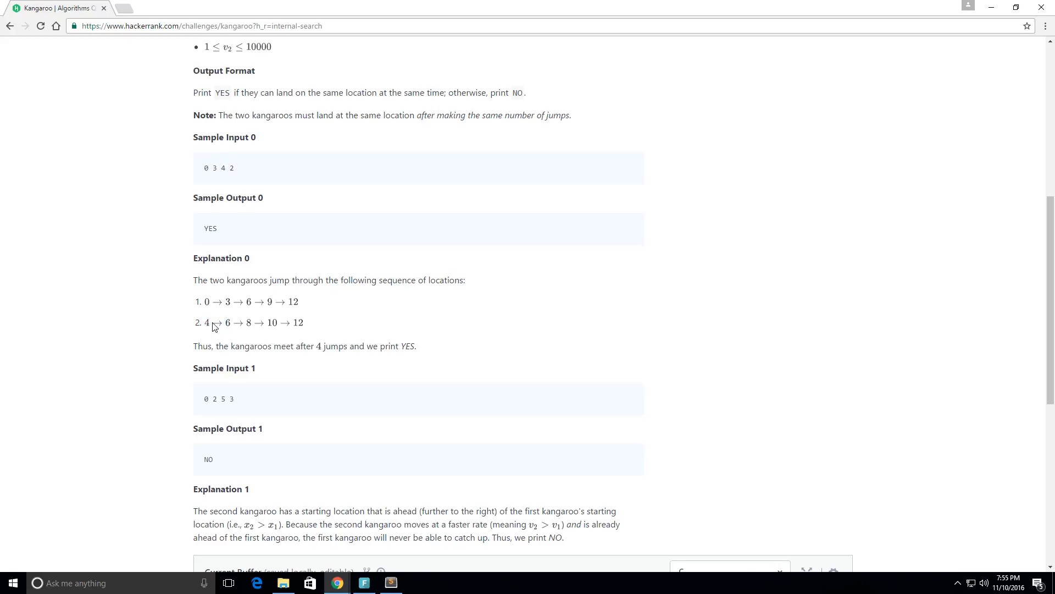
pyautogui.moveTo(233, 181)
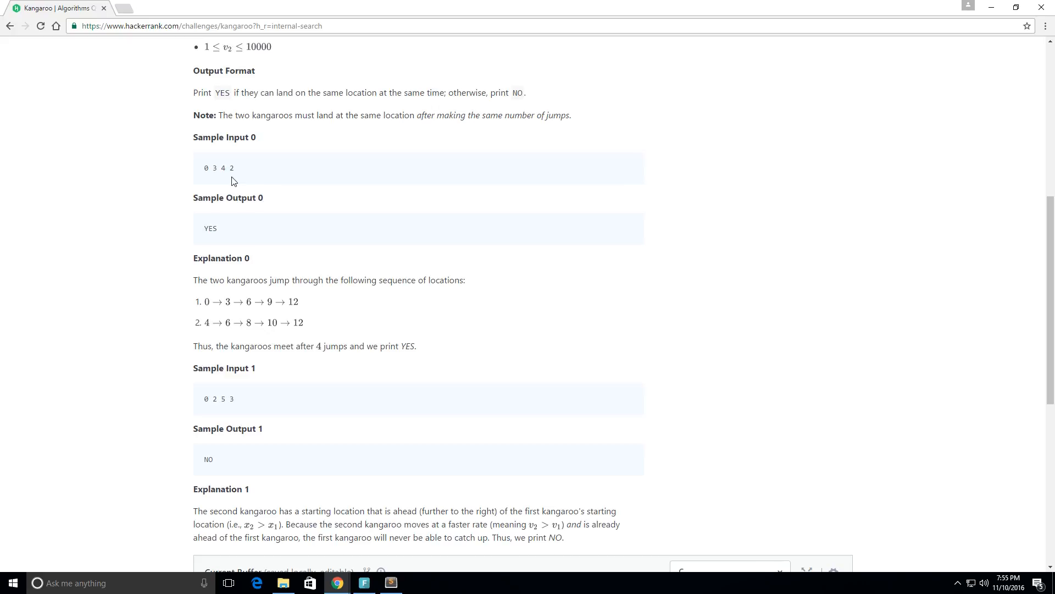
pyautogui.moveTo(209, 335)
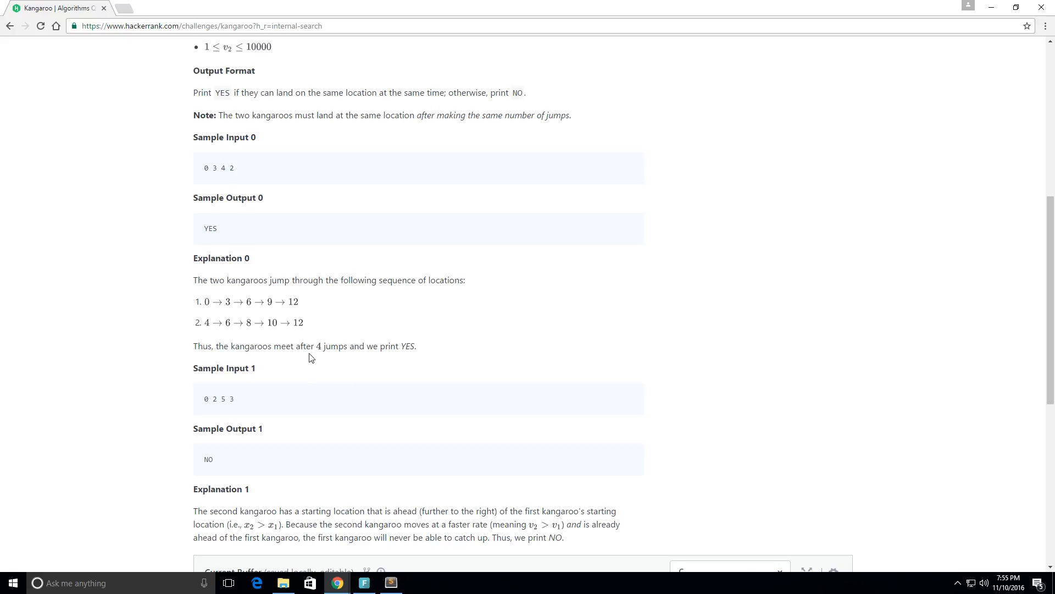
pyautogui.doubleClick(329, 345)
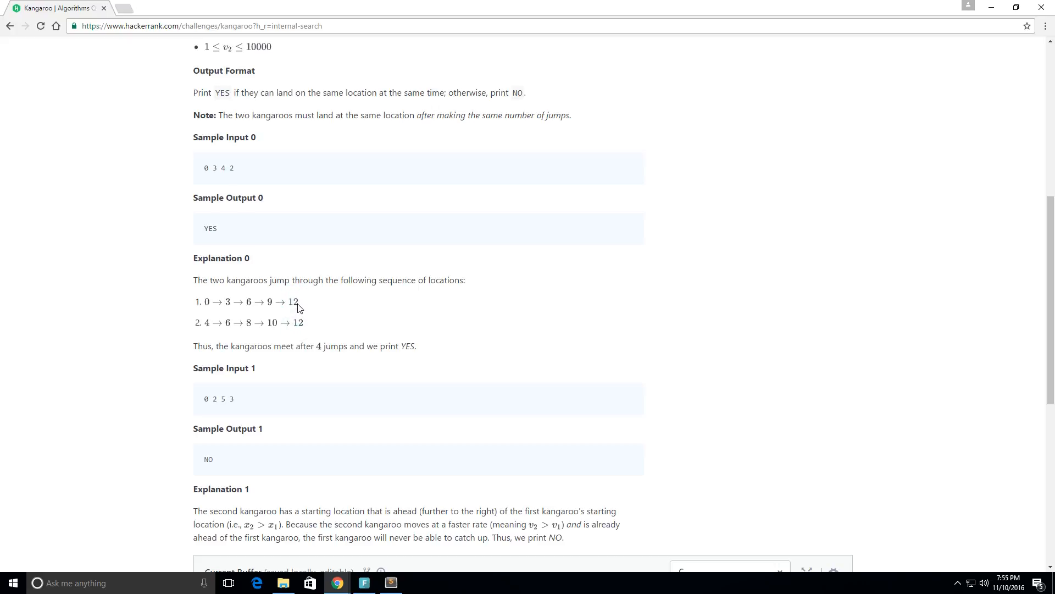
pyautogui.moveTo(624, 346)
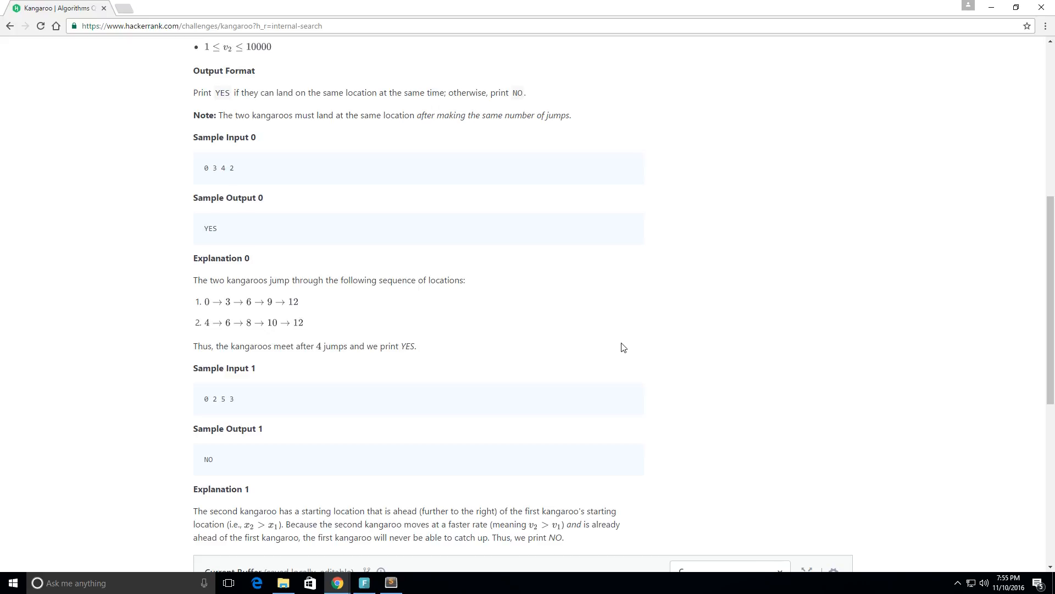
pyautogui.scroll(-3)
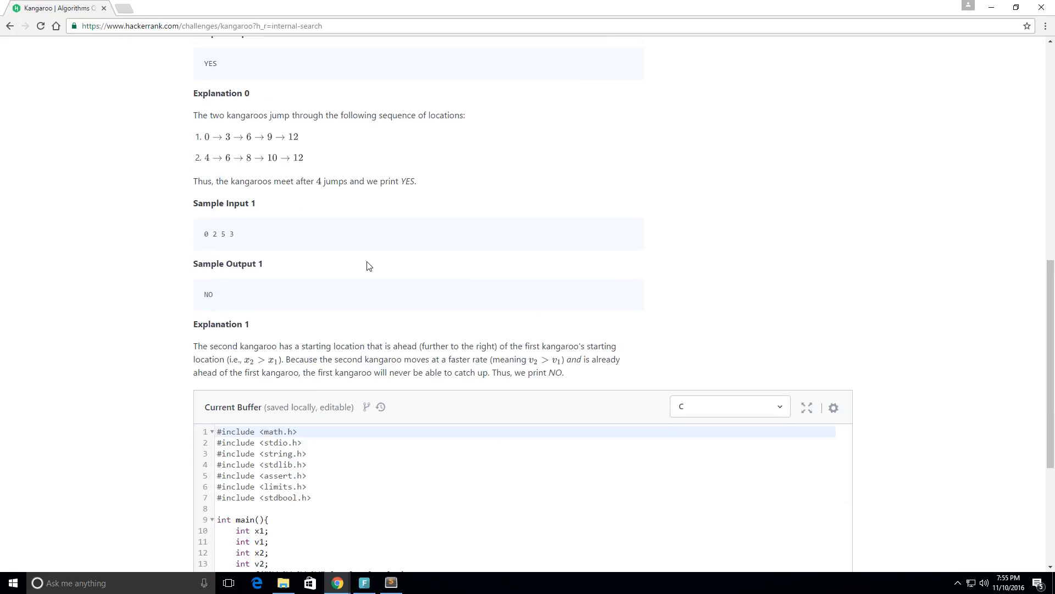
pyautogui.moveTo(220, 245)
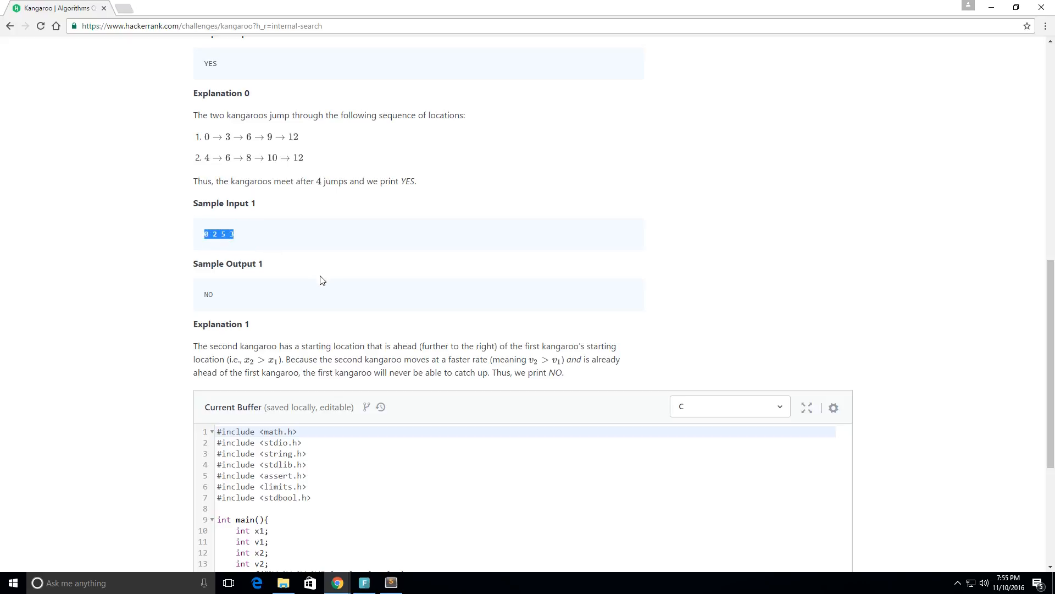
pyautogui.scroll(3)
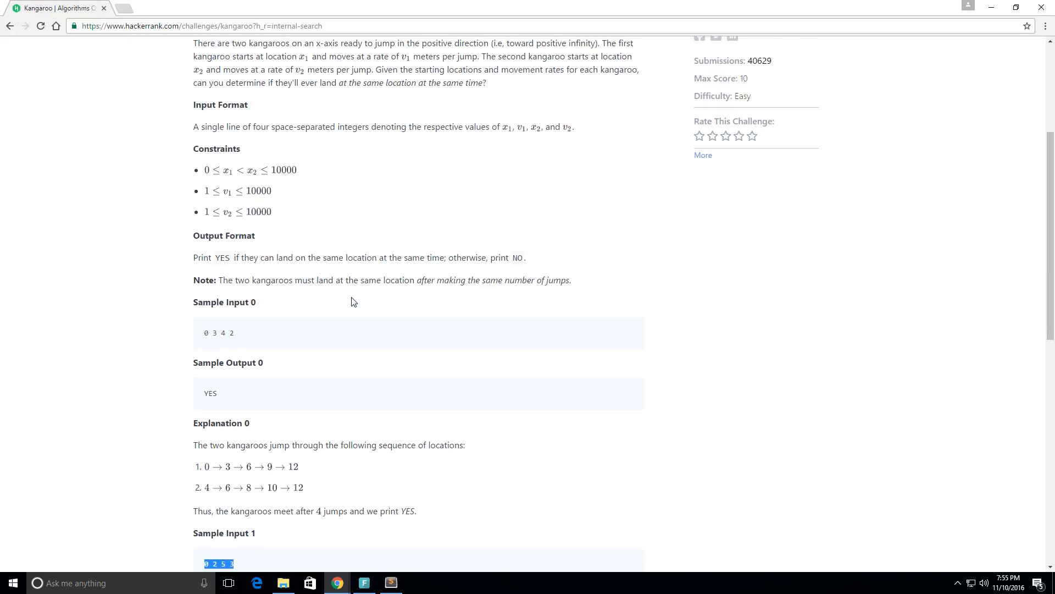
pyautogui.scroll(-3)
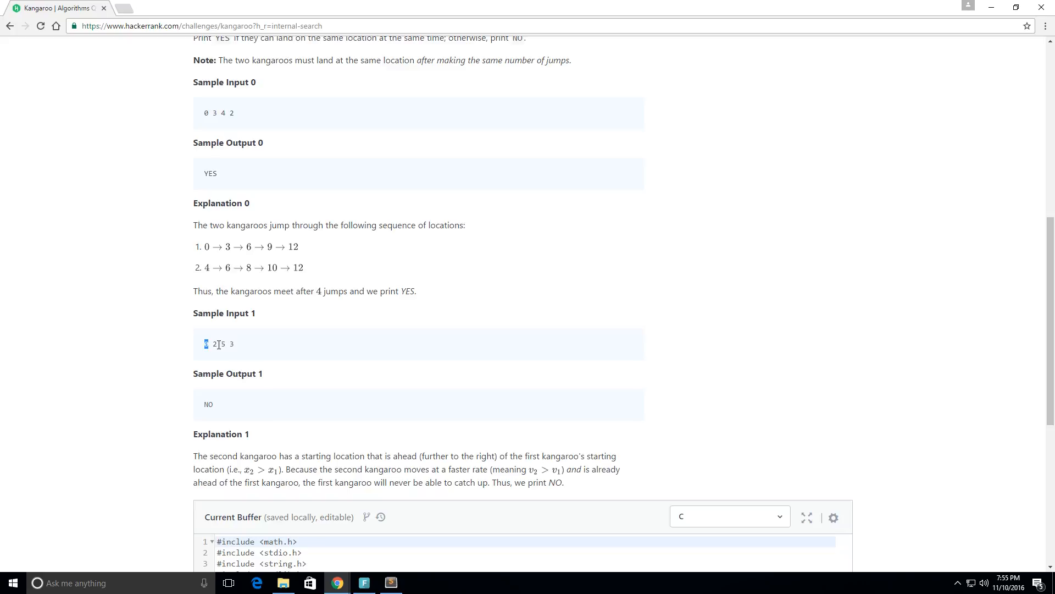
pyautogui.doubleClick(222, 344)
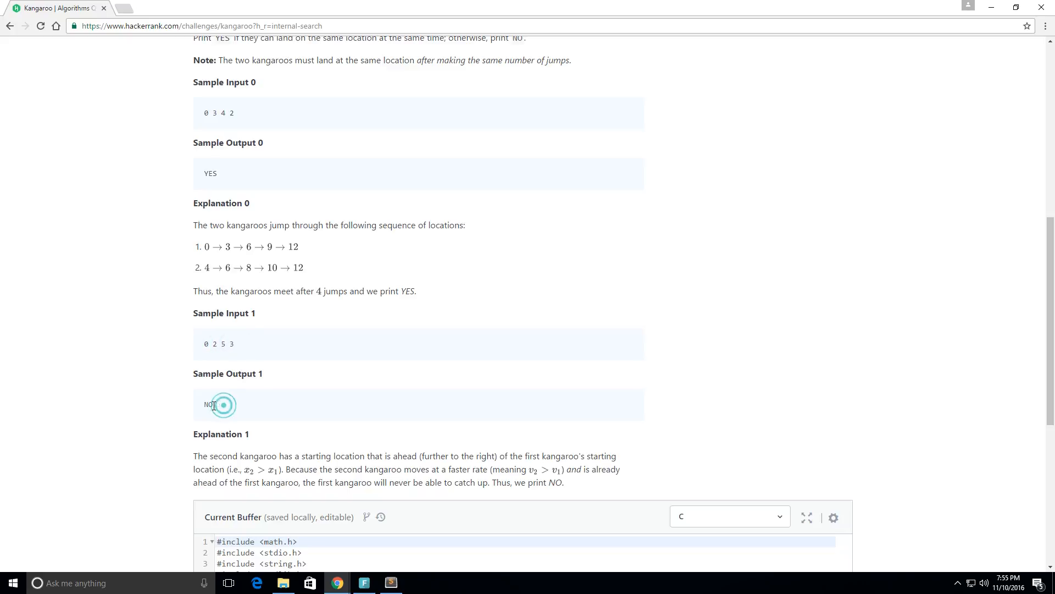
pyautogui.doubleClick(207, 404)
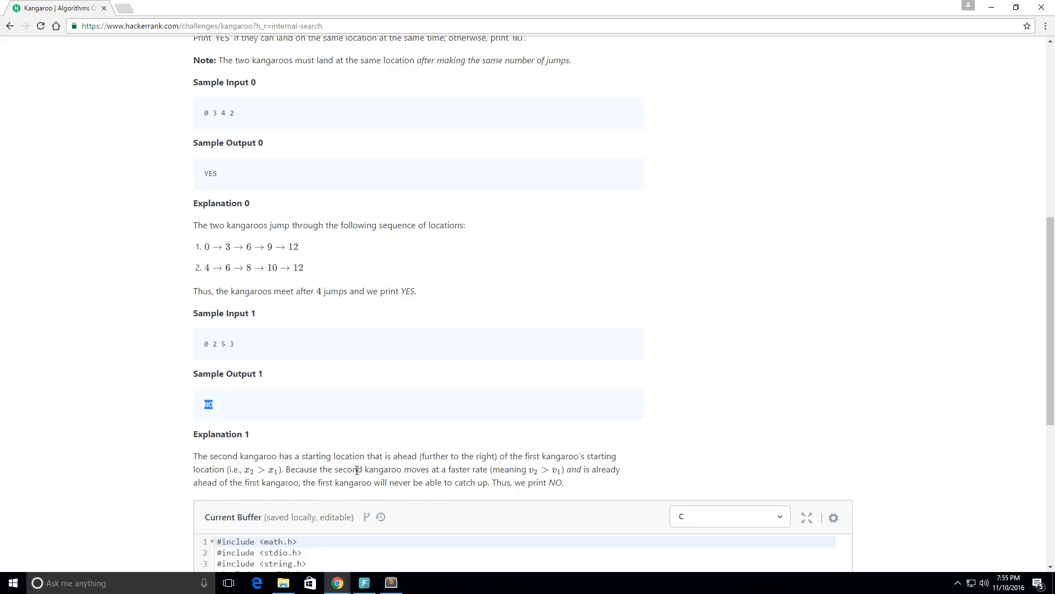
pyautogui.scroll(-3)
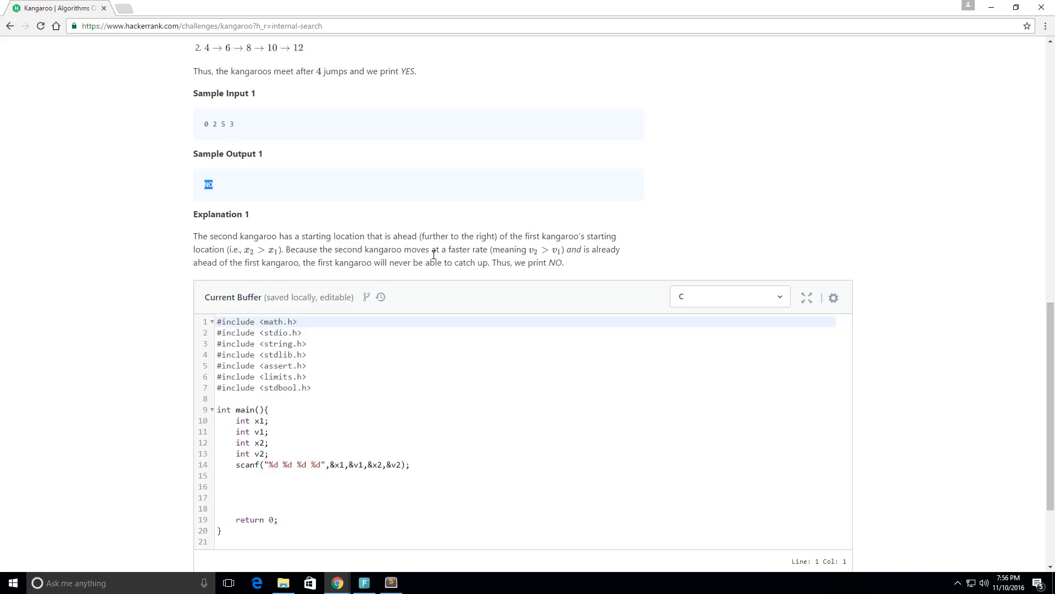
pyautogui.moveTo(325, 227)
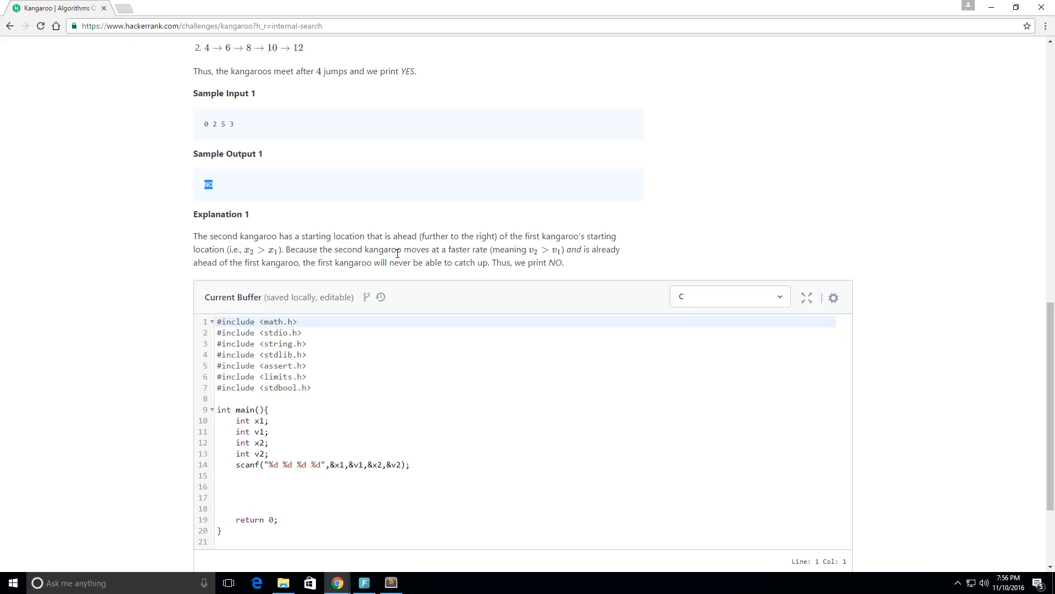
pyautogui.moveTo(546, 258)
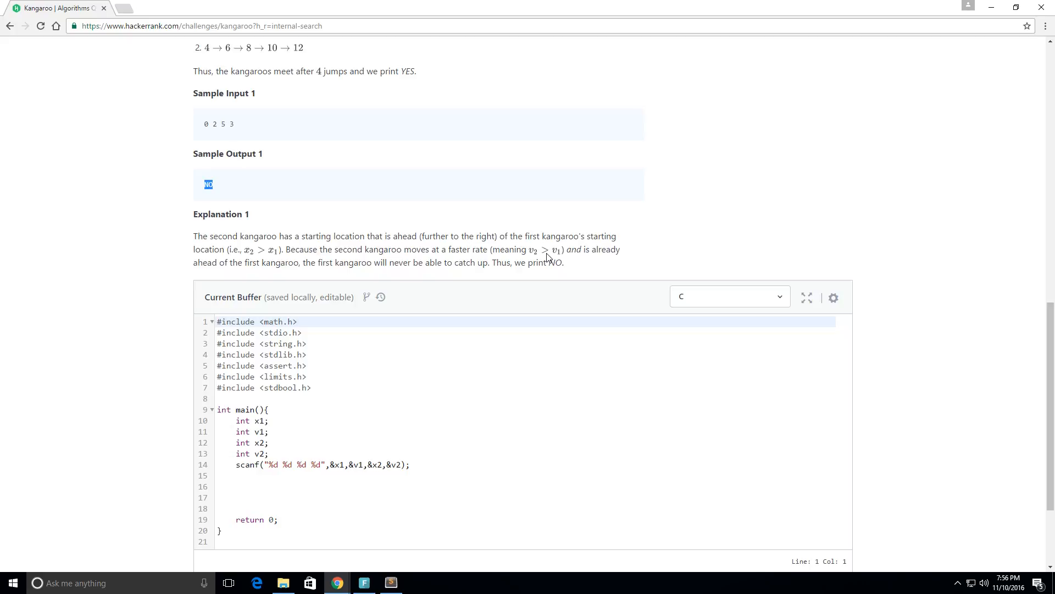
pyautogui.moveTo(549, 262)
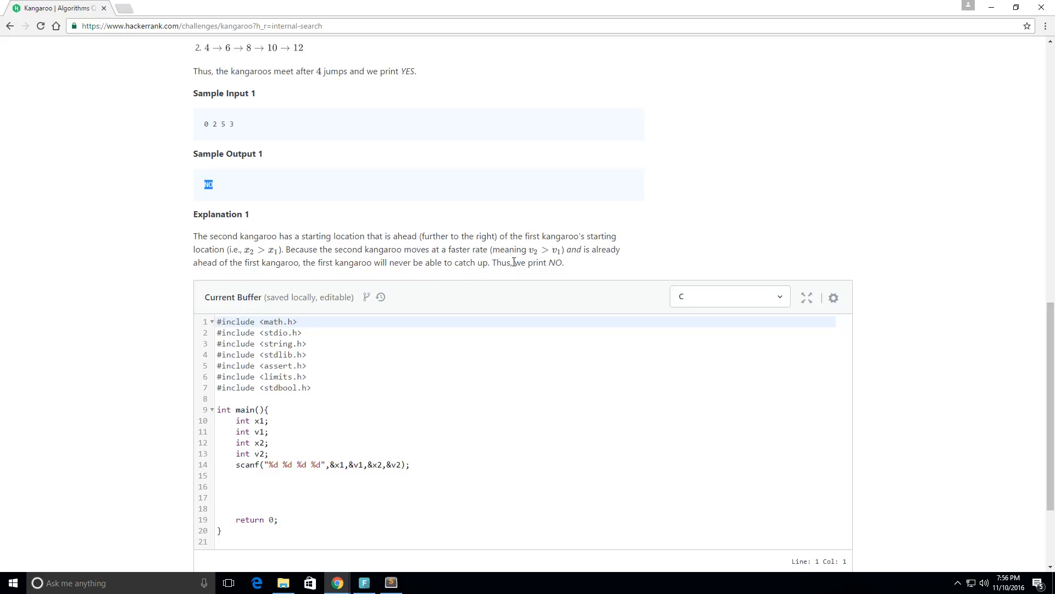
pyautogui.moveTo(458, 231)
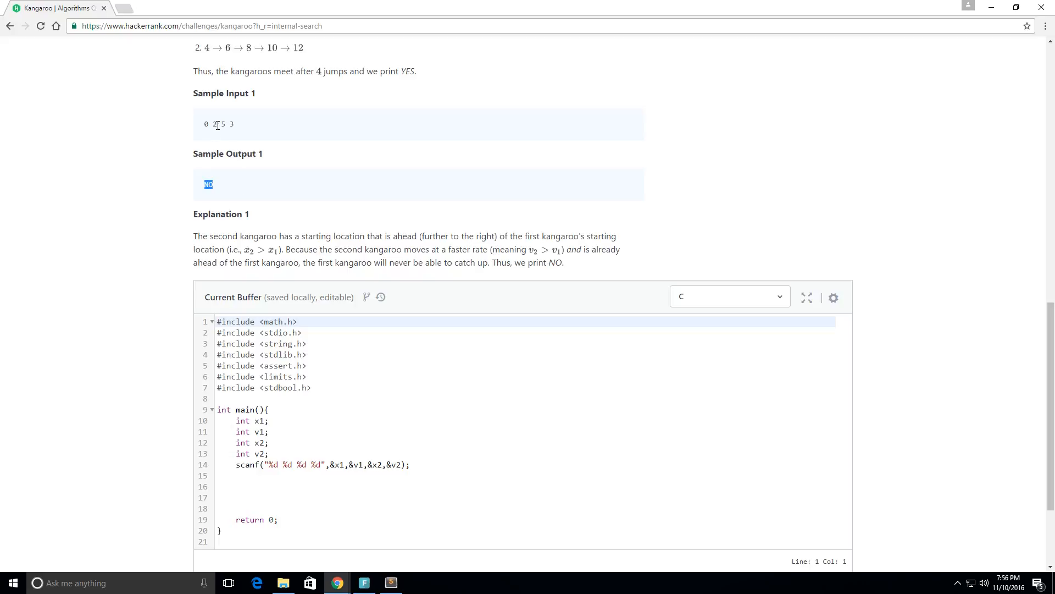
# Comment the example's position traces: 0 - 2 - 4 - 6 - 8 and 5 - 8 - 11 - 14 - 17.
pyautogui.scroll(-3)
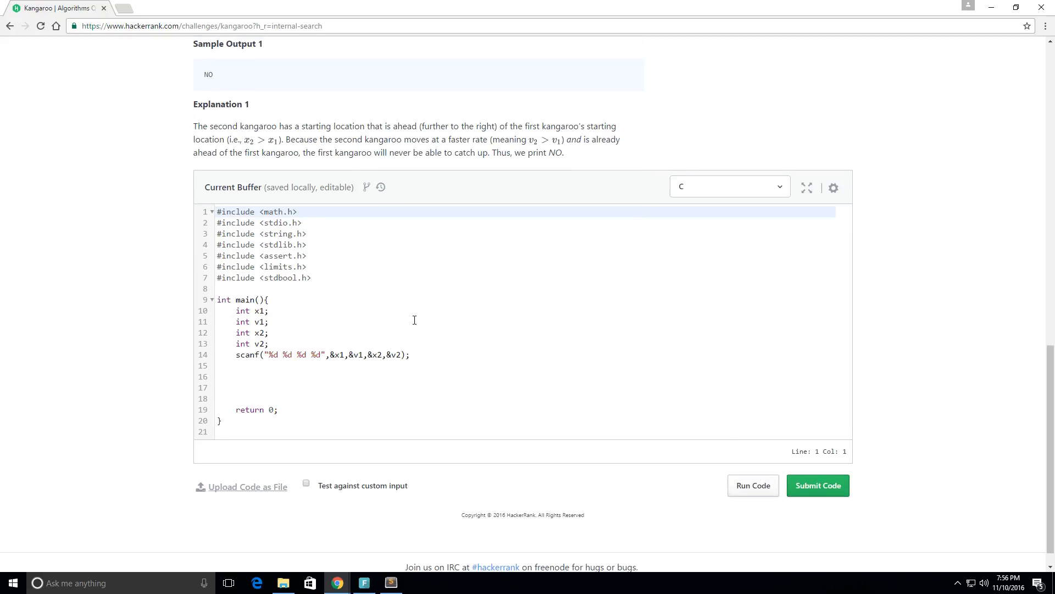
pyautogui.scroll(-3)
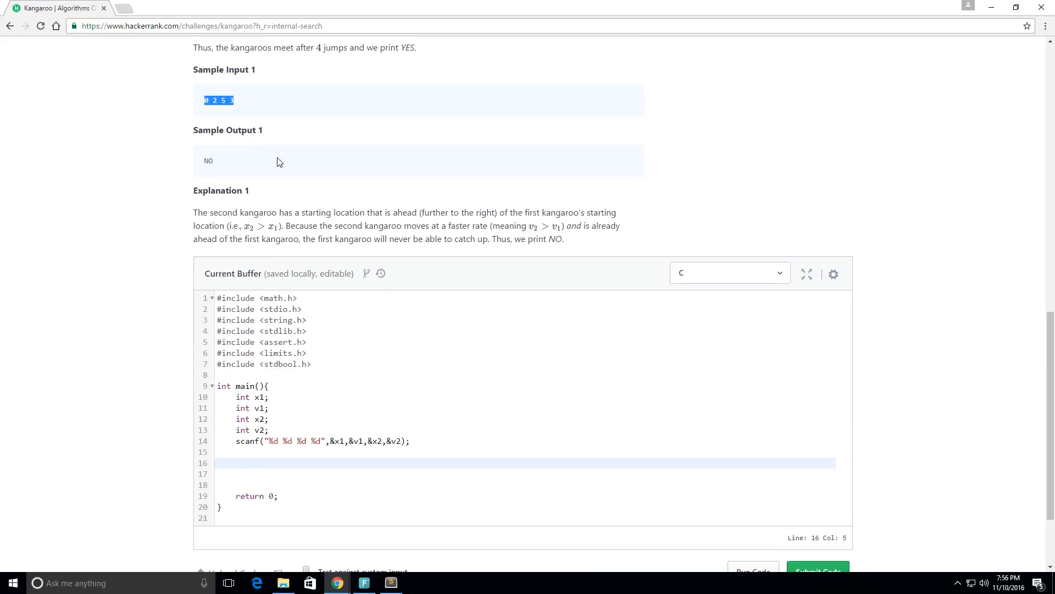
pyautogui.scroll(-3)
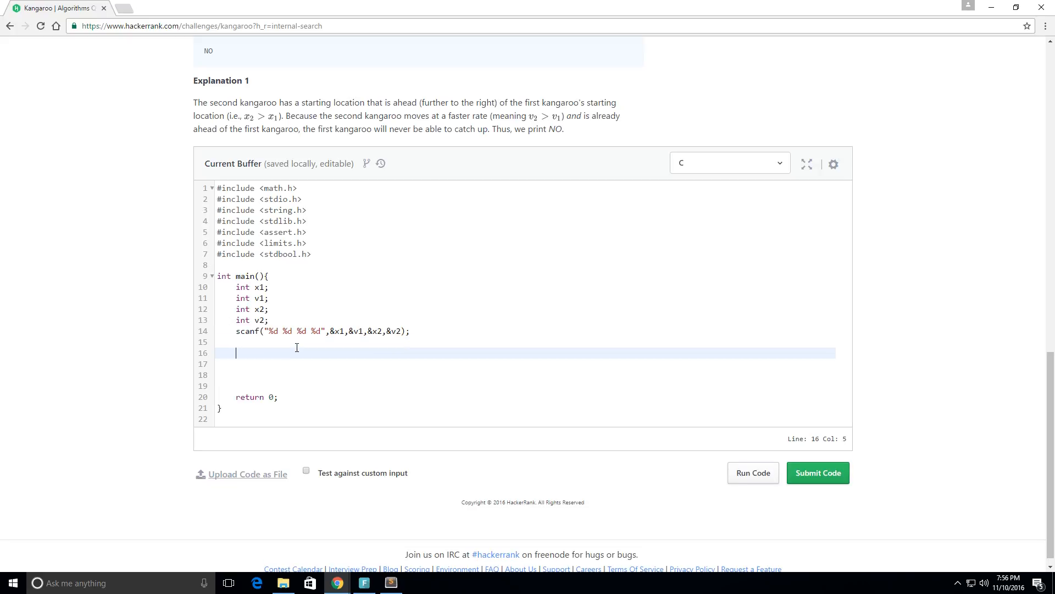
pyautogui.write('//')
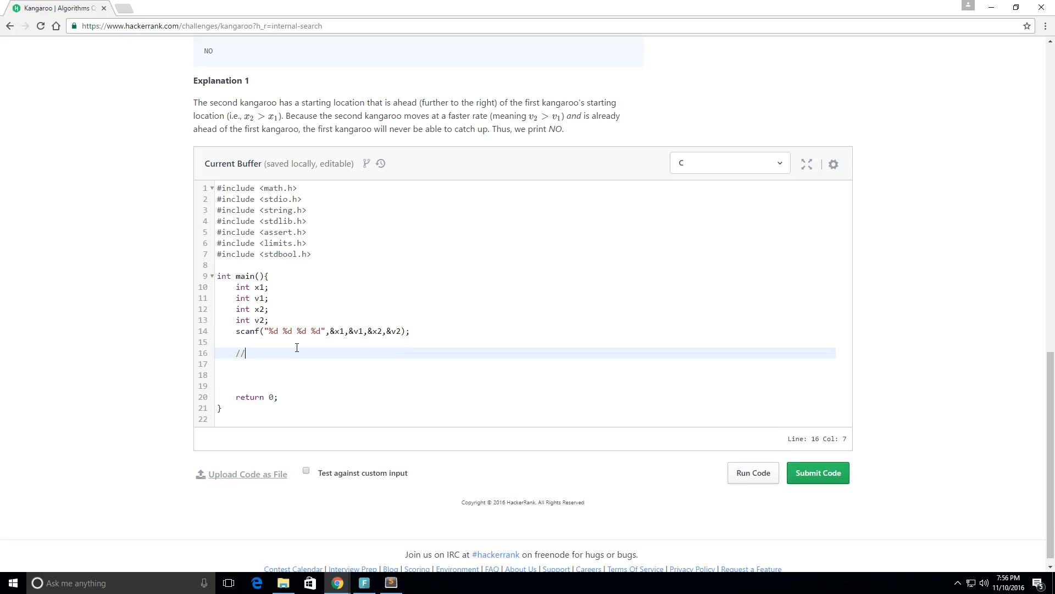
pyautogui.write('example: 0 2 5 3')
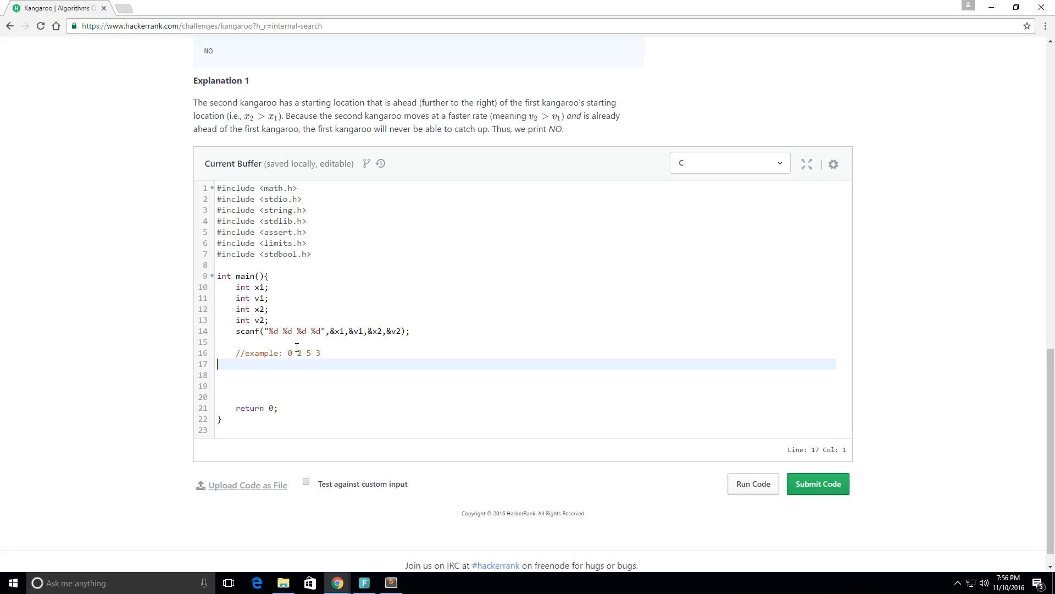
pyautogui.write('//')
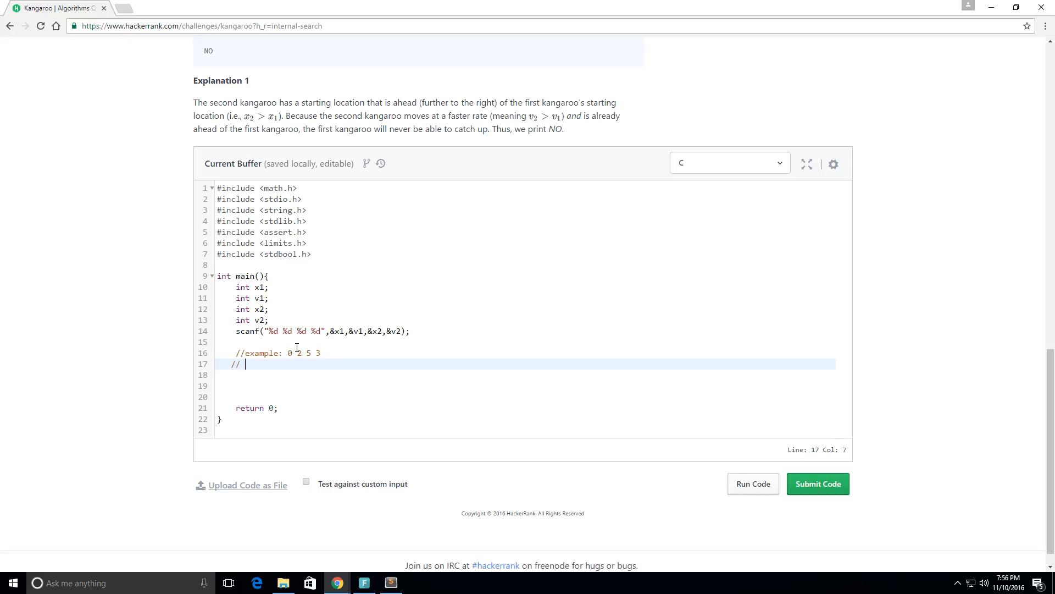
pyautogui.write('1)')
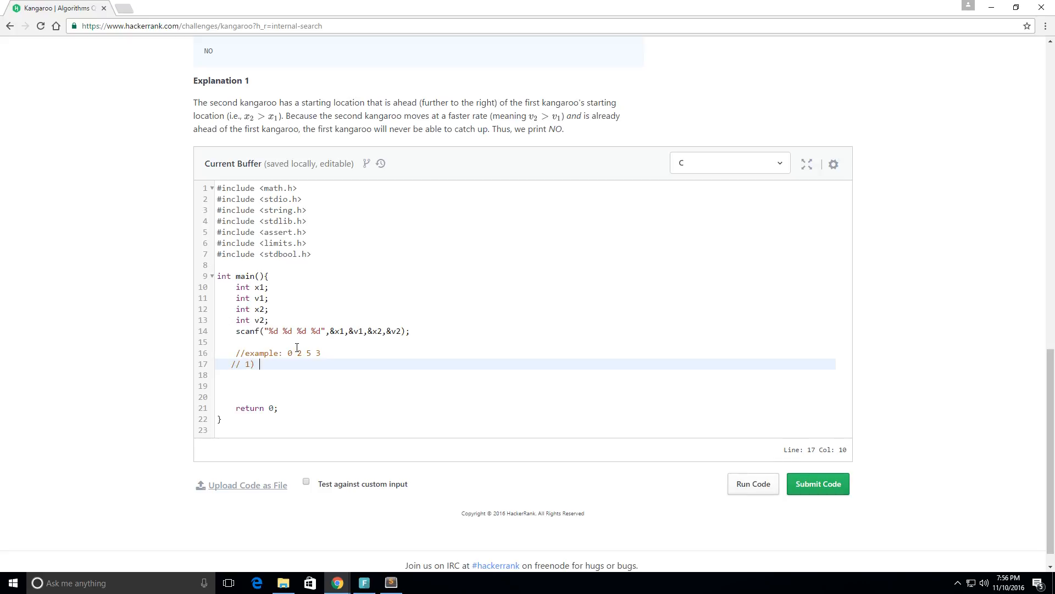
pyautogui.write('0')
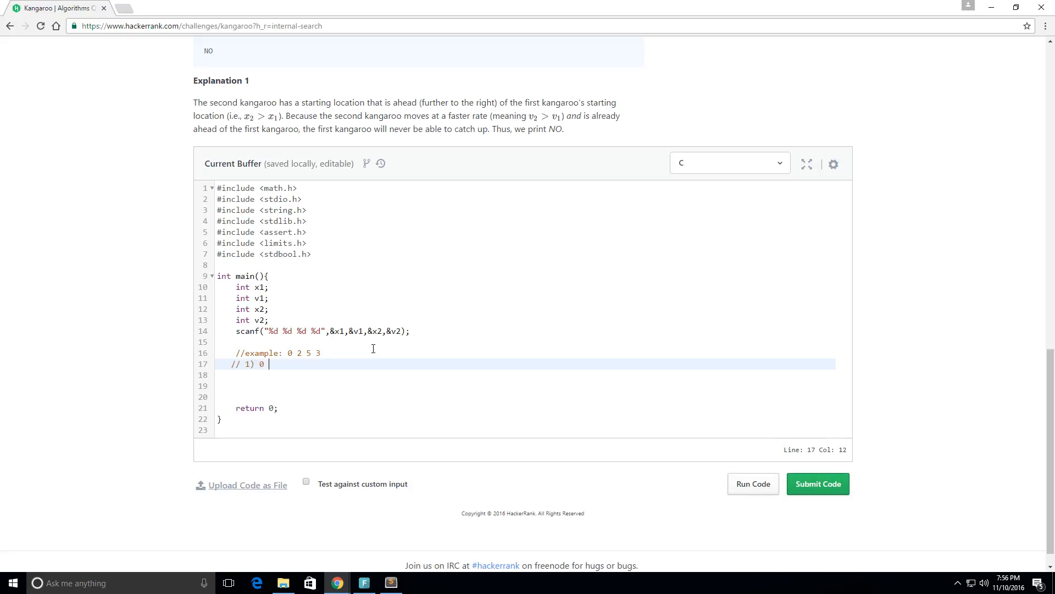
pyautogui.write('- 2 -')
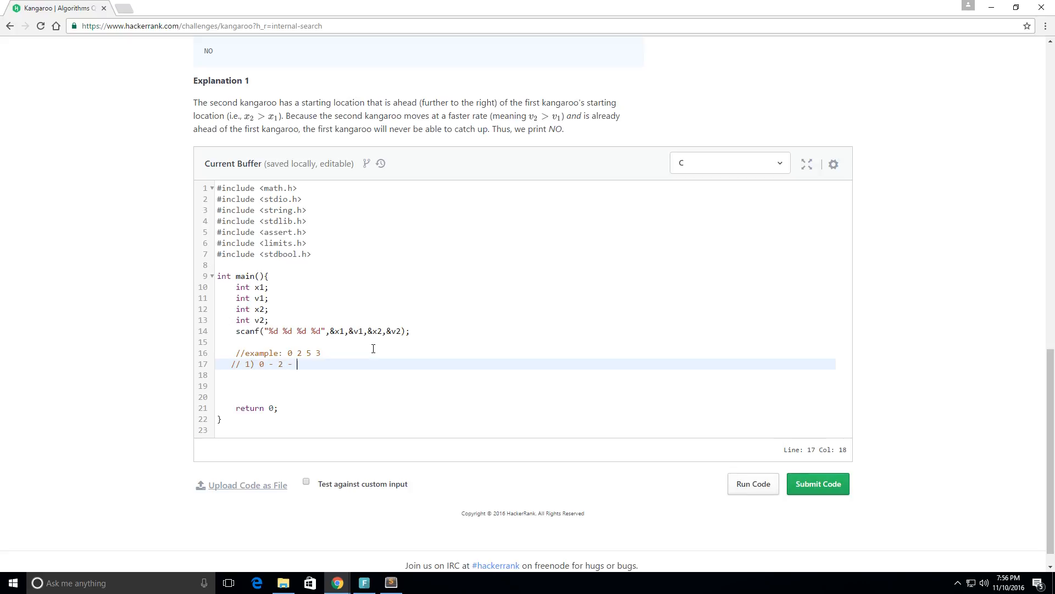
pyautogui.write('4 -')
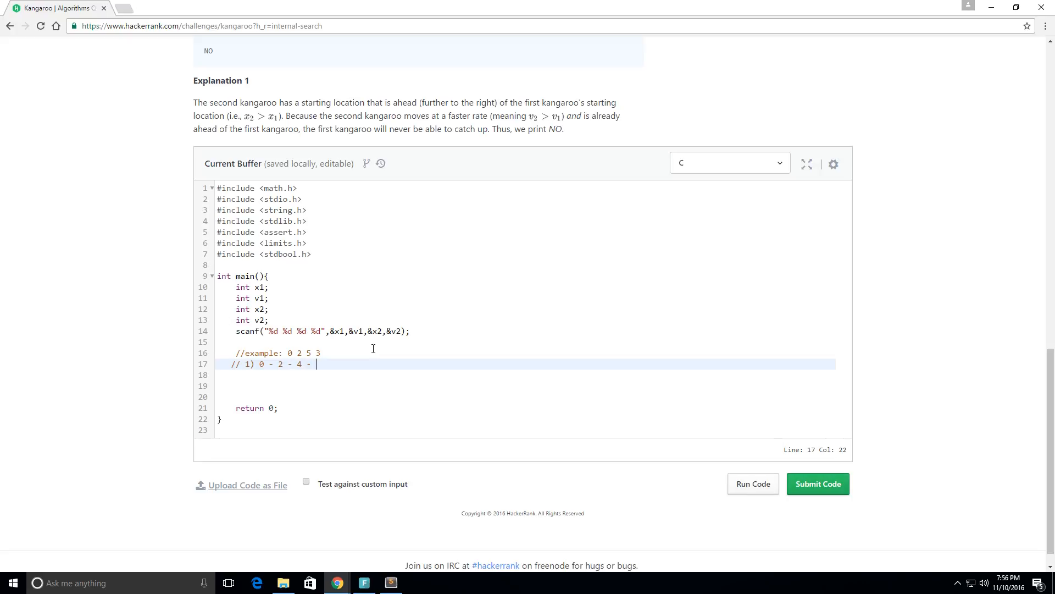
pyautogui.write('6 -')
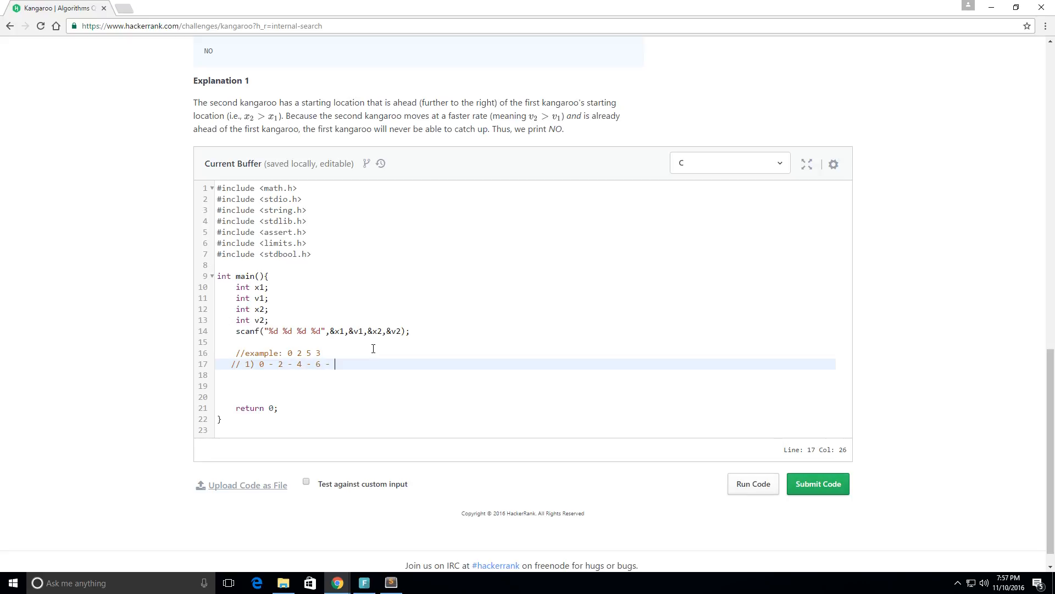
pyautogui.write('8')
pyautogui.click(525, 375)
pyautogui.write('//')
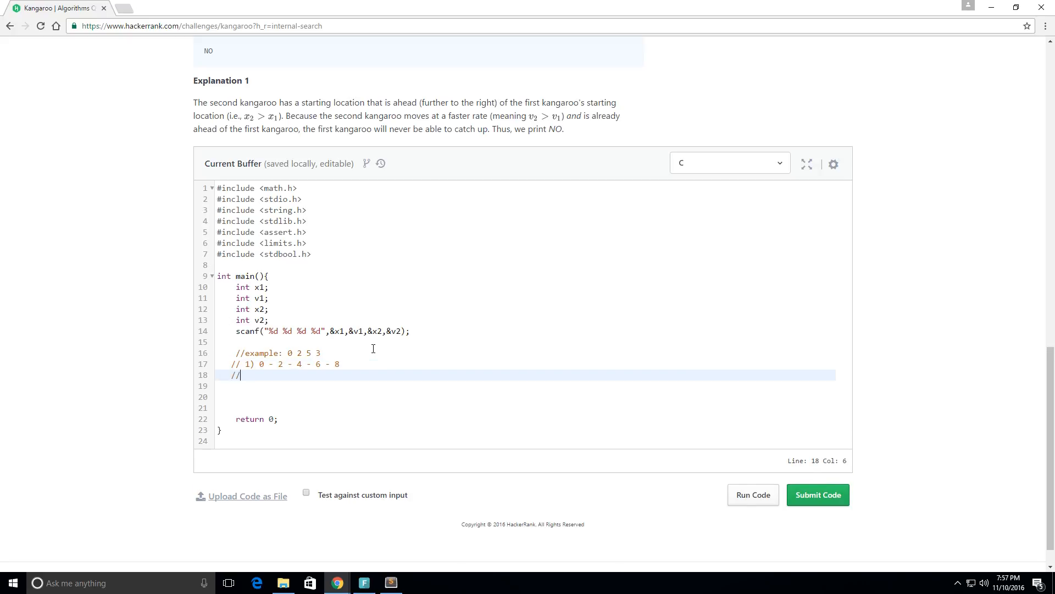
pyautogui.write('2)')
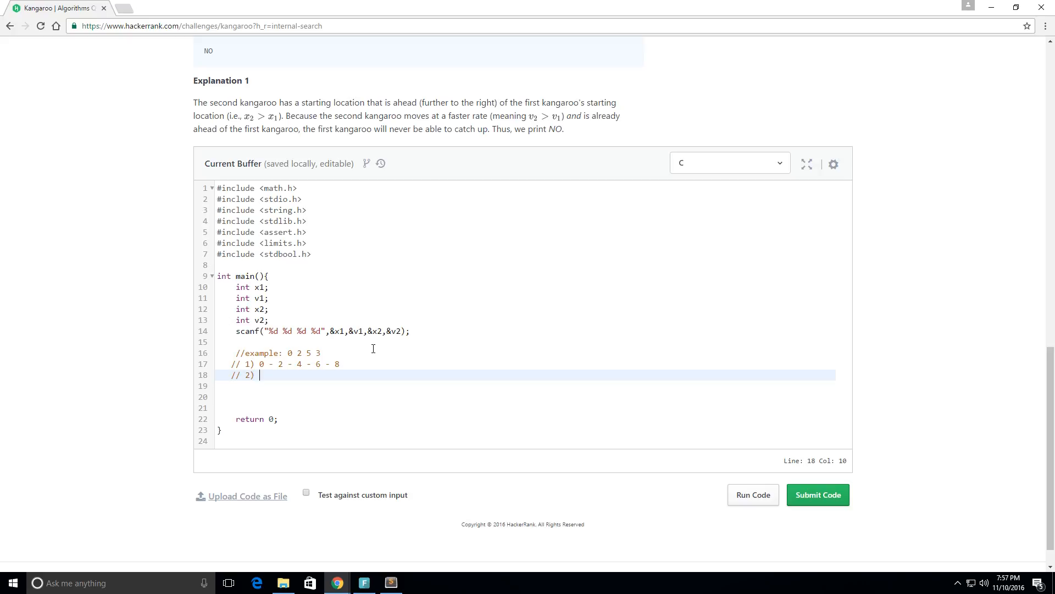
pyautogui.write('5 -')
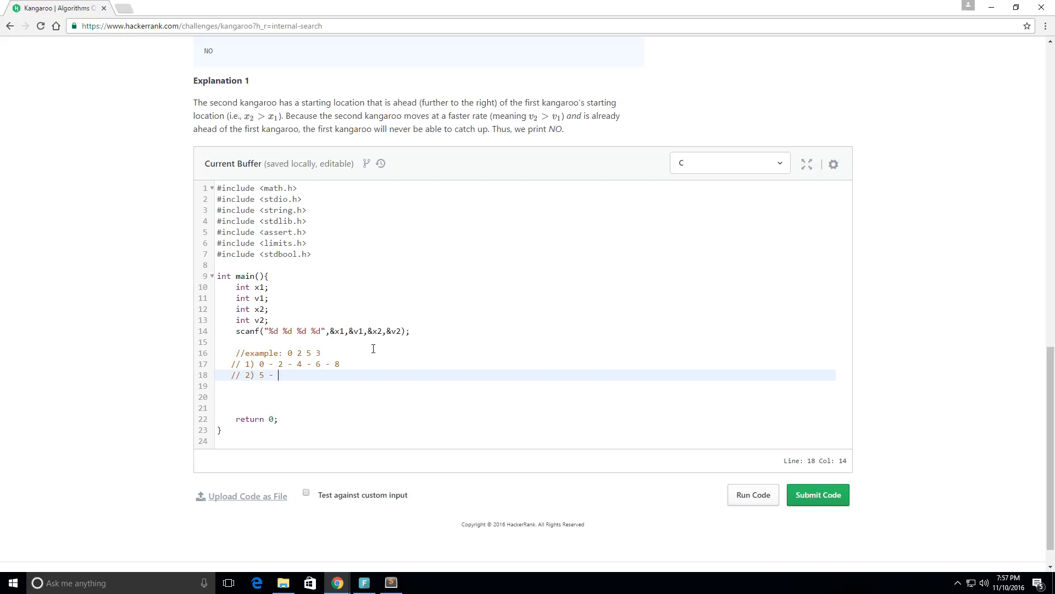
pyautogui.write('8 -')
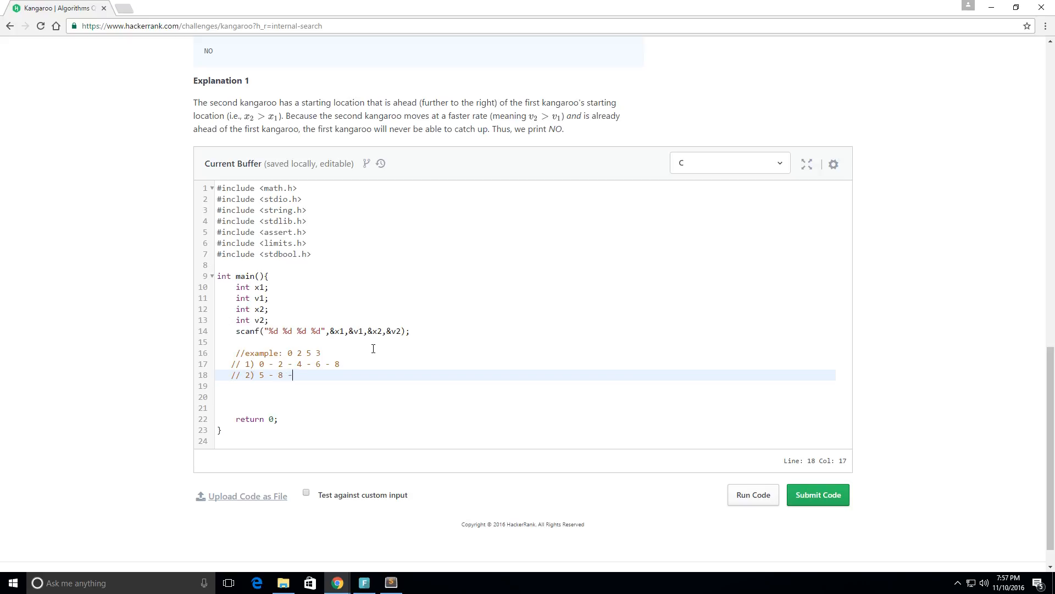
pyautogui.write('11 -')
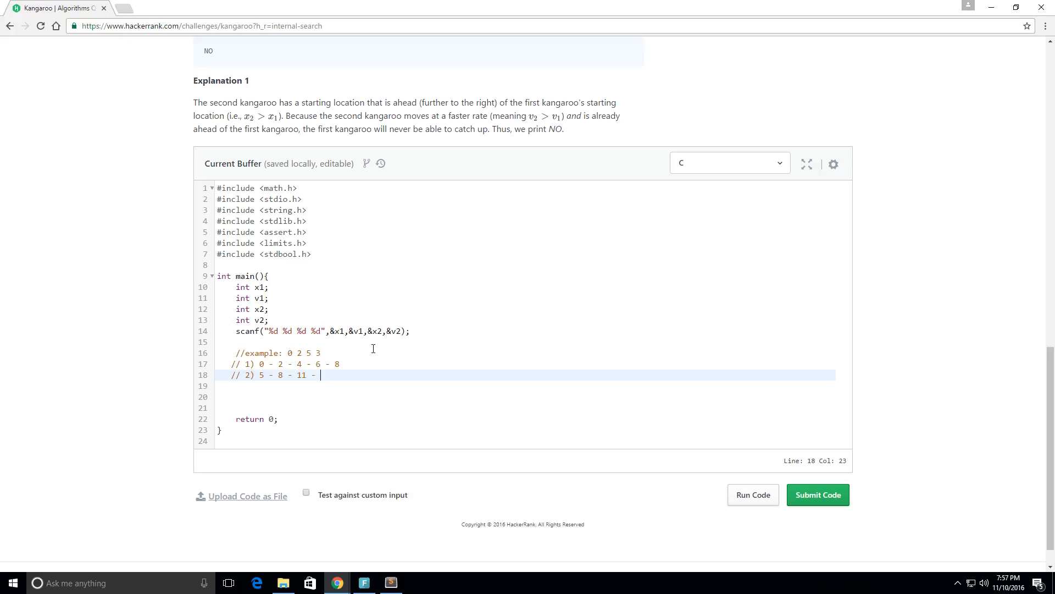
pyautogui.write('14')
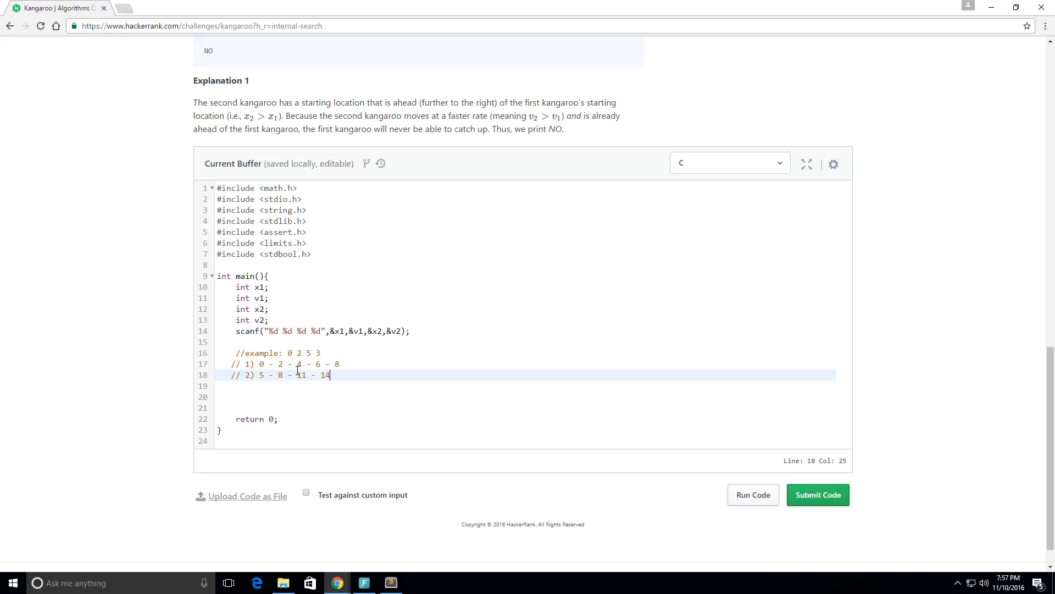
pyautogui.click(280, 374)
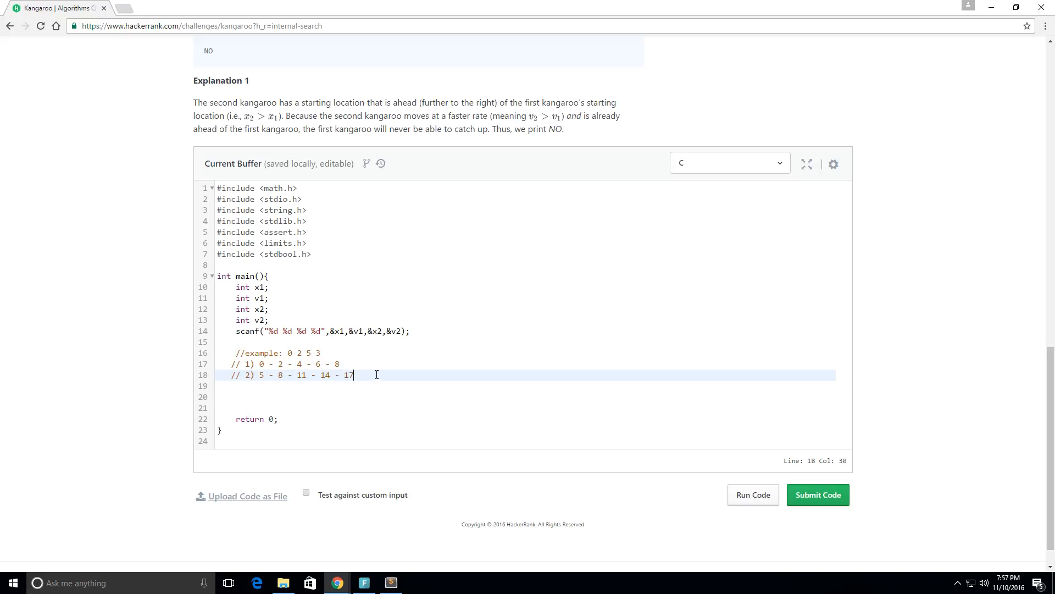
pyautogui.moveTo(422, 379)
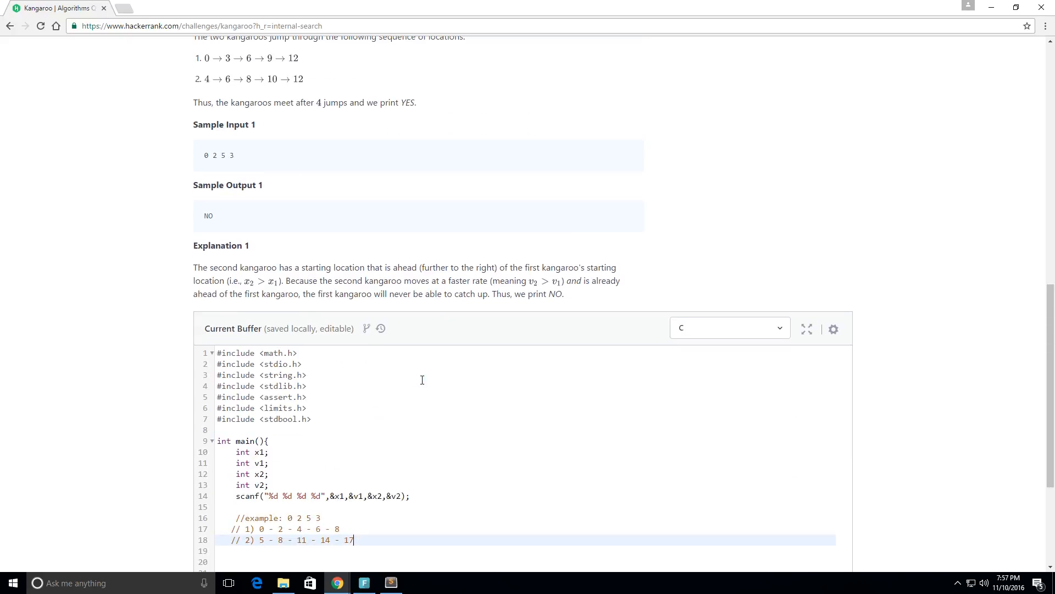
# Comment '//If x2 > x1 and v2 > v1 Then print NO' below the traces and begin if(x2).
pyautogui.scroll(-3)
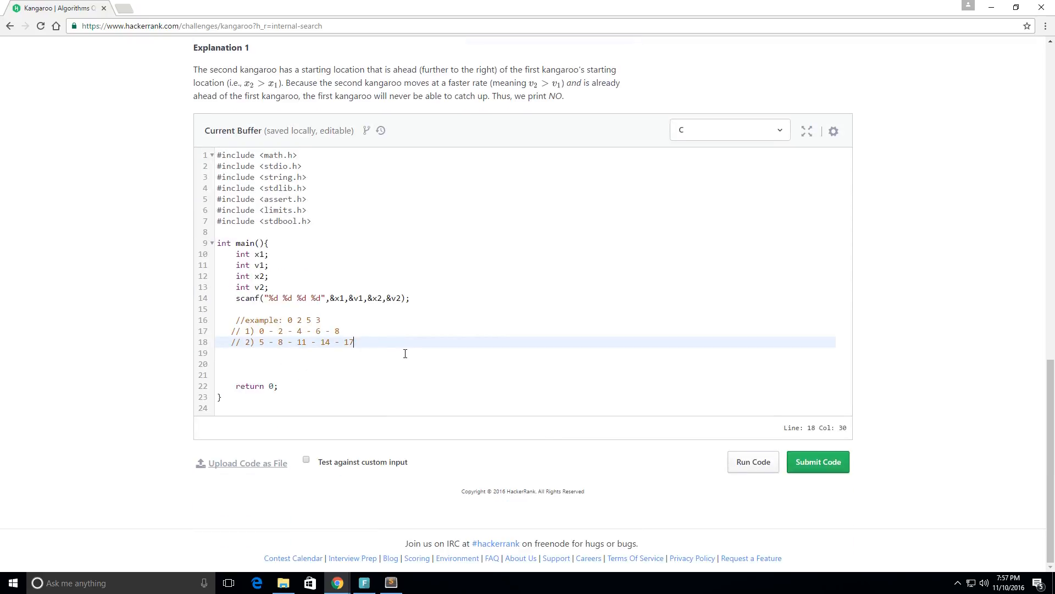
pyautogui.click(387, 345)
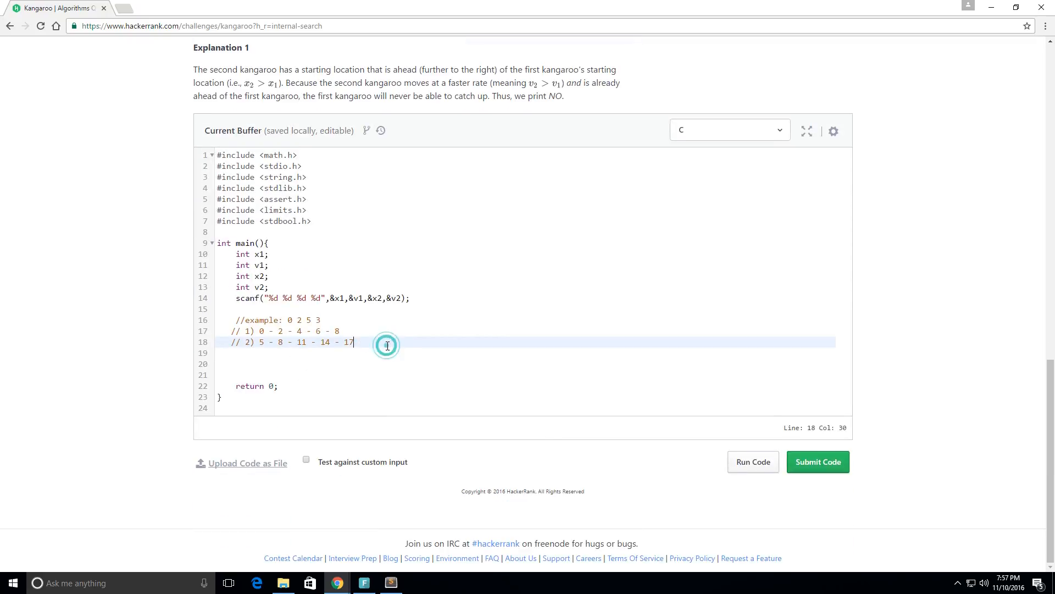
pyautogui.press('Enter')
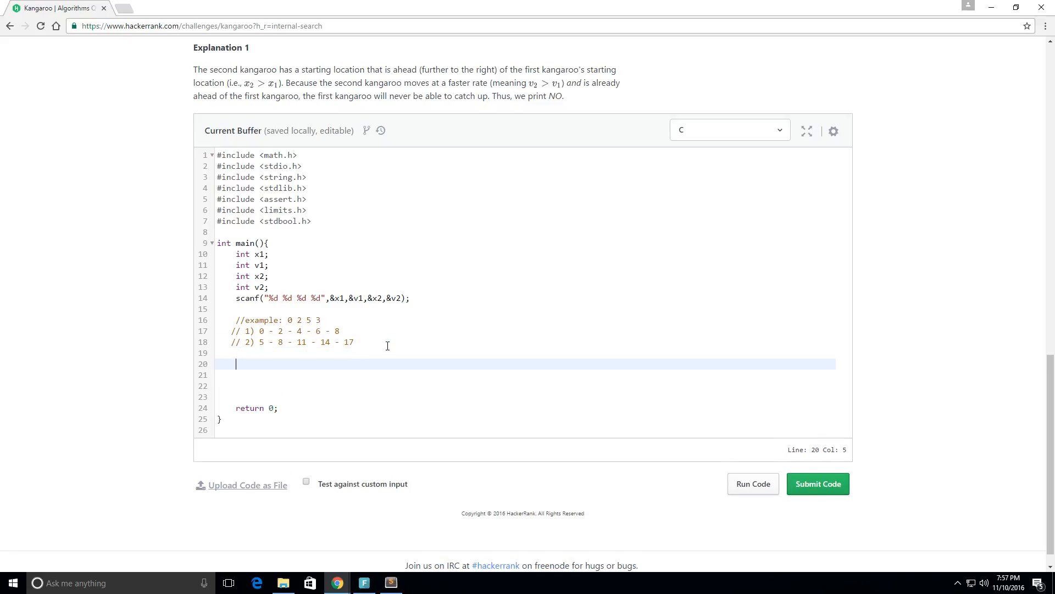
pyautogui.write('//')
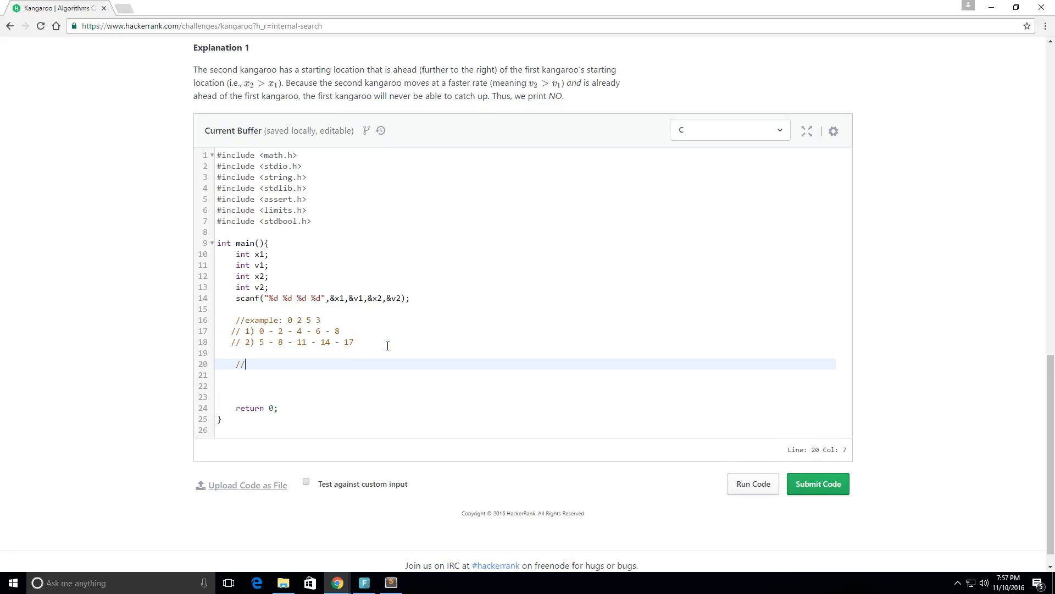
pyautogui.write('If')
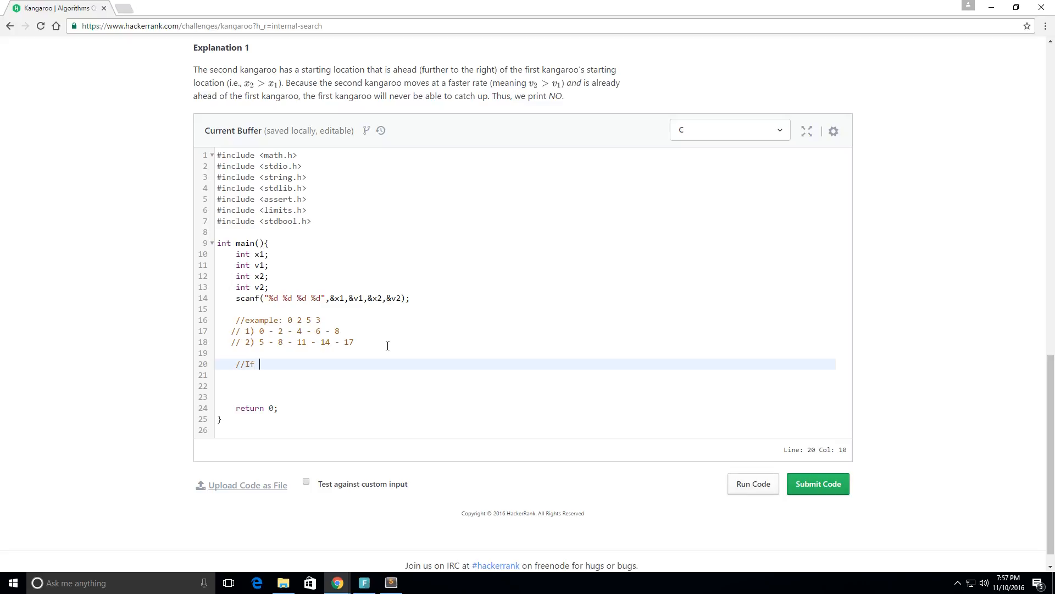
pyautogui.write('x2 > x1 a')
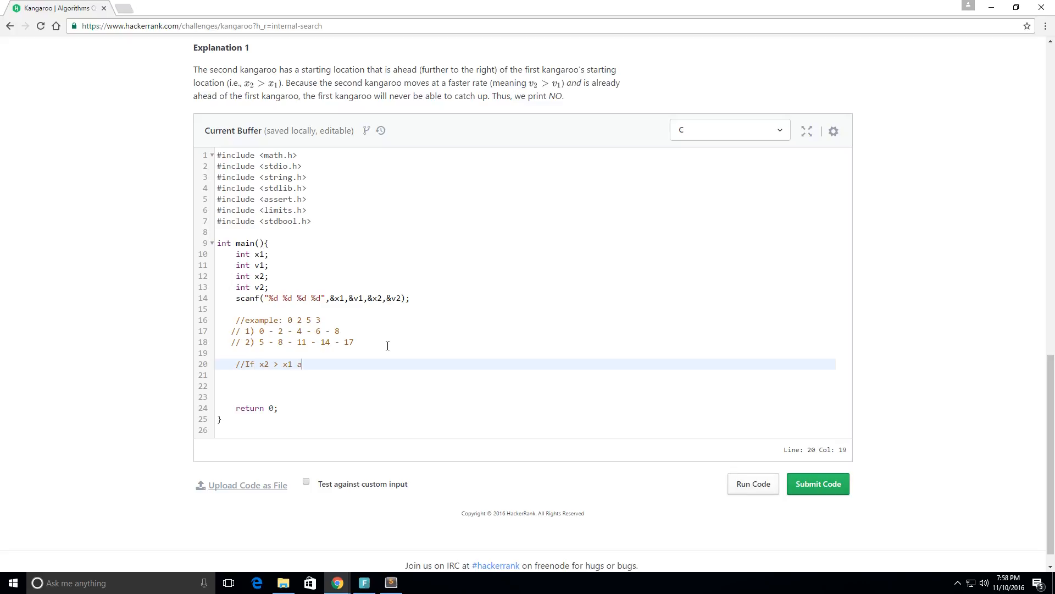
pyautogui.write('nd v2')
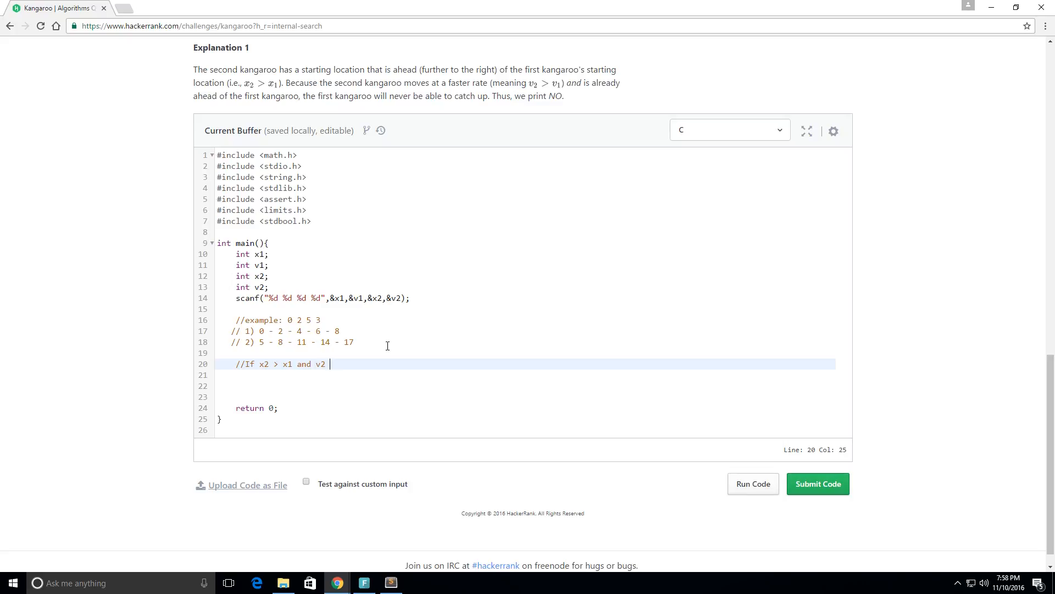
pyautogui.write('> v1')
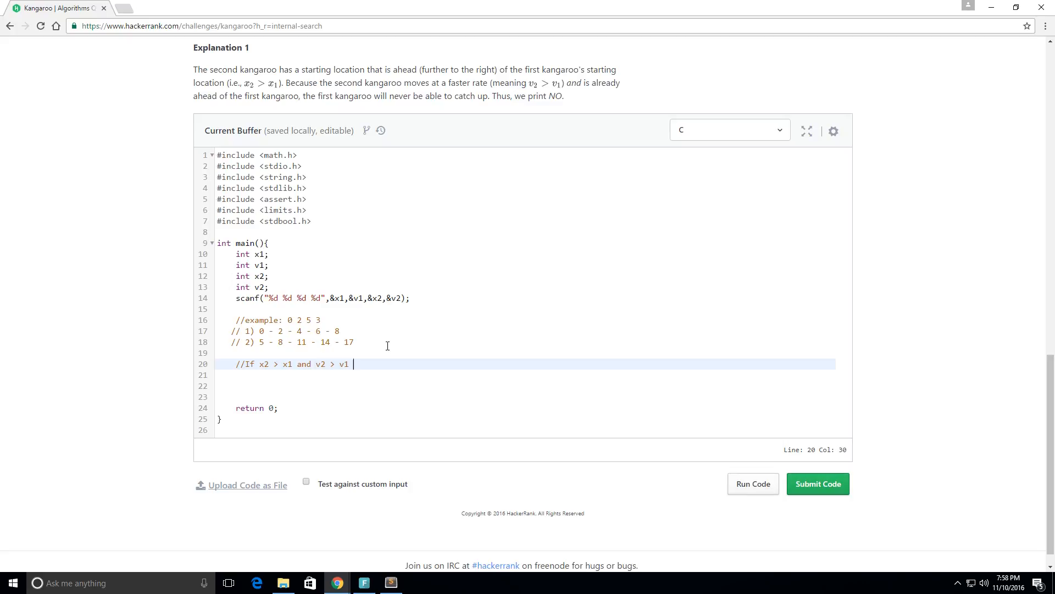
pyautogui.write('t')
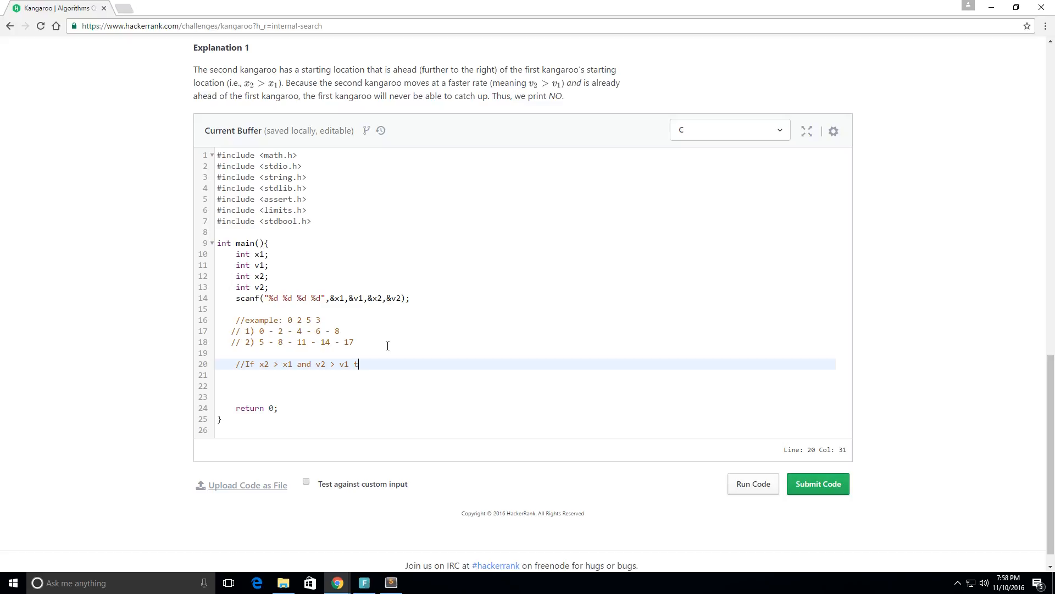
pyautogui.press('Backspace')
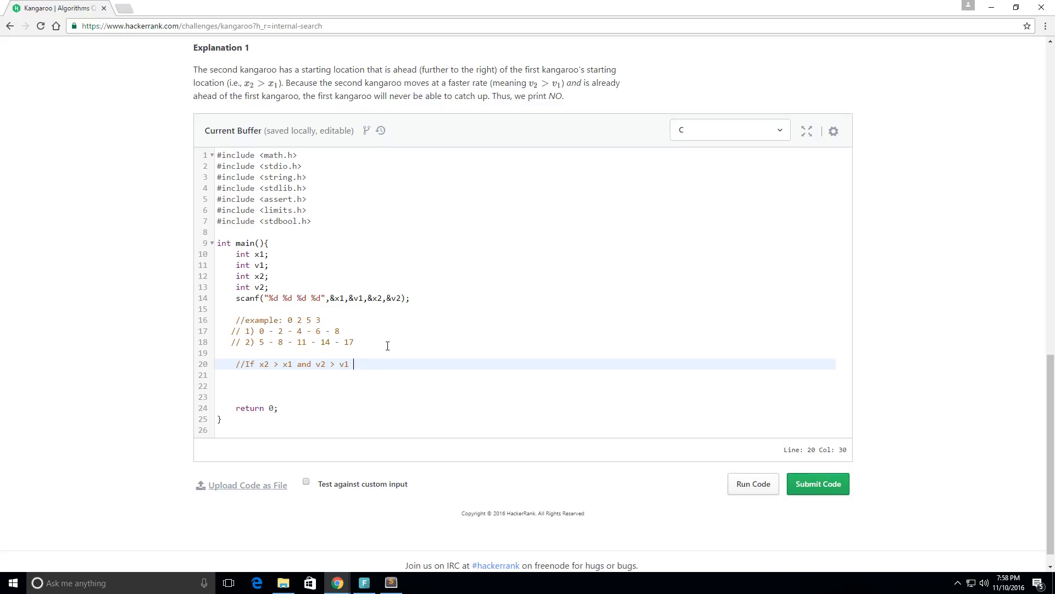
pyautogui.write('Then pr')
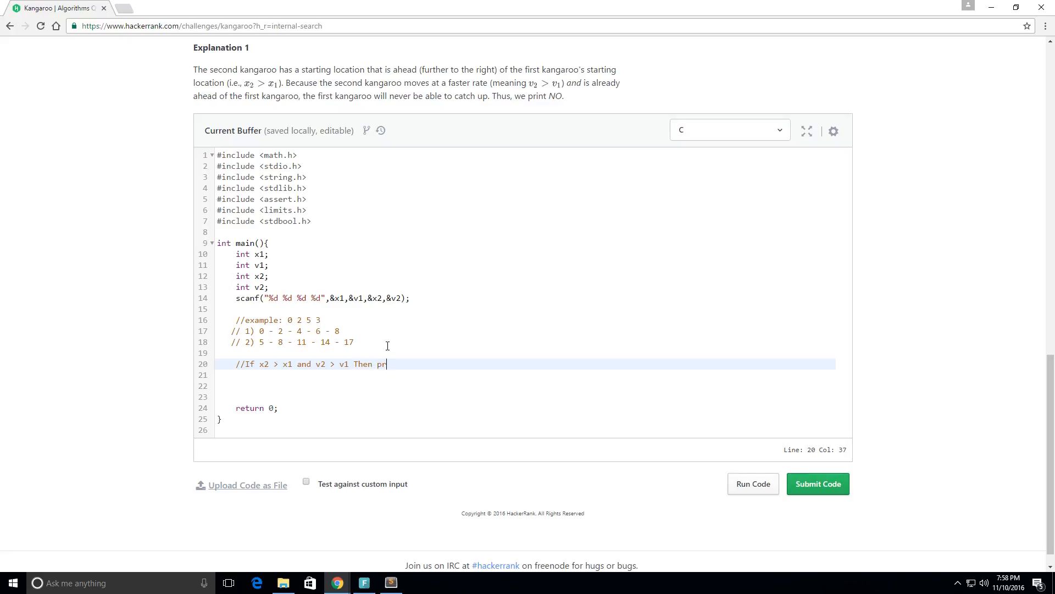
pyautogui.write('int NO')
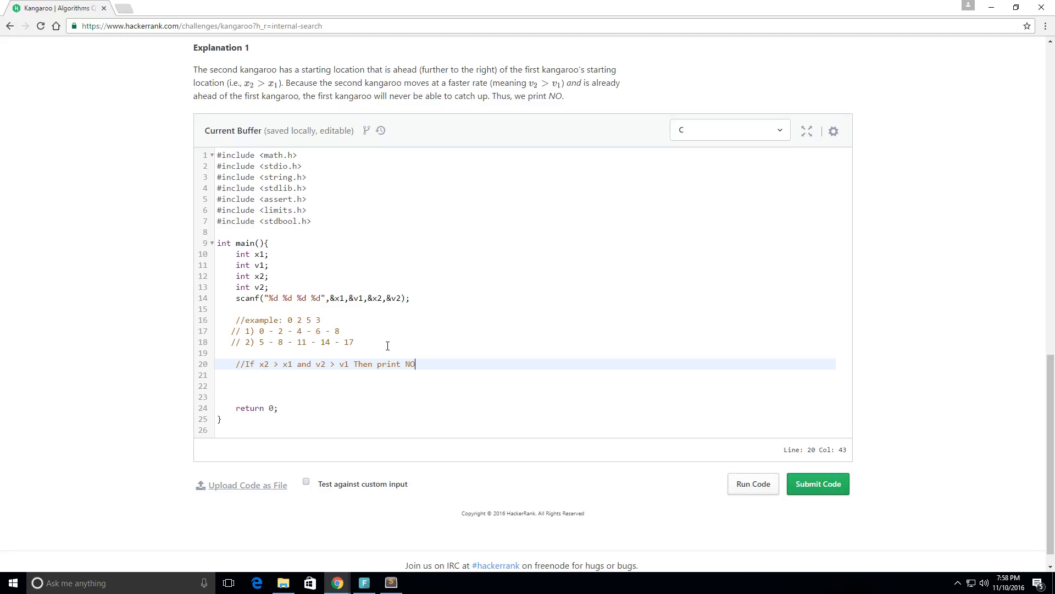
pyautogui.write('if')
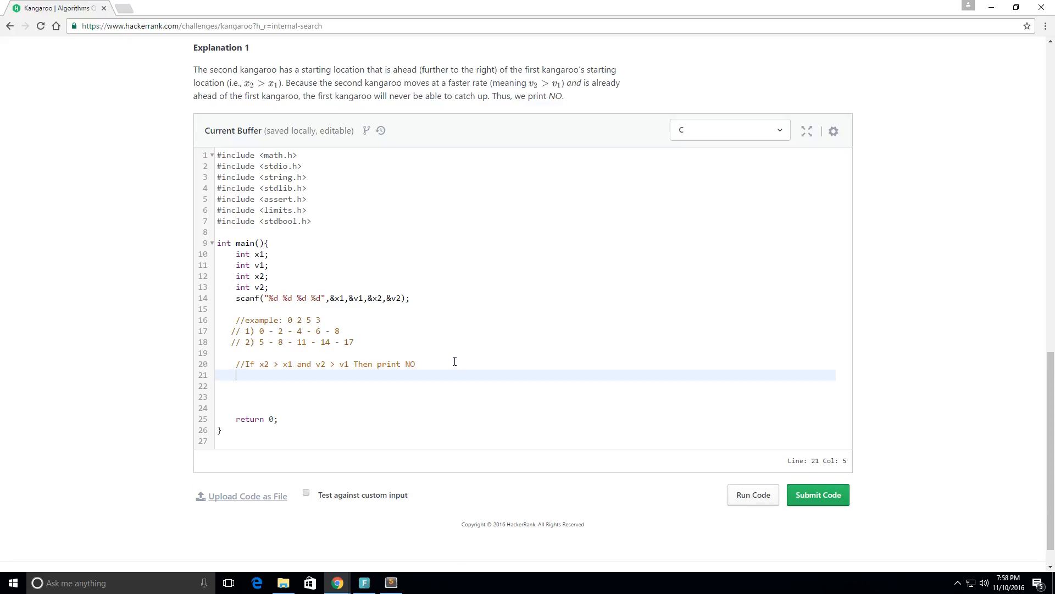
pyautogui.write('if(x2)')
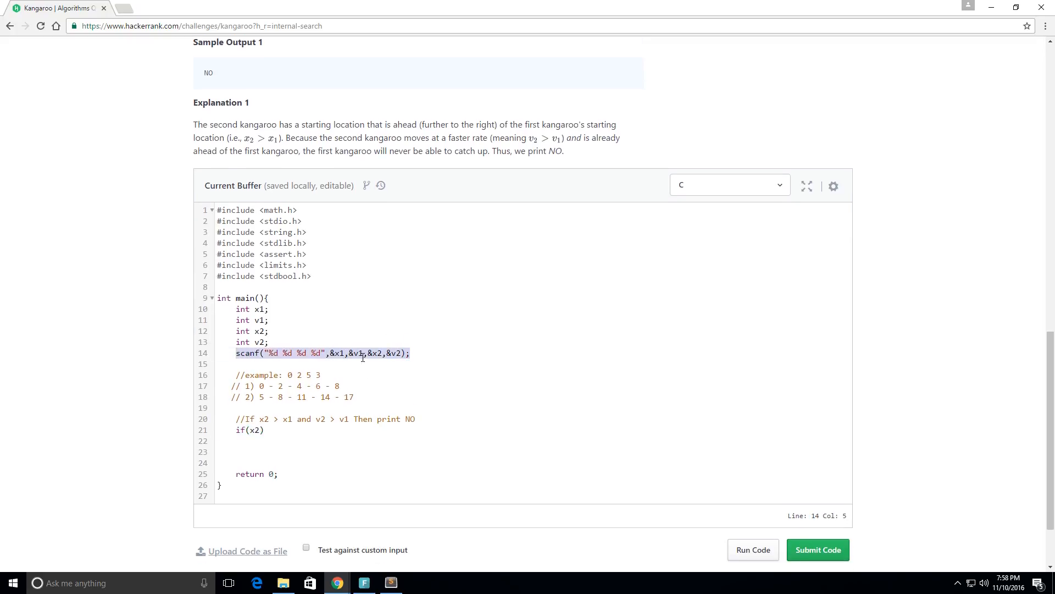
# Delete the partial if(x2) so line 21 is empty again.
pyautogui.scroll(-3)
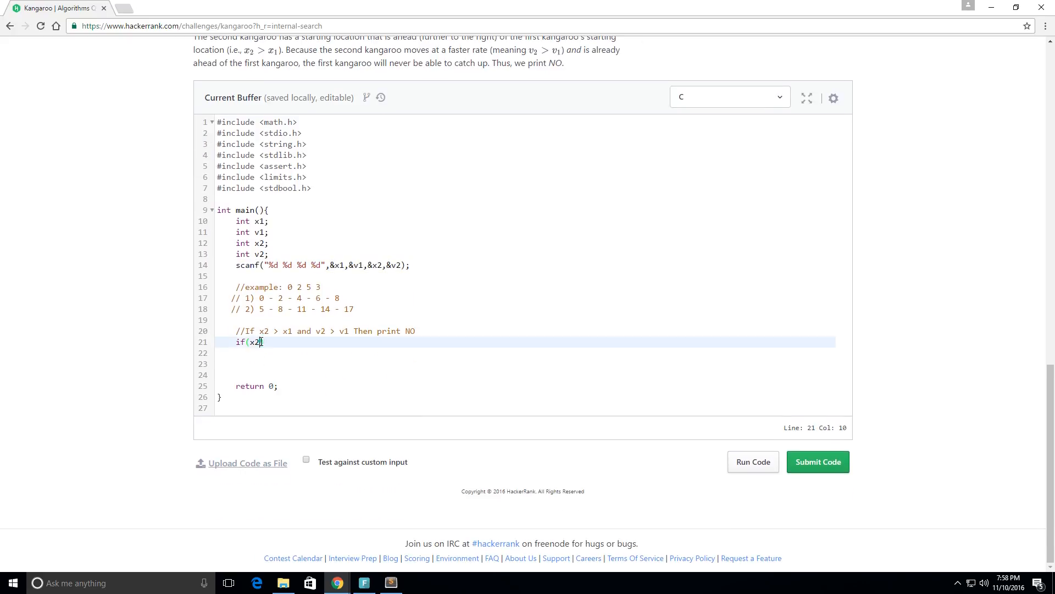
pyautogui.write(')')
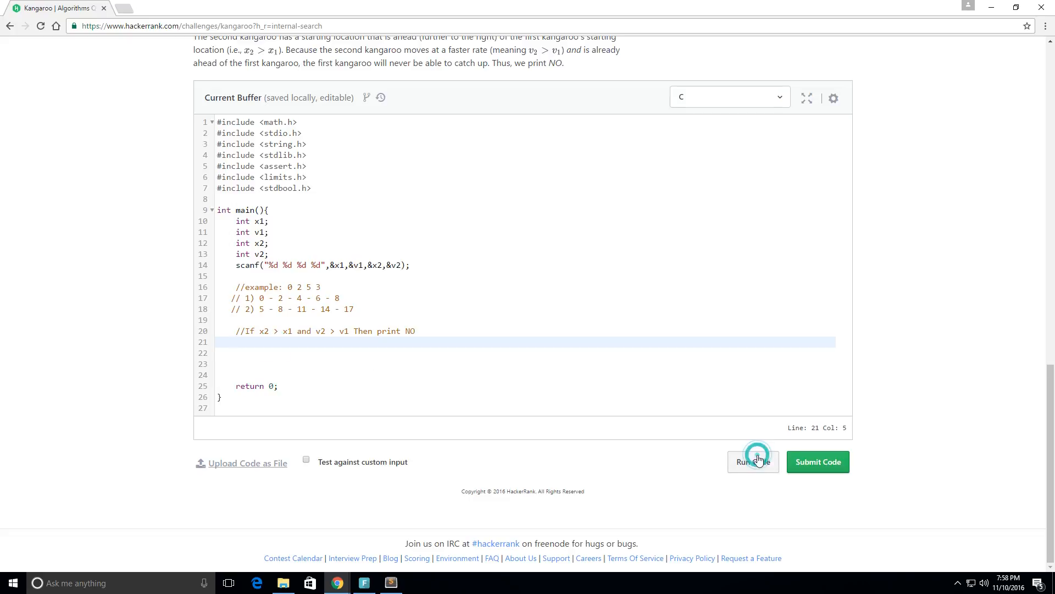
# Run the code and review Testcase 0 and 1 both failing with no output, then return to line 21.
pyautogui.click(753, 461)
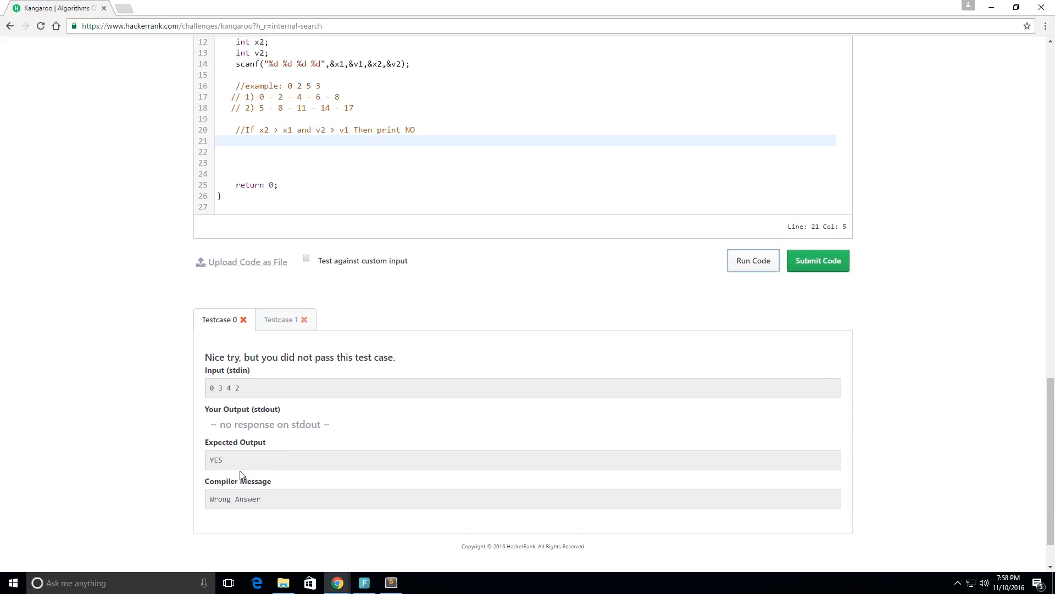
pyautogui.doubleClick(216, 459)
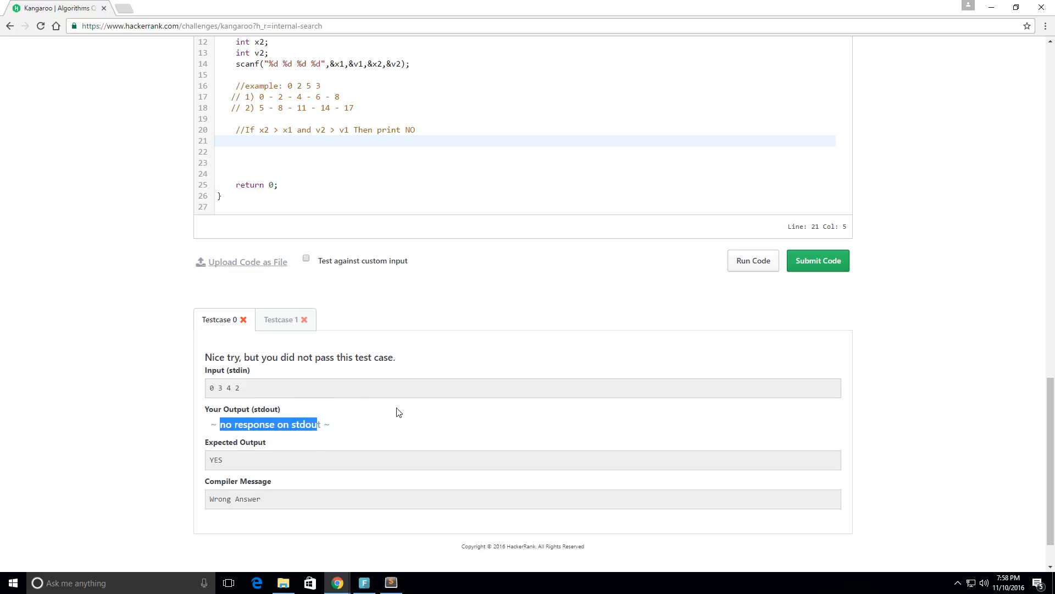
pyautogui.click(280, 319)
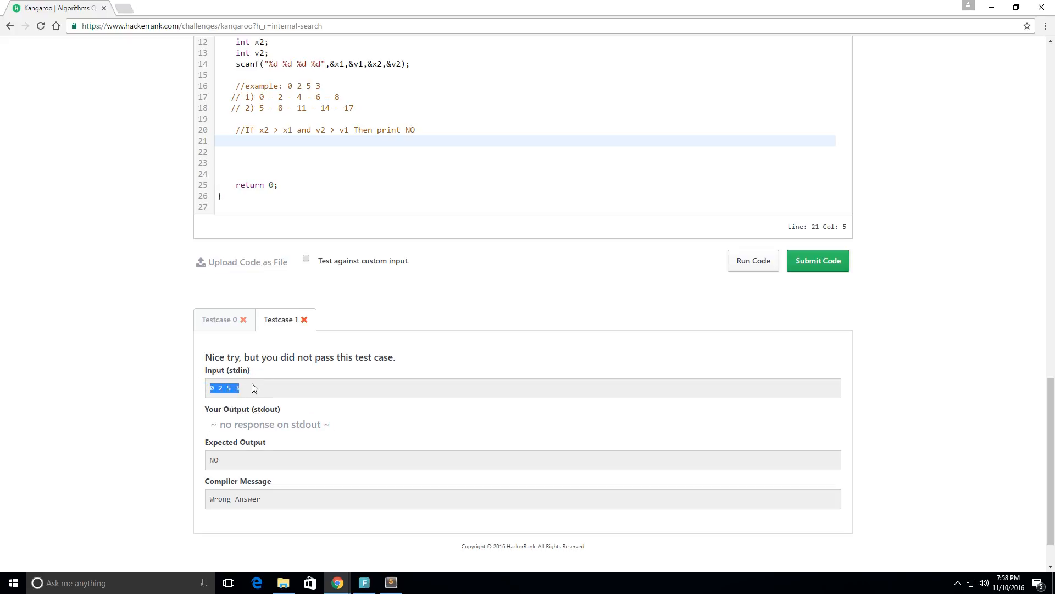
pyautogui.click(324, 145)
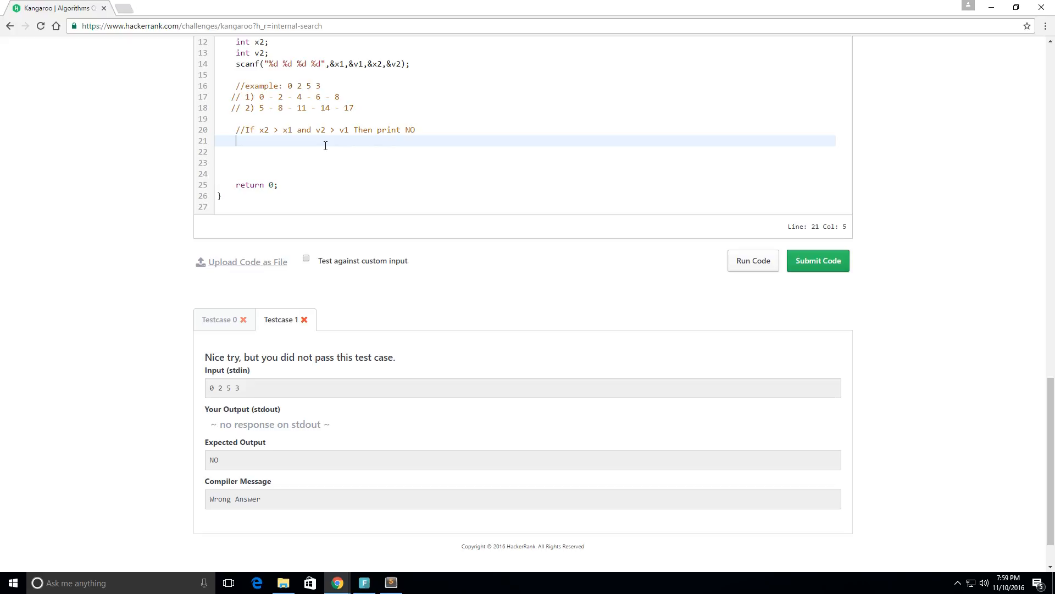
# Write if(x2 > x1 && v2 > v1) printf("NO"); followed by an empty else block.
pyautogui.write('if(')
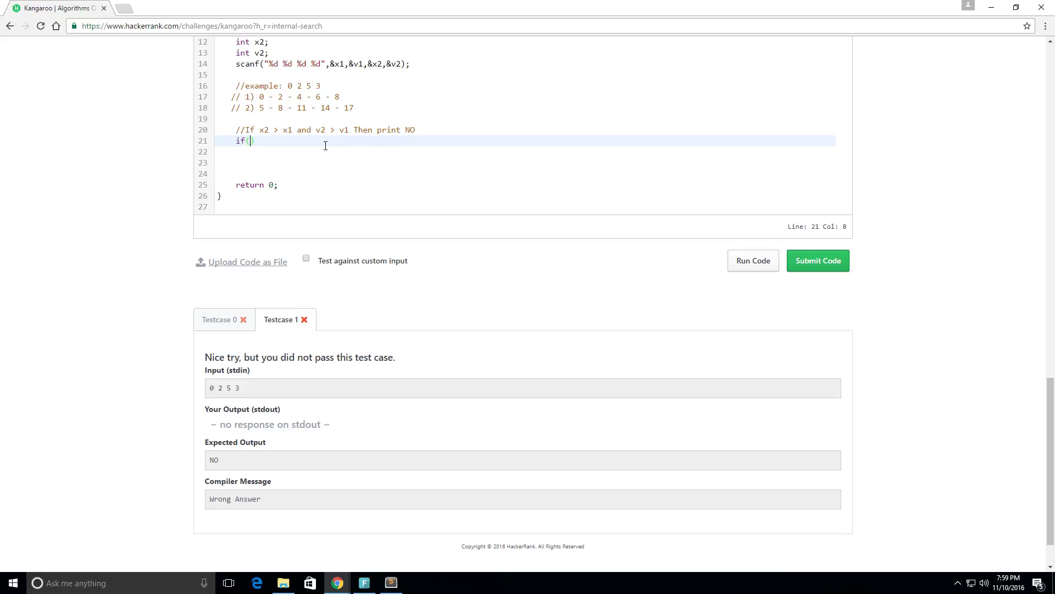
pyautogui.write('x2 > x1')
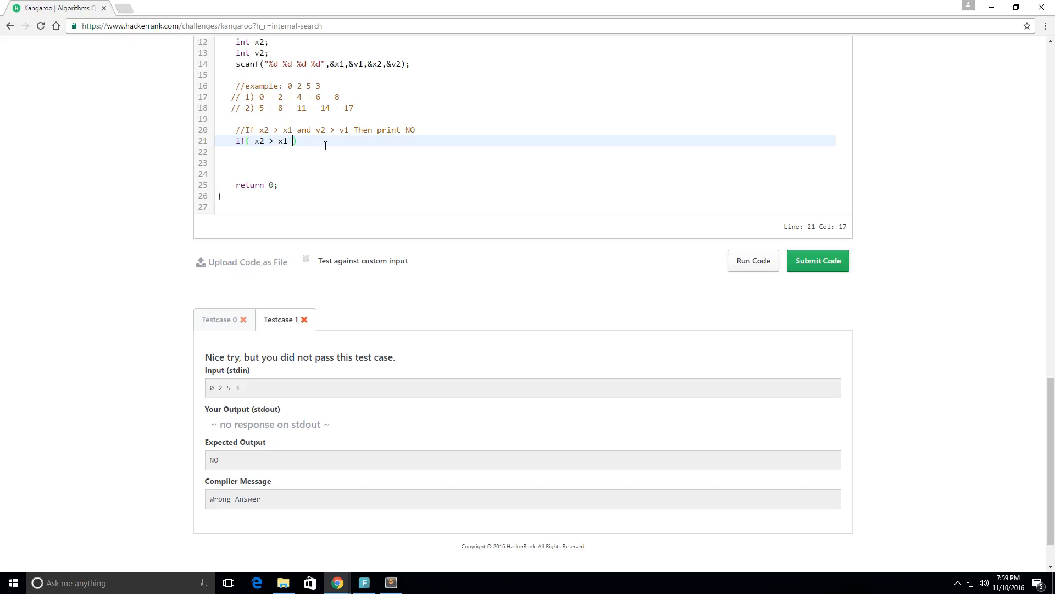
pyautogui.write('&&')
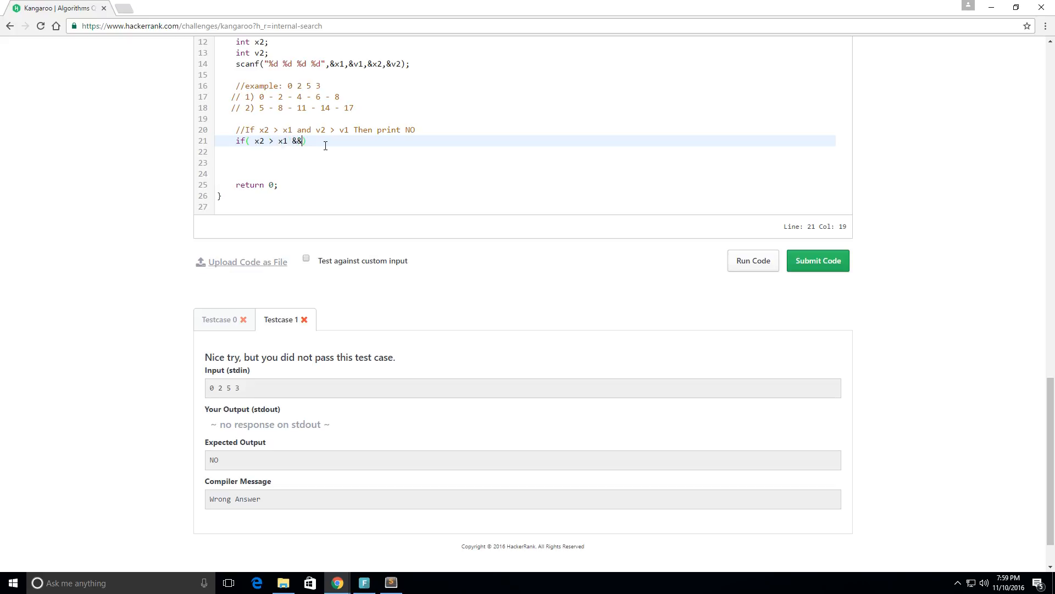
pyautogui.write('v2')
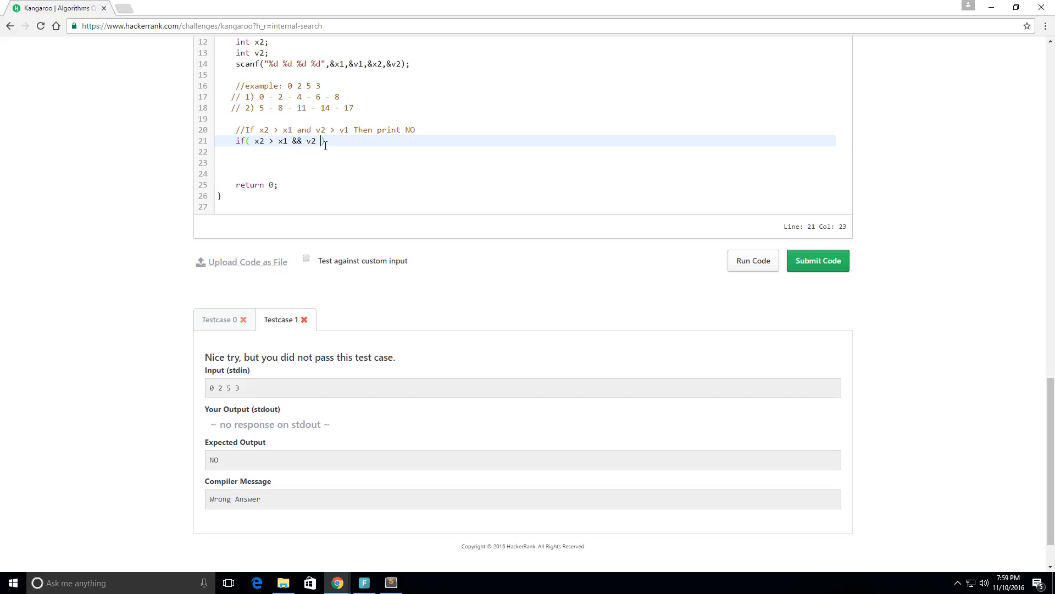
pyautogui.write('> v1)')
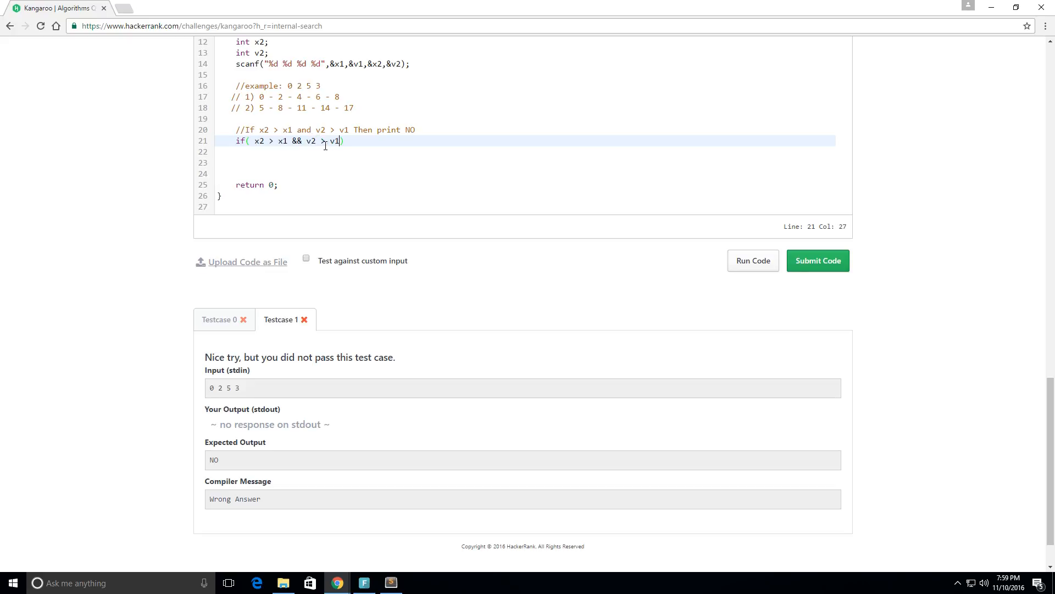
pyautogui.press('Enter')
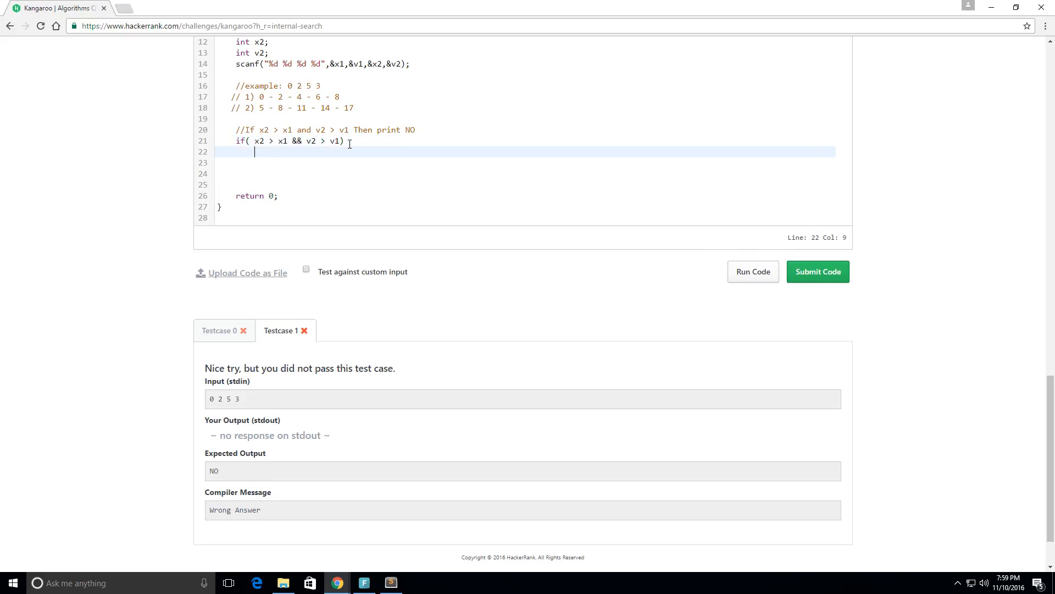
pyautogui.write('print')
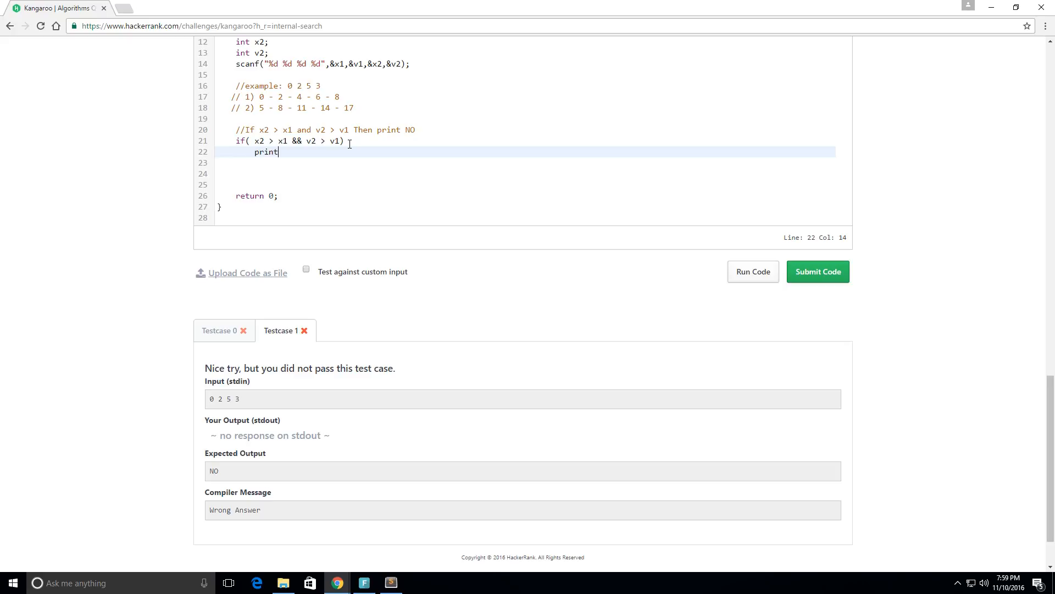
pyautogui.write('f("")')
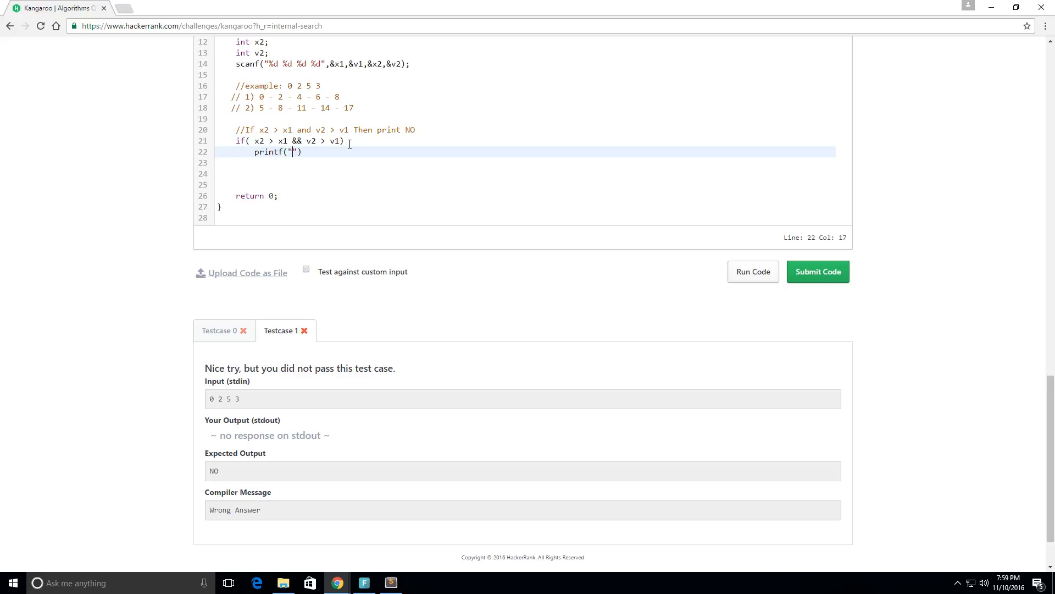
pyautogui.write('NO)')
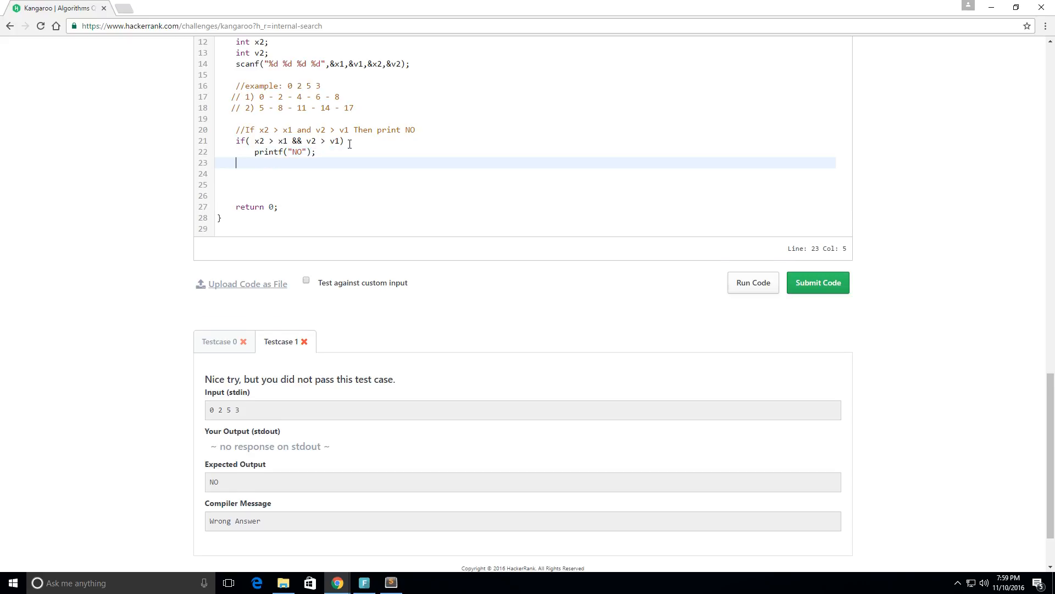
pyautogui.write('else{')
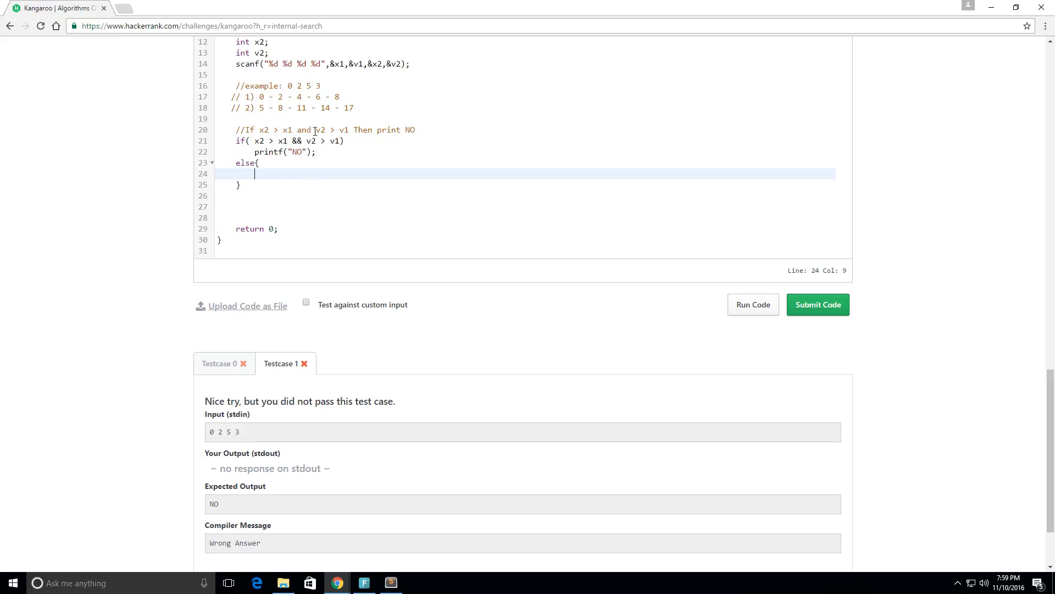
pyautogui.moveTo(339, 177)
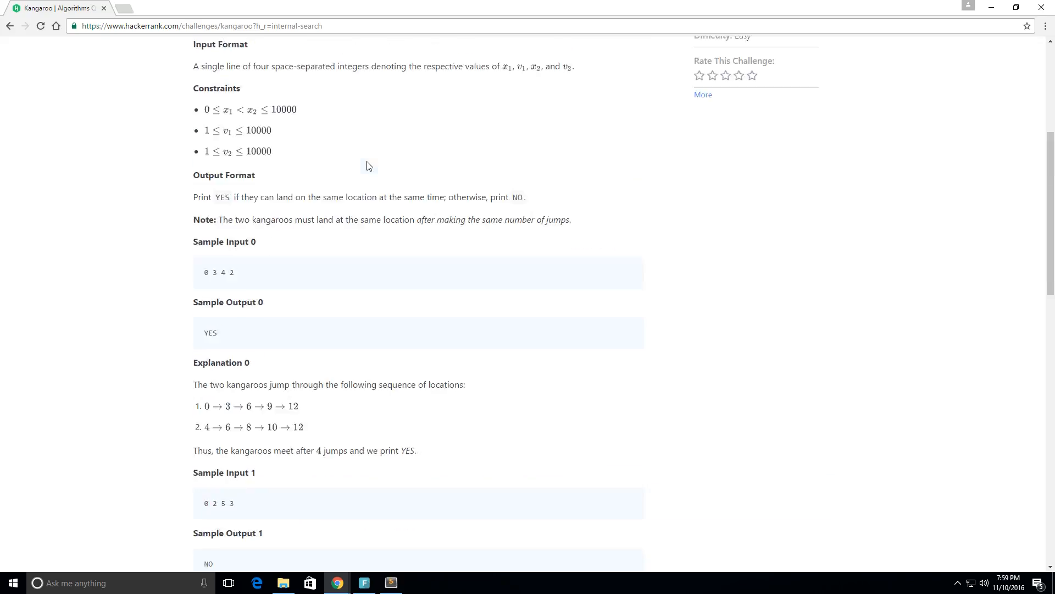
# Scroll to bring the sample inputs, outputs and explanations back into view.
pyautogui.scroll(-3)
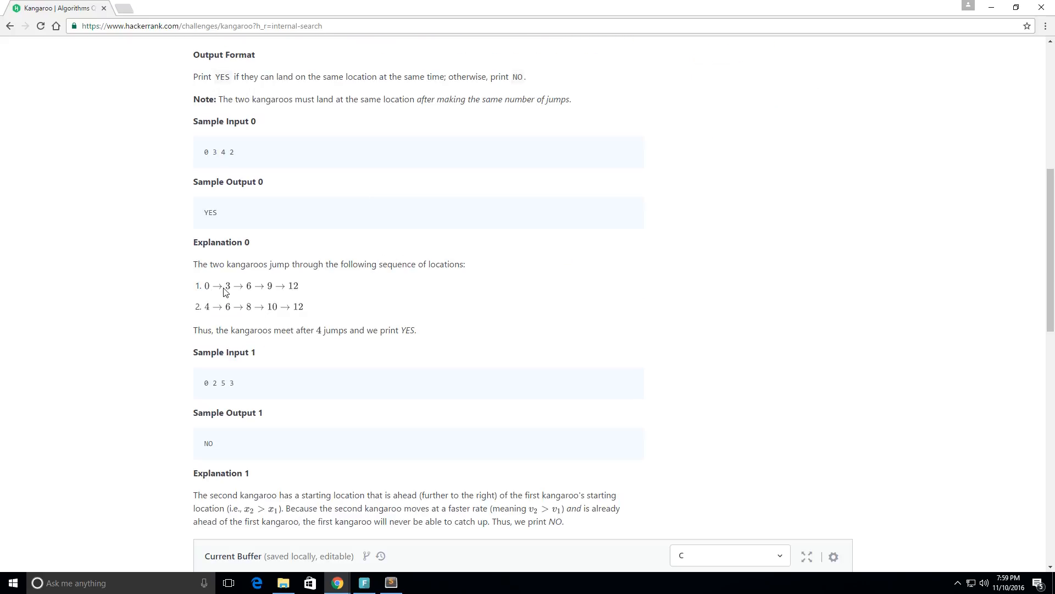
pyautogui.moveTo(306, 321)
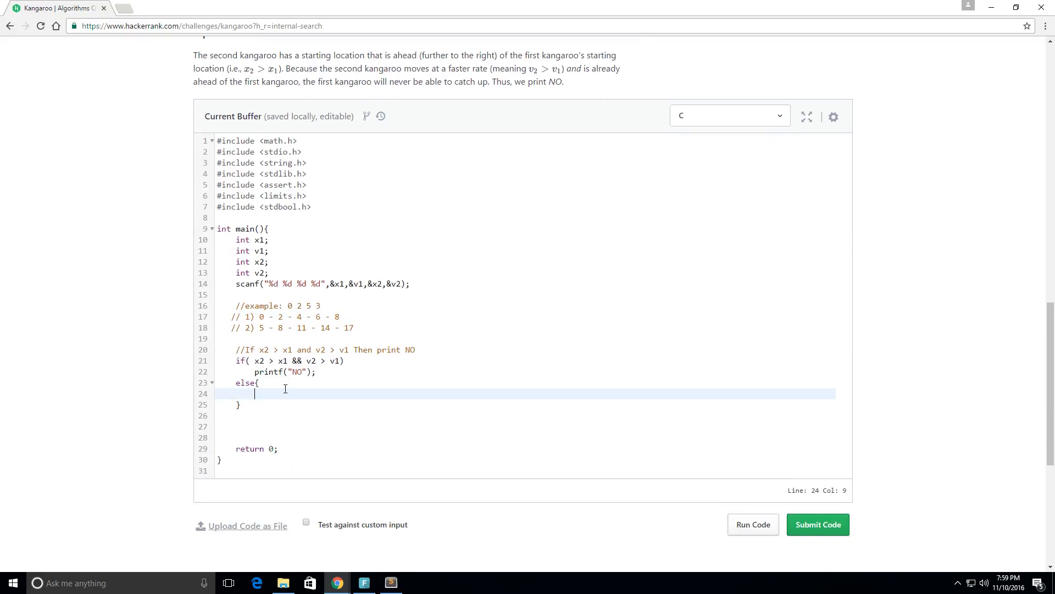
# Start a while(x2 > x1){ } loop inside the else block.
pyautogui.write('while')
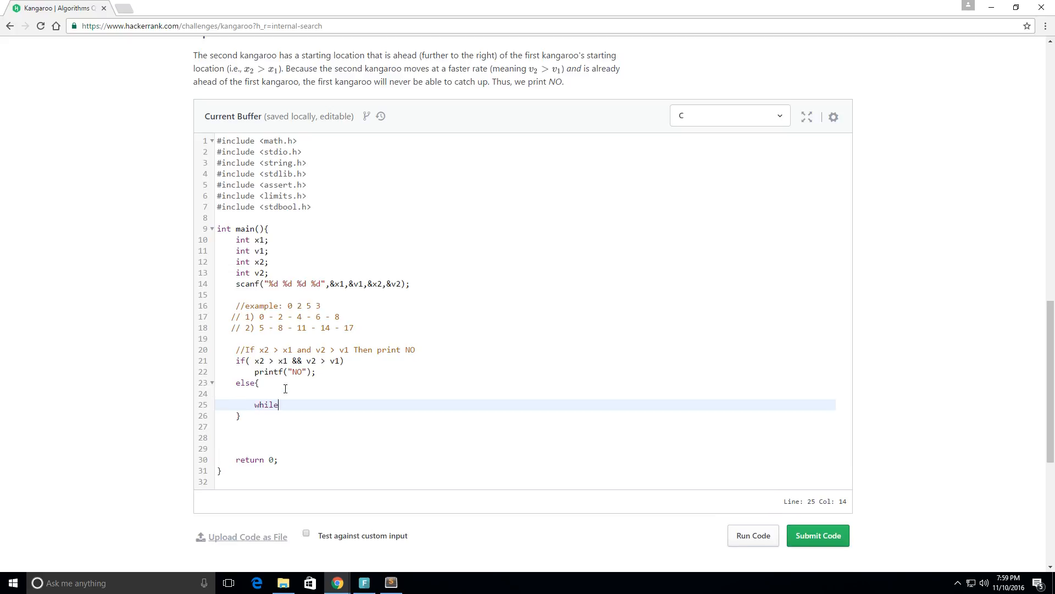
pyautogui.write('(x')
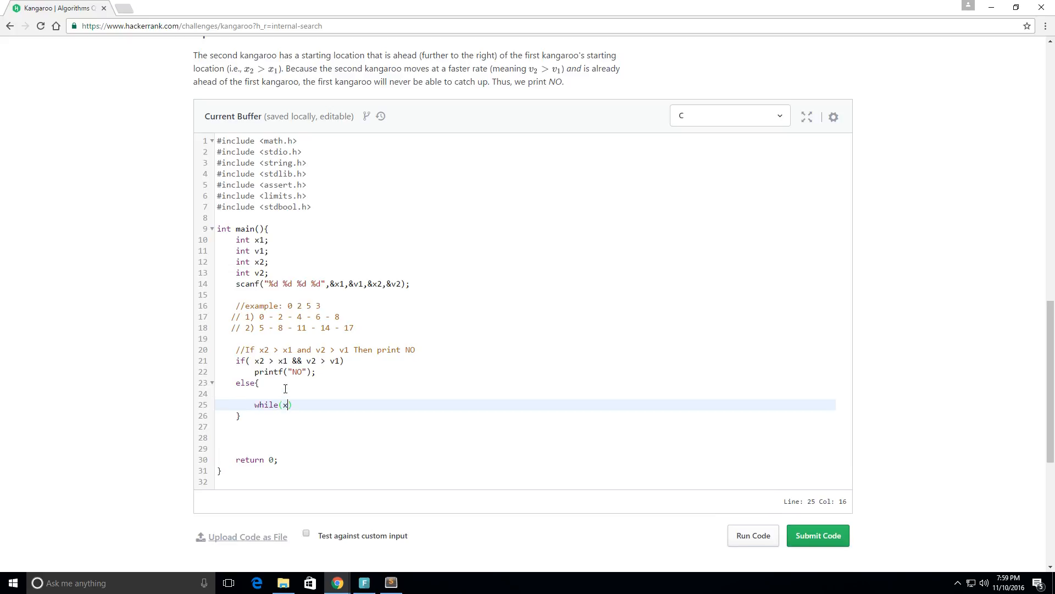
pyautogui.write('2 >')
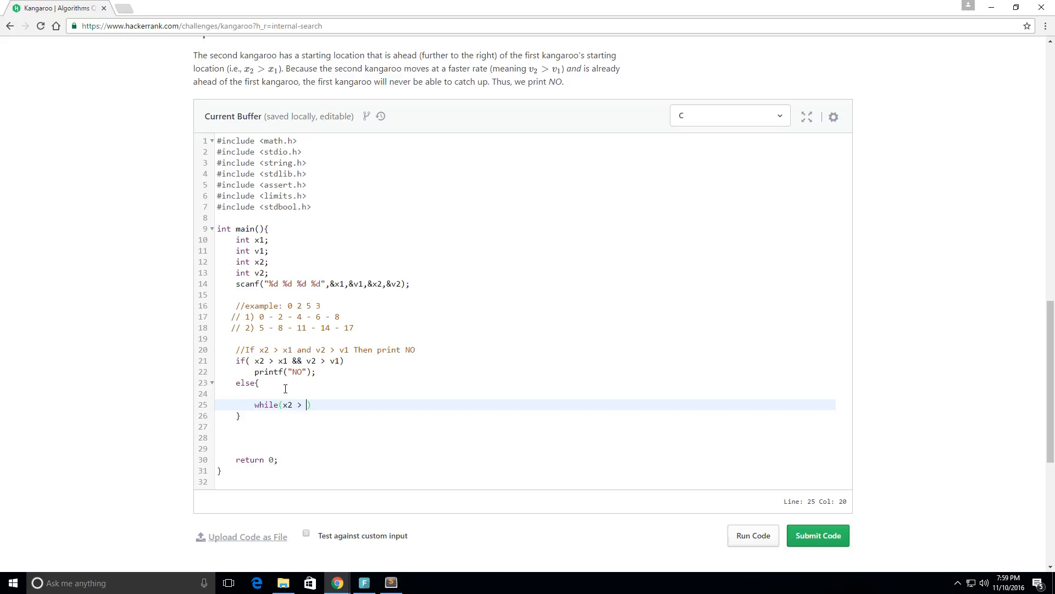
pyautogui.write('x1')
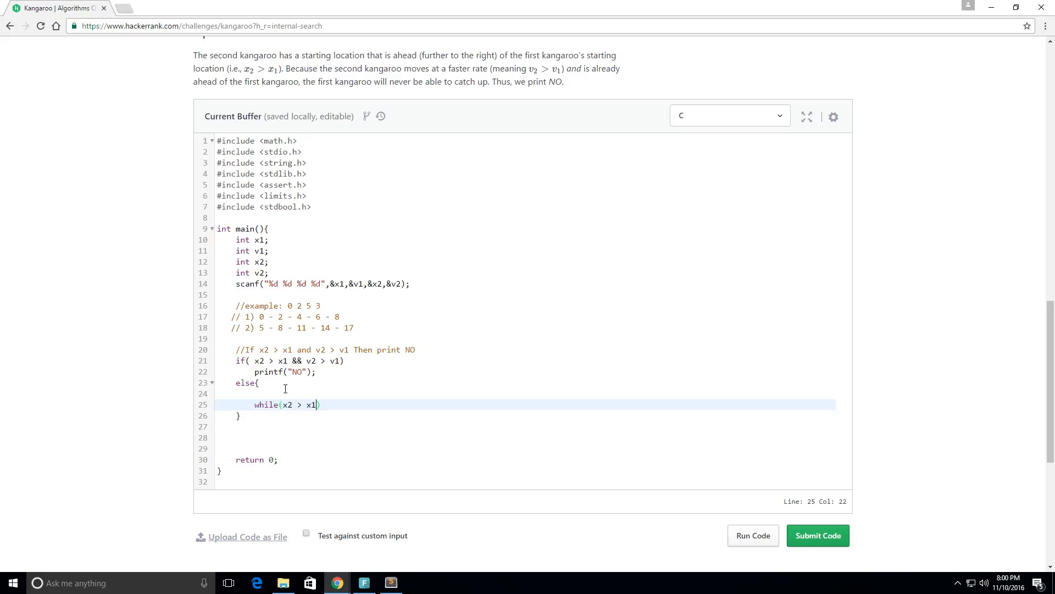
pyautogui.write('{}')
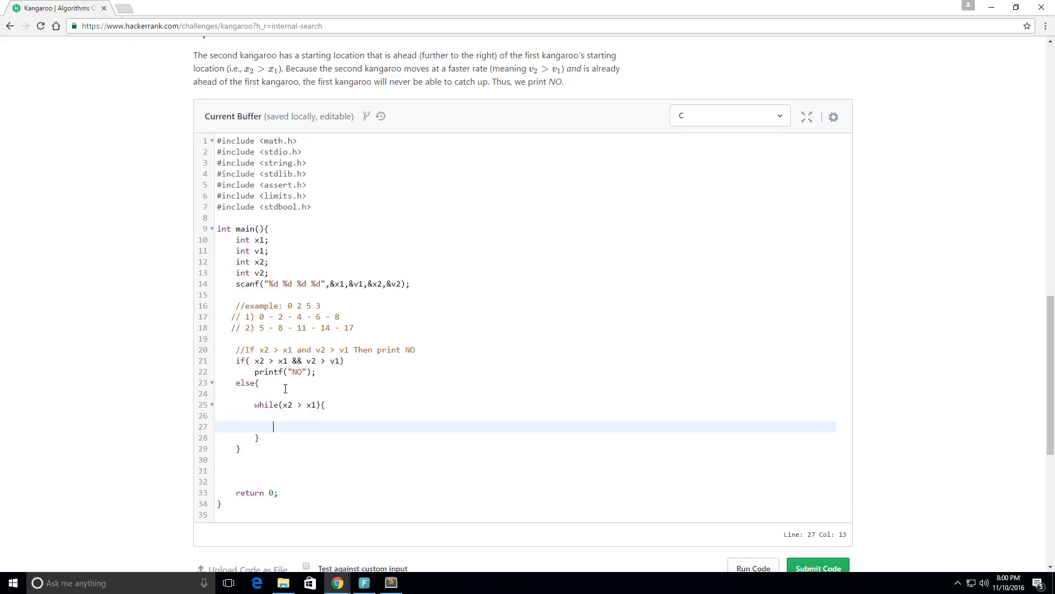
# Advance both kangaroos in the loop: x2 = x2 + v2; and x1 = x1 + v1;.
pyautogui.write('x2')
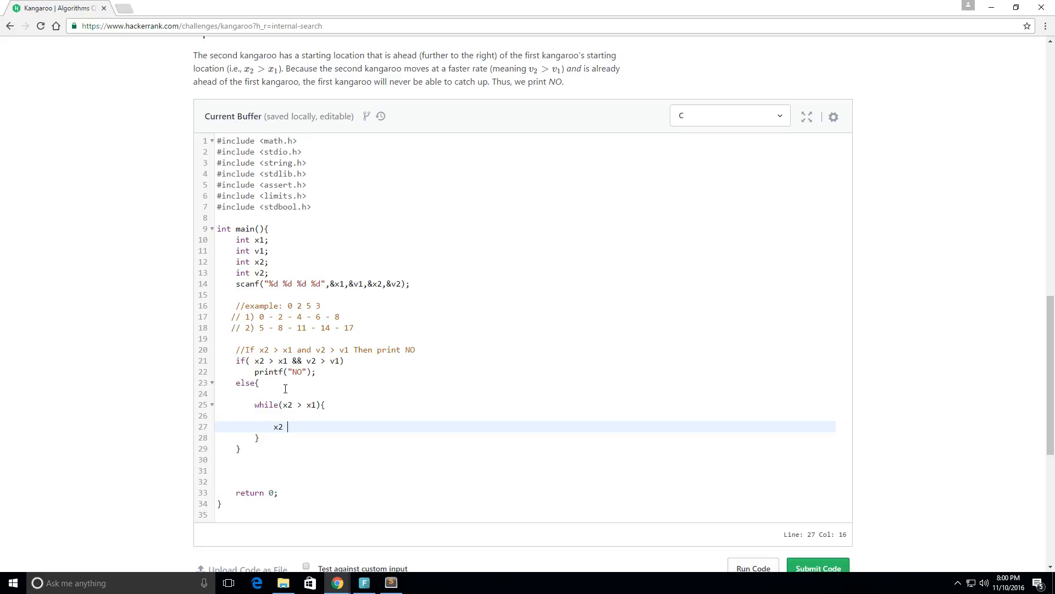
pyautogui.write('= x')
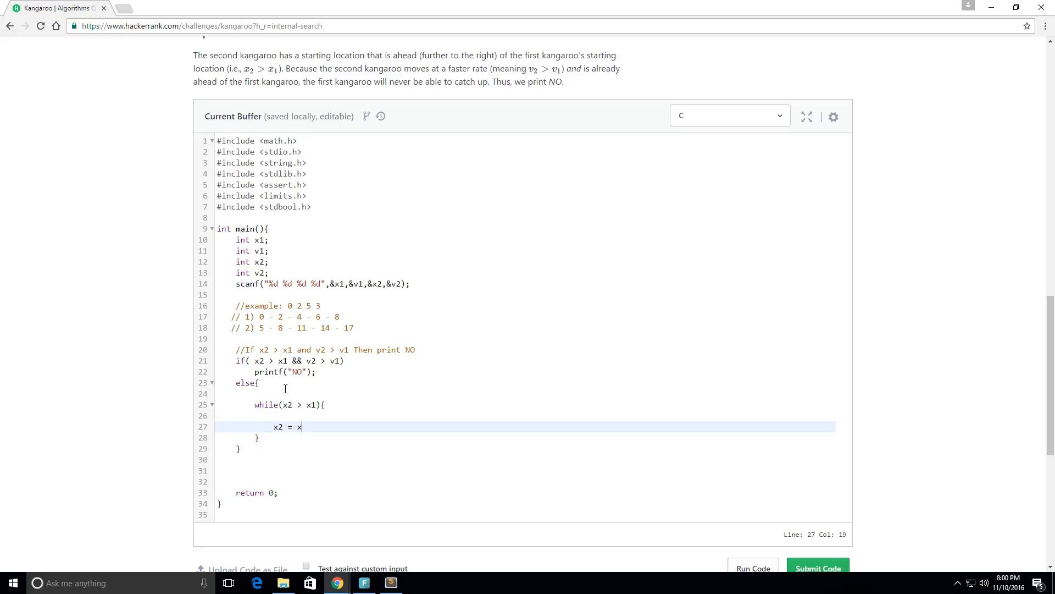
pyautogui.write('2 + v2;')
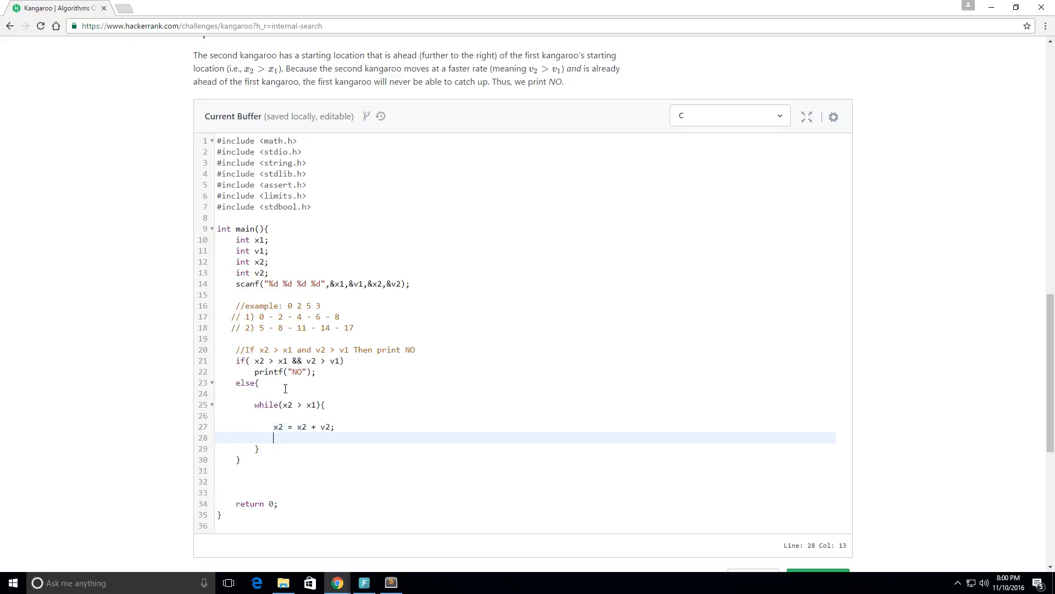
pyautogui.write('x1 = x1 +')
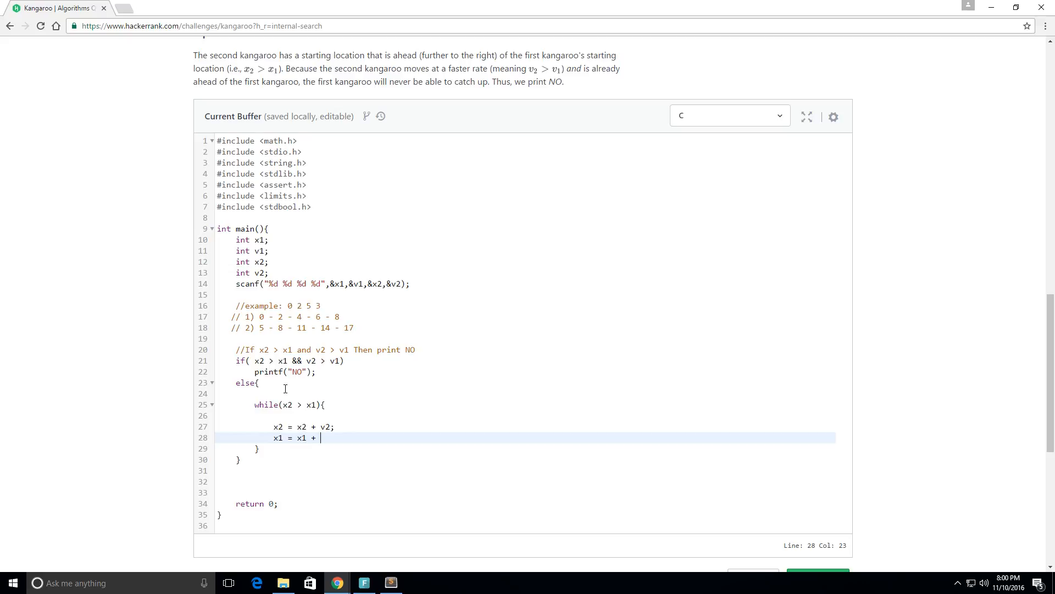
pyautogui.write('v1;')
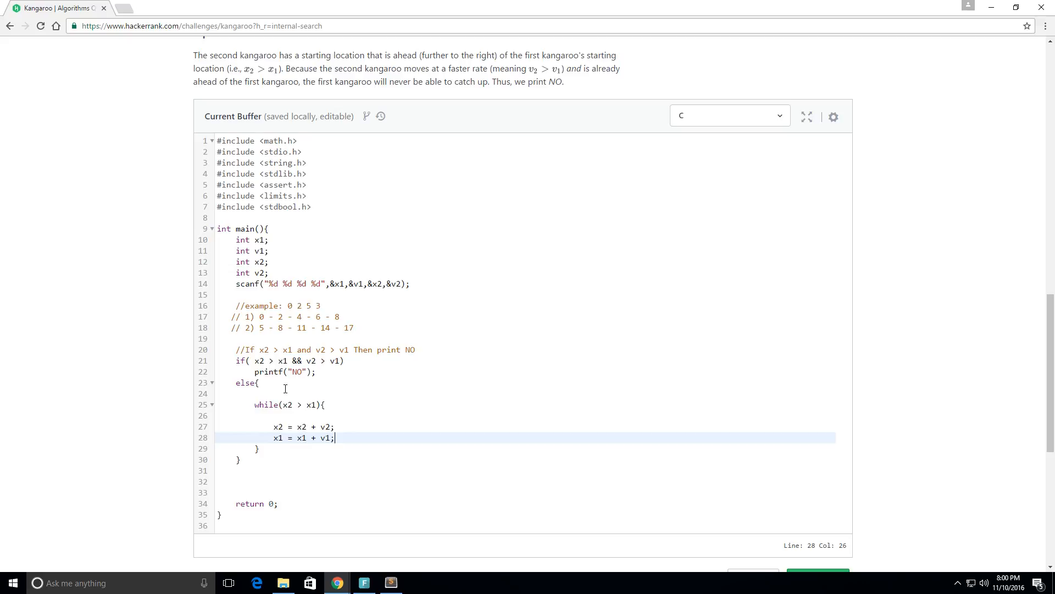
# Add if(x2 == x1){ printf("YES"); } inside the loop.
pyautogui.write('if(')
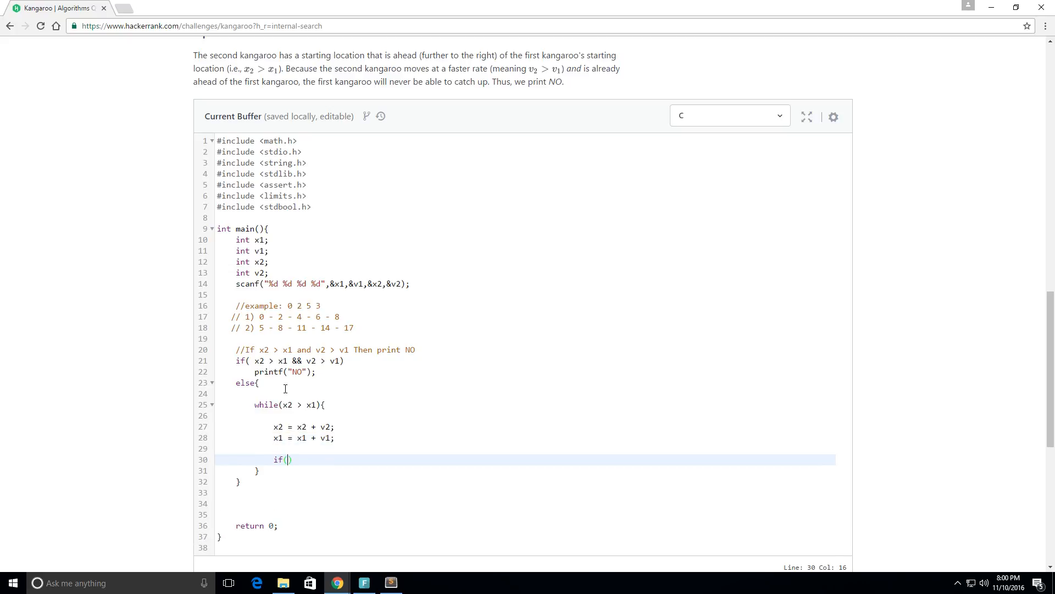
pyautogui.write('x2 == x')
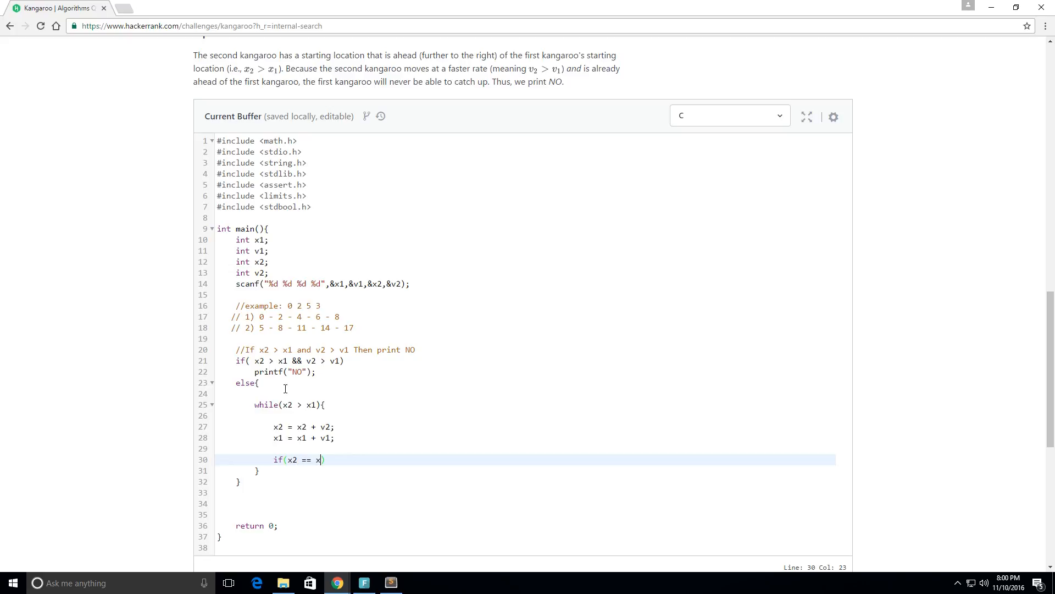
pyautogui.write('1')
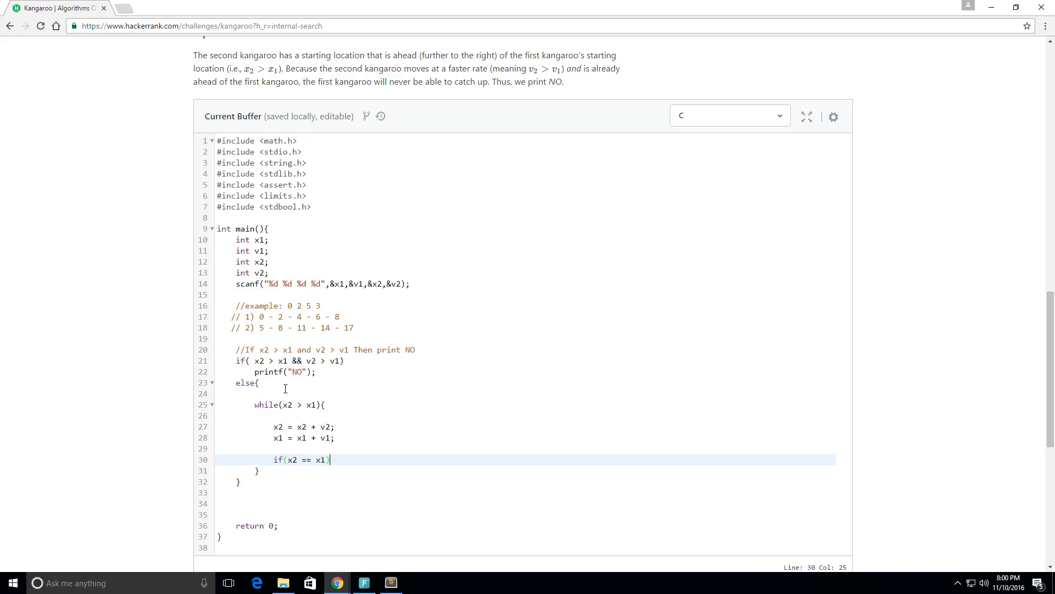
pyautogui.write('{')
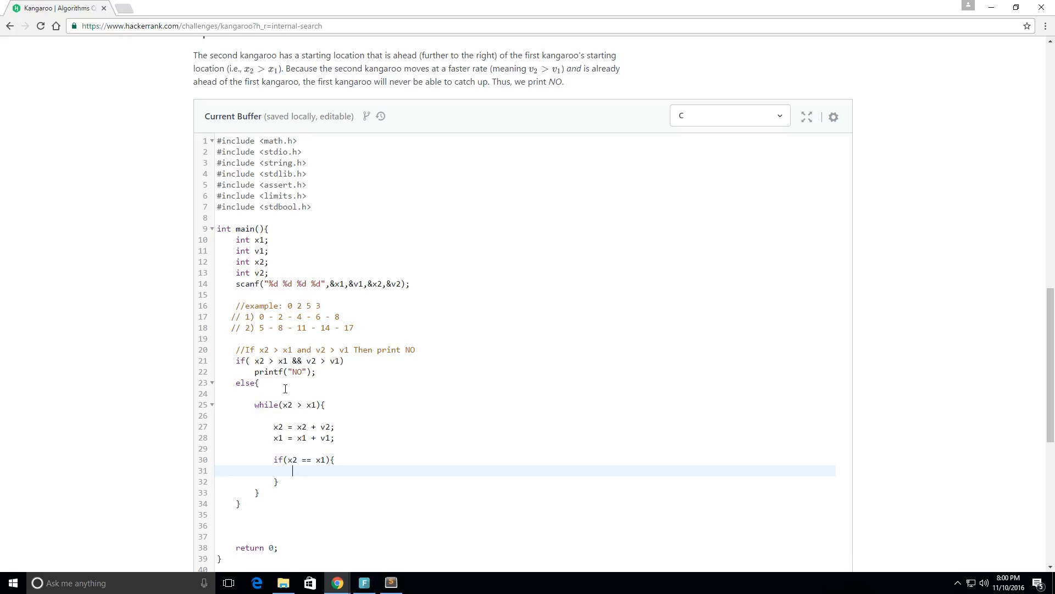
pyautogui.write('printf')
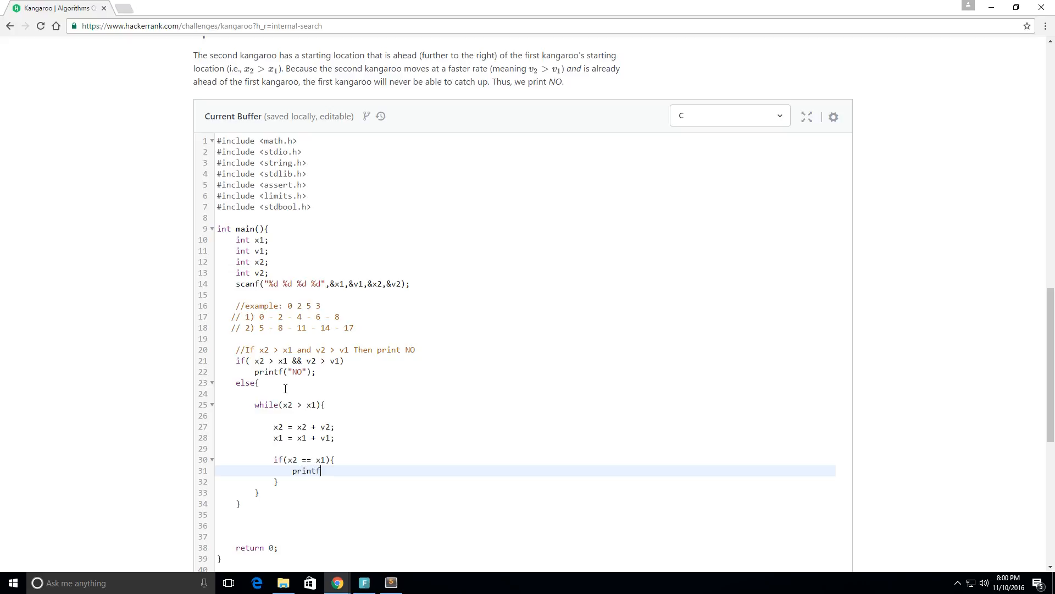
pyautogui.write('("YES")')
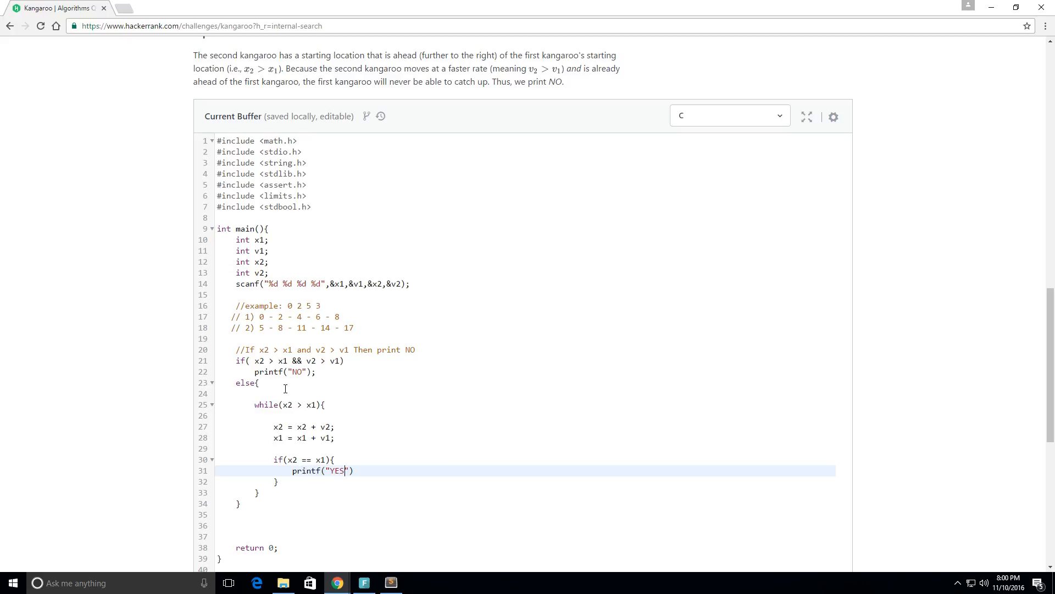
pyautogui.write(';')
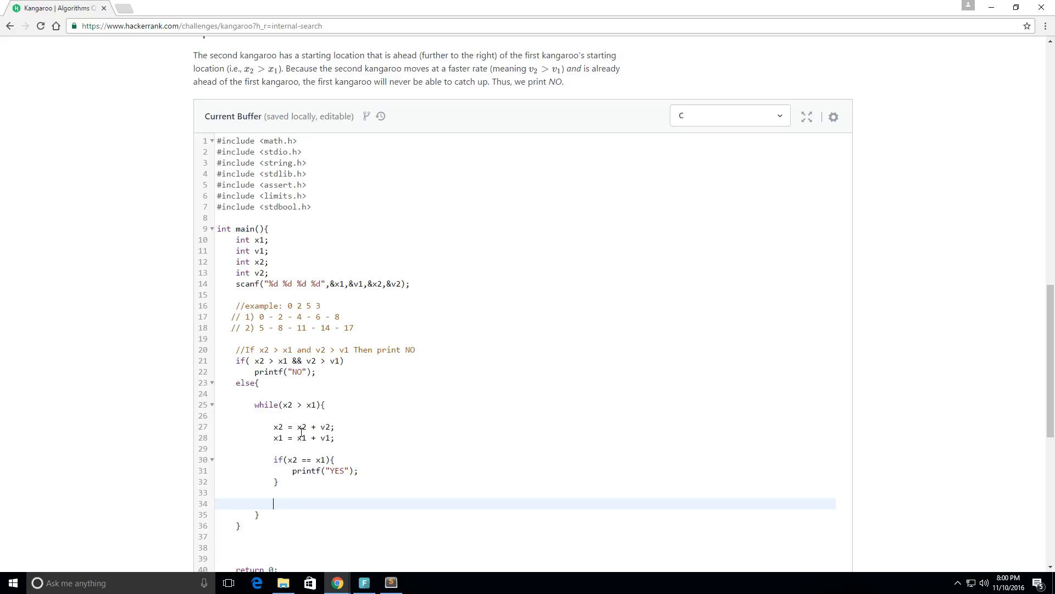
pyautogui.moveTo(315, 408)
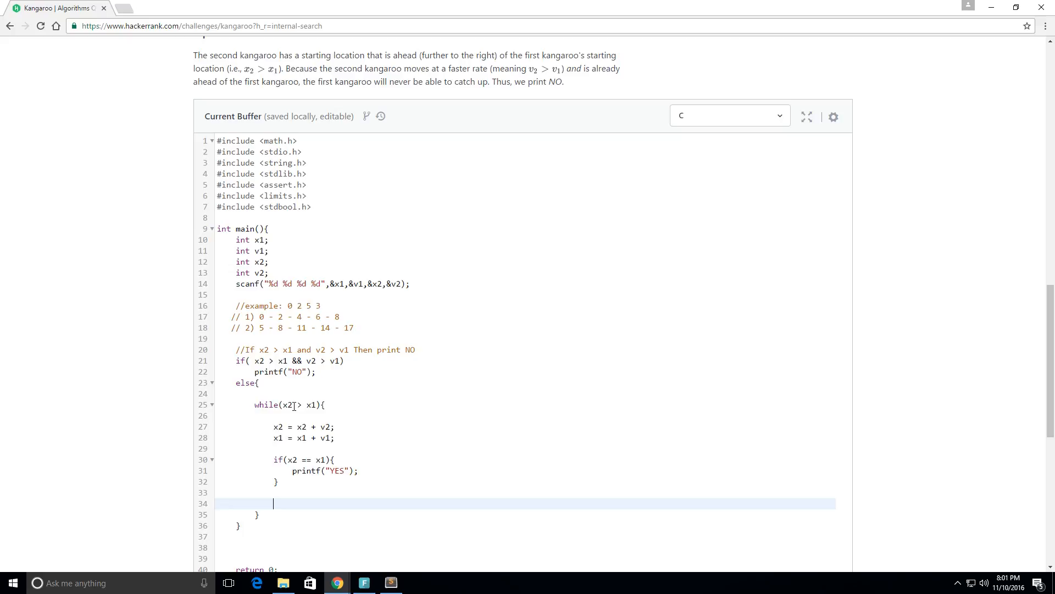
pyautogui.moveTo(298, 413)
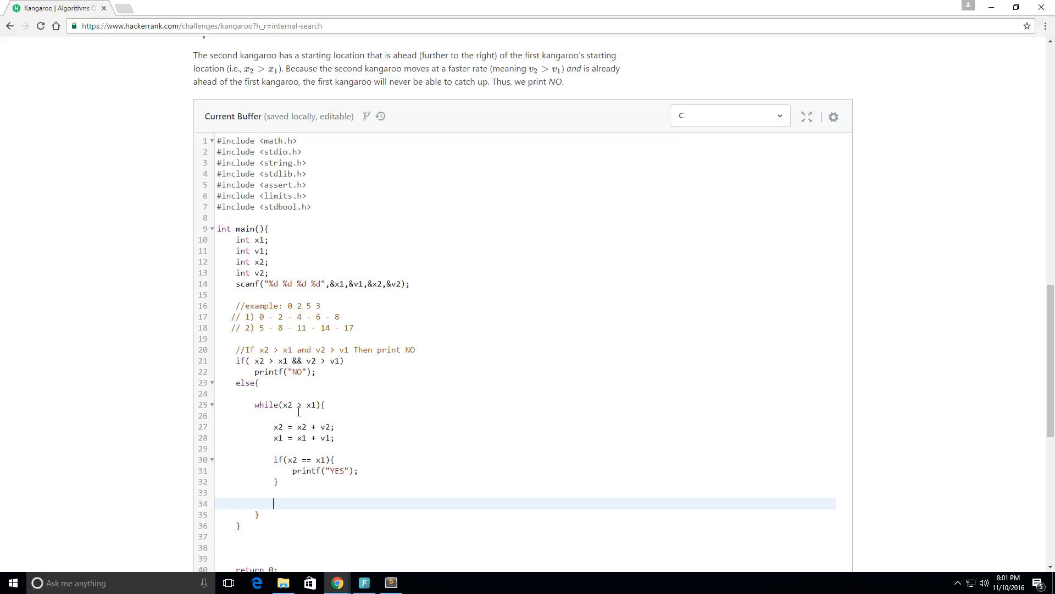
# Add if(x1 > x2){ printf("NO"); break; } inside the while loop.
pyautogui.write('if')
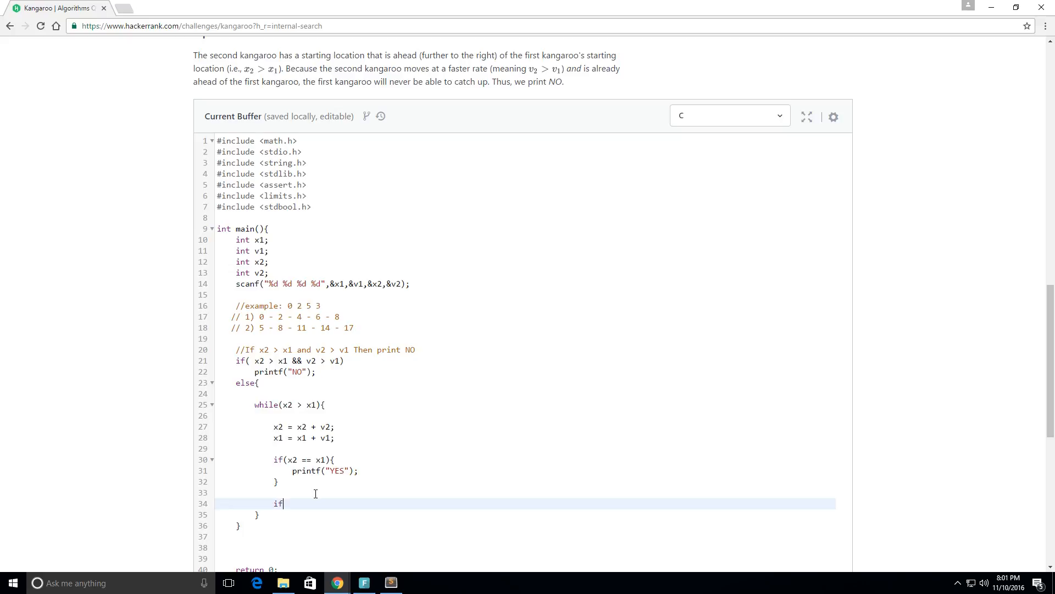
pyautogui.write('(x')
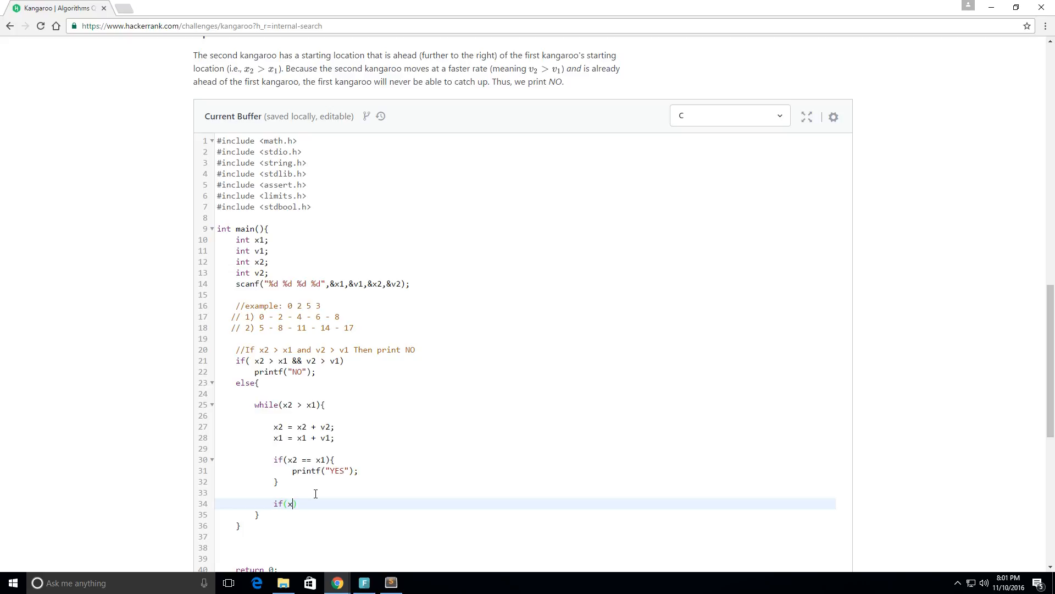
pyautogui.write('1')
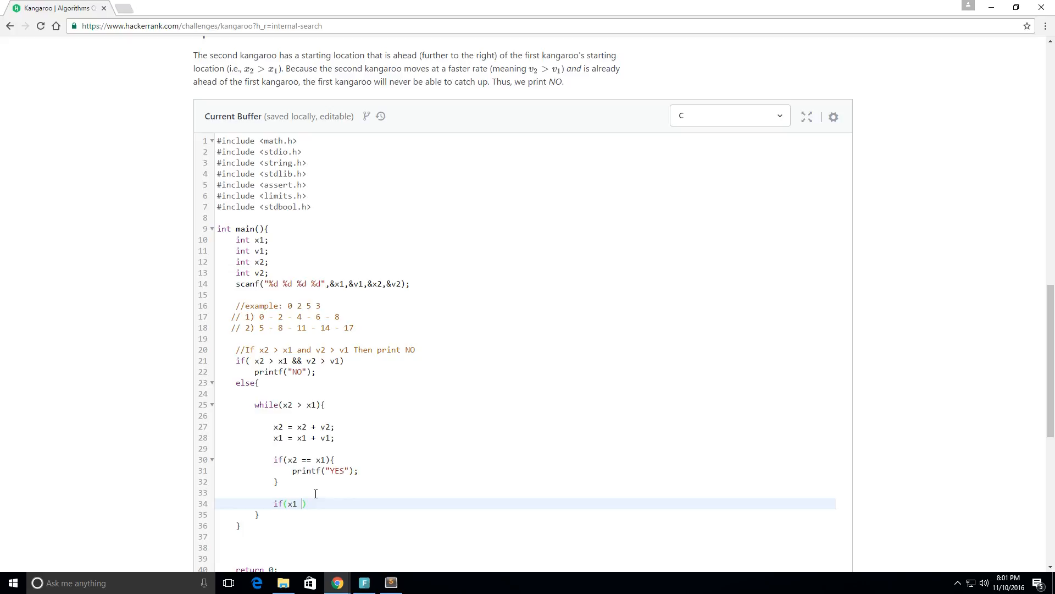
pyautogui.write('> x2')
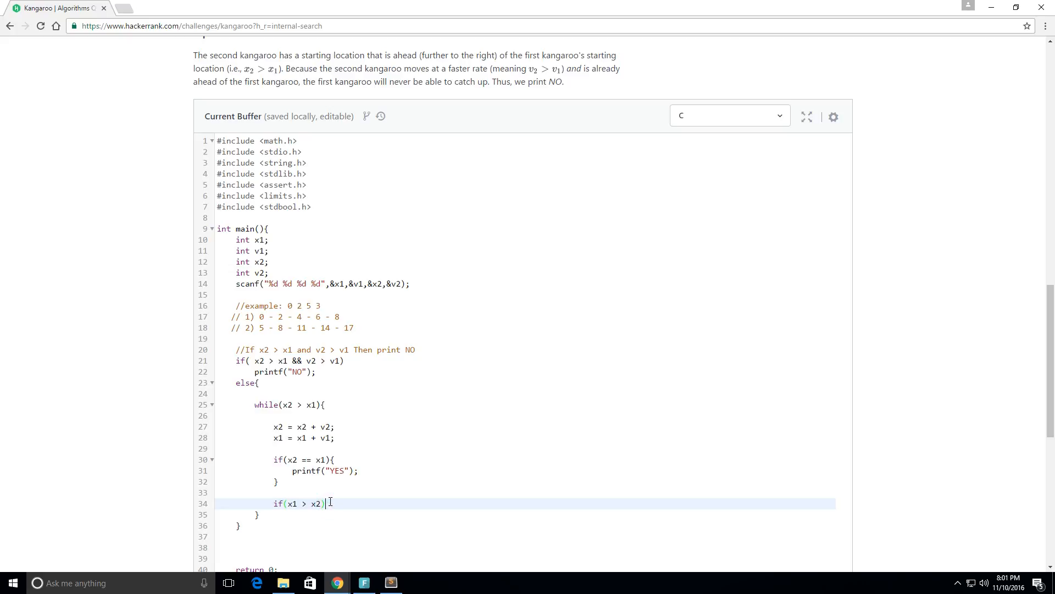
pyautogui.write('{')
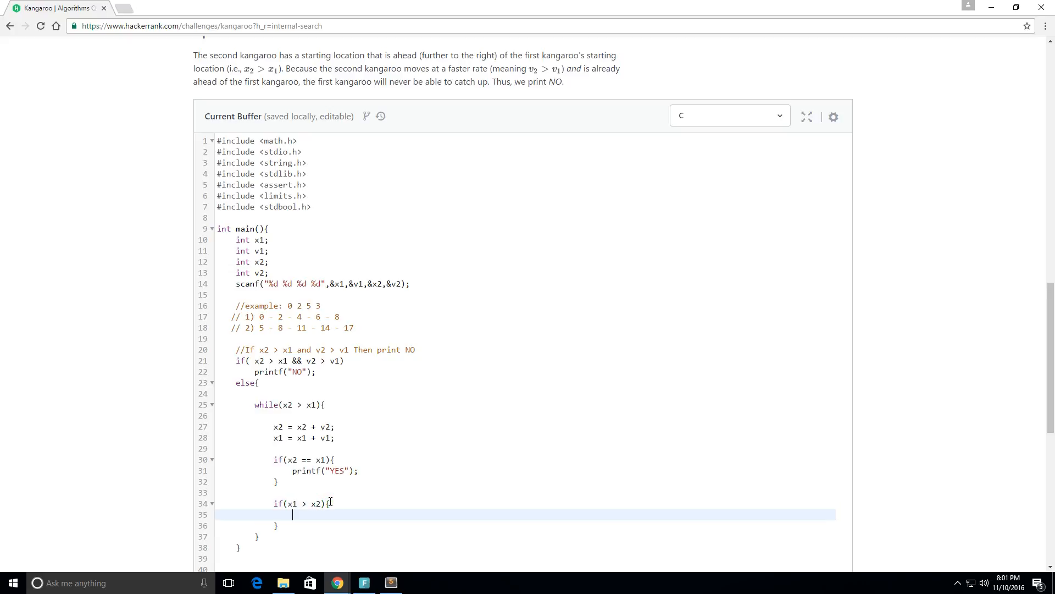
pyautogui.write('printf(')
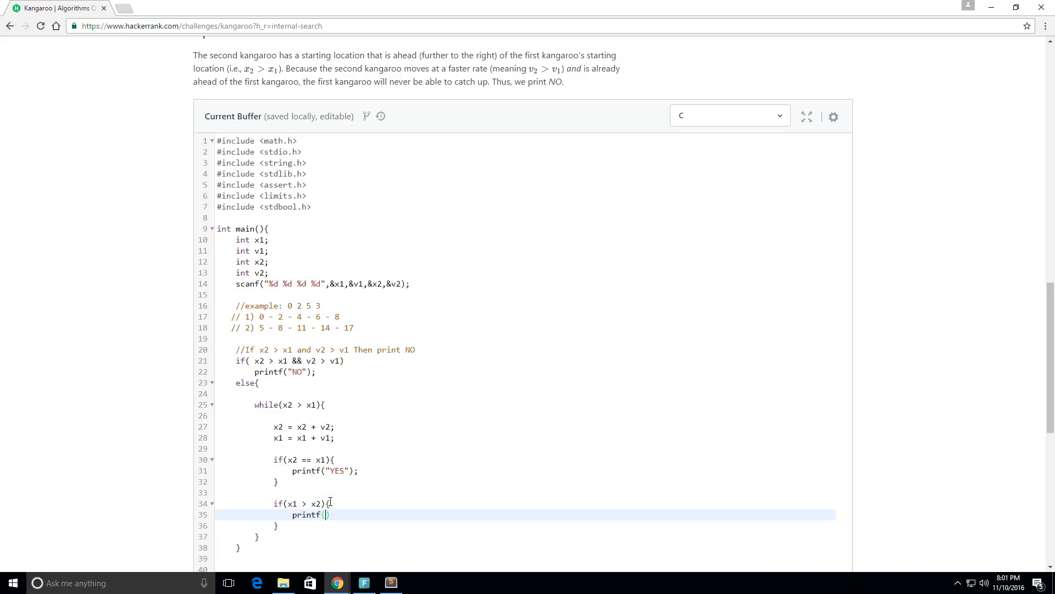
pyautogui.write('"NO"')
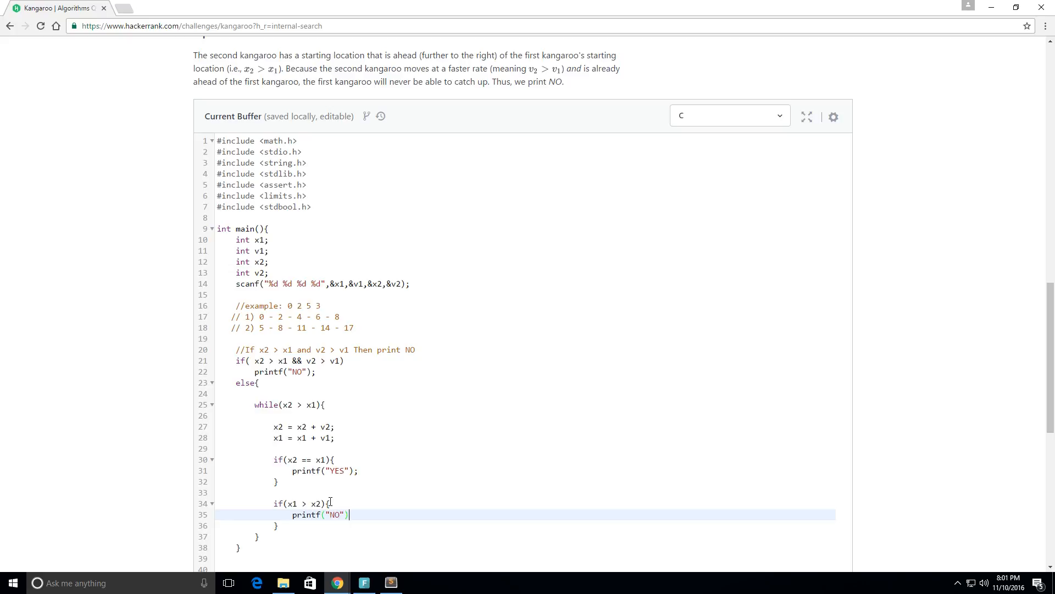
pyautogui.write(';')
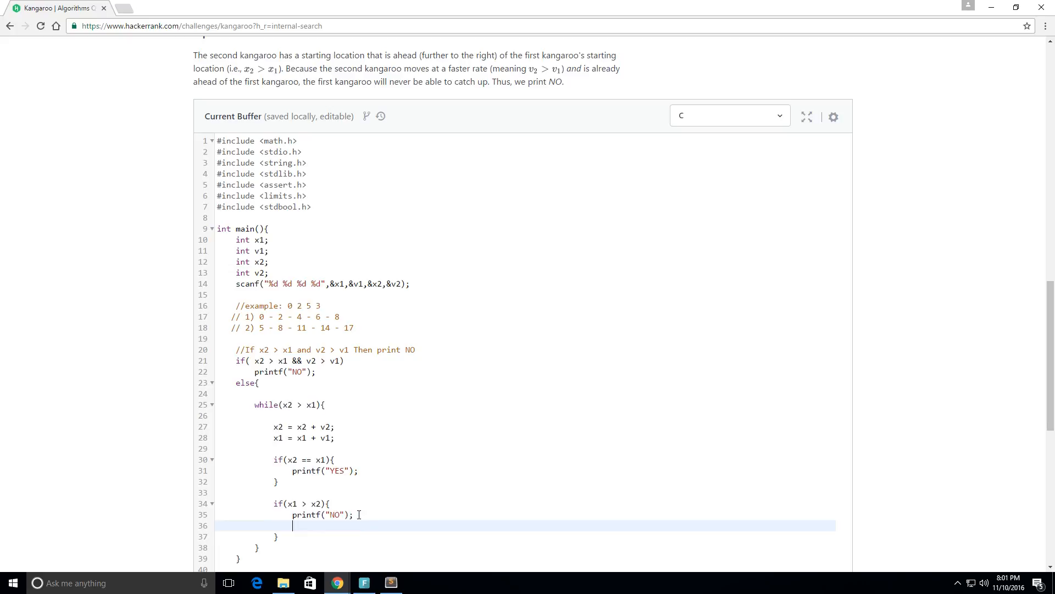
pyautogui.write('brea')
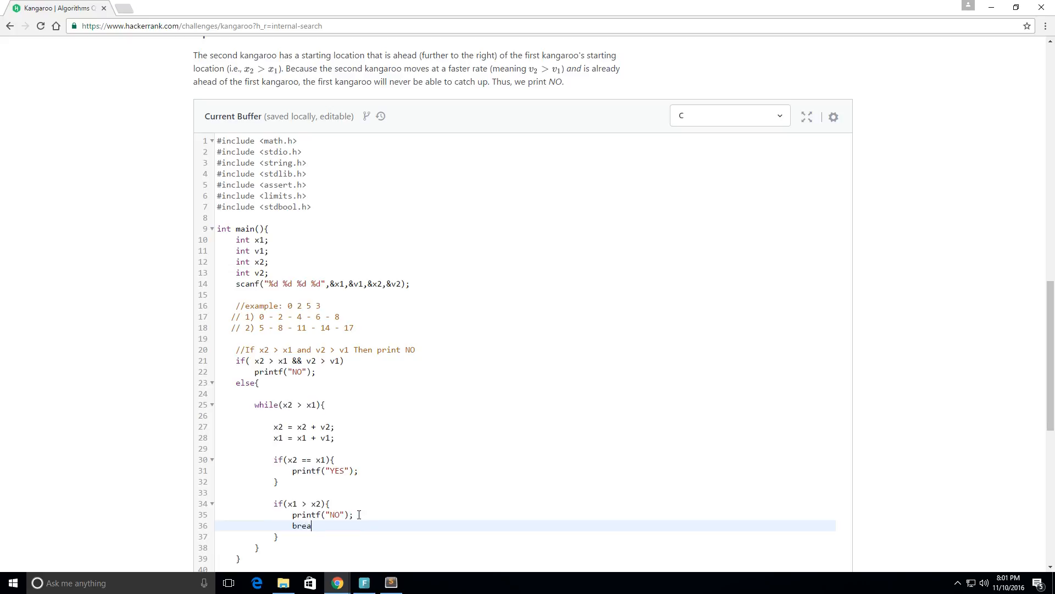
pyautogui.write('k;')
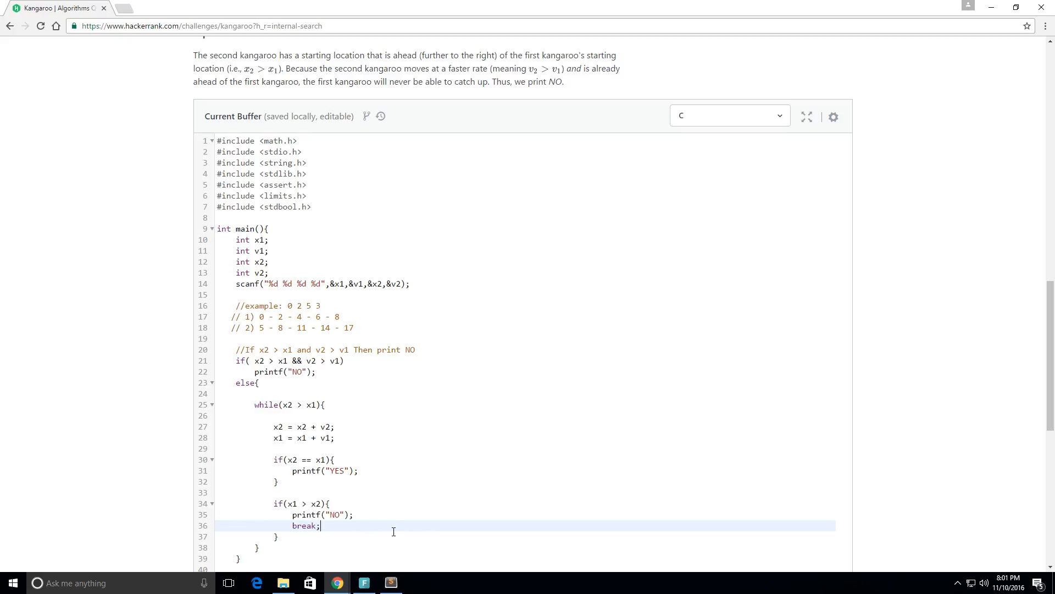
pyautogui.scroll(-3)
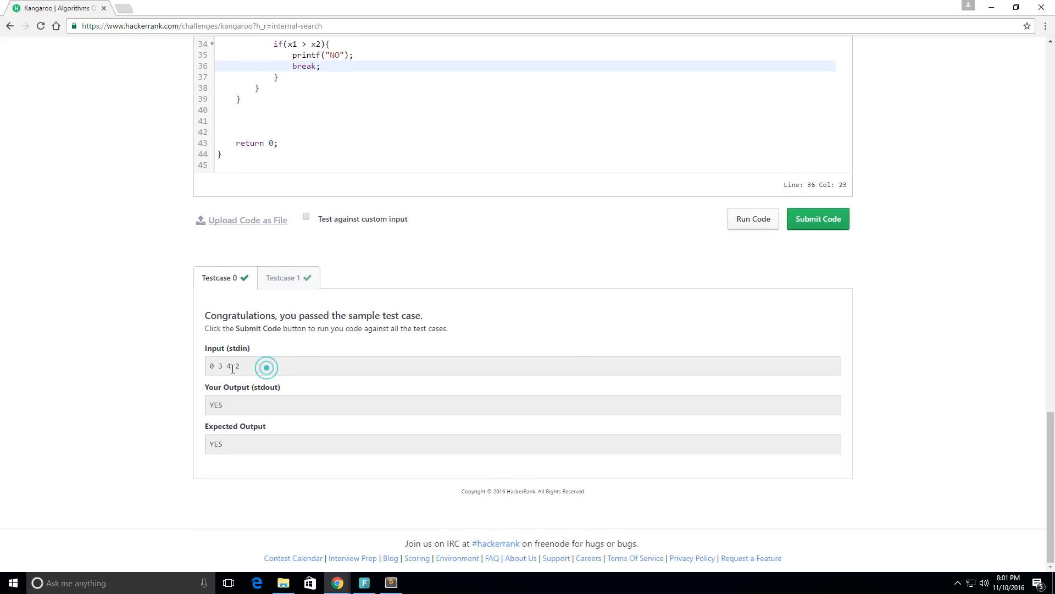
# Confirm Testcase 0 outputs YES and Testcase 1 outputs NO, matching expected.
pyautogui.doubleClick(215, 404)
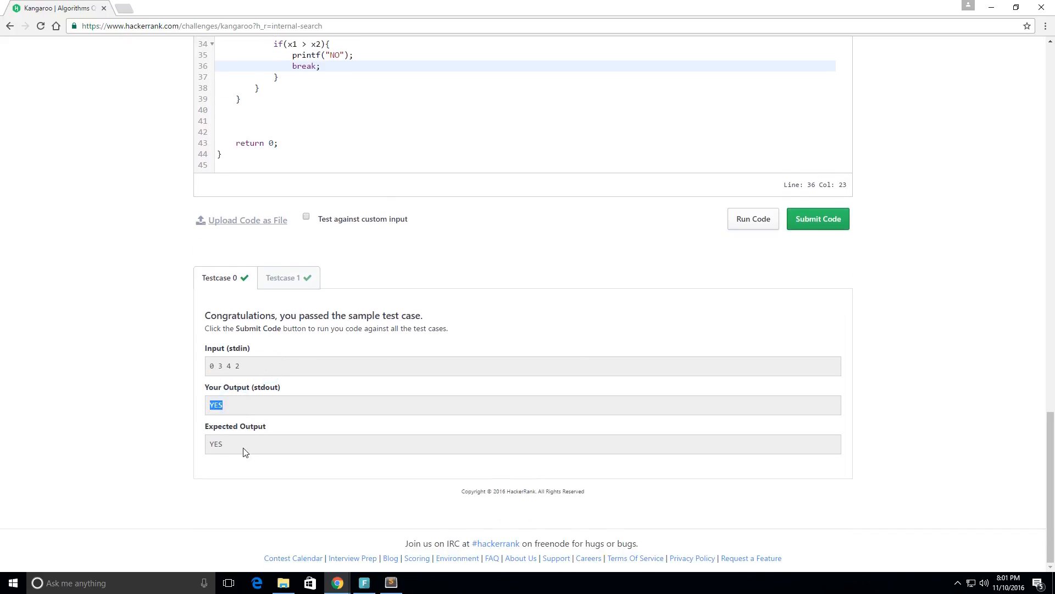
pyautogui.click(283, 277)
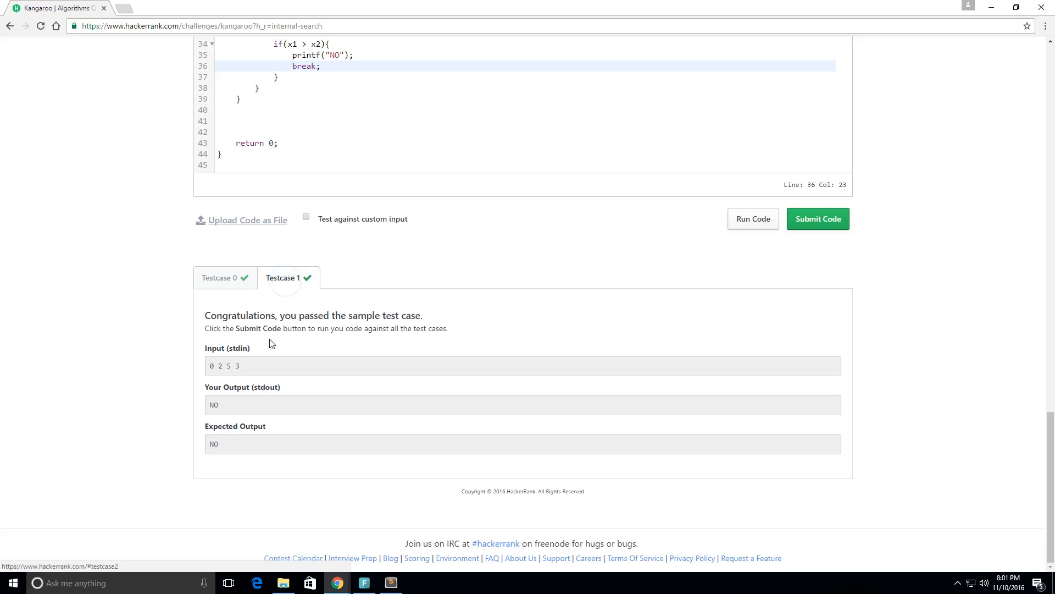
pyautogui.doubleClick(214, 405)
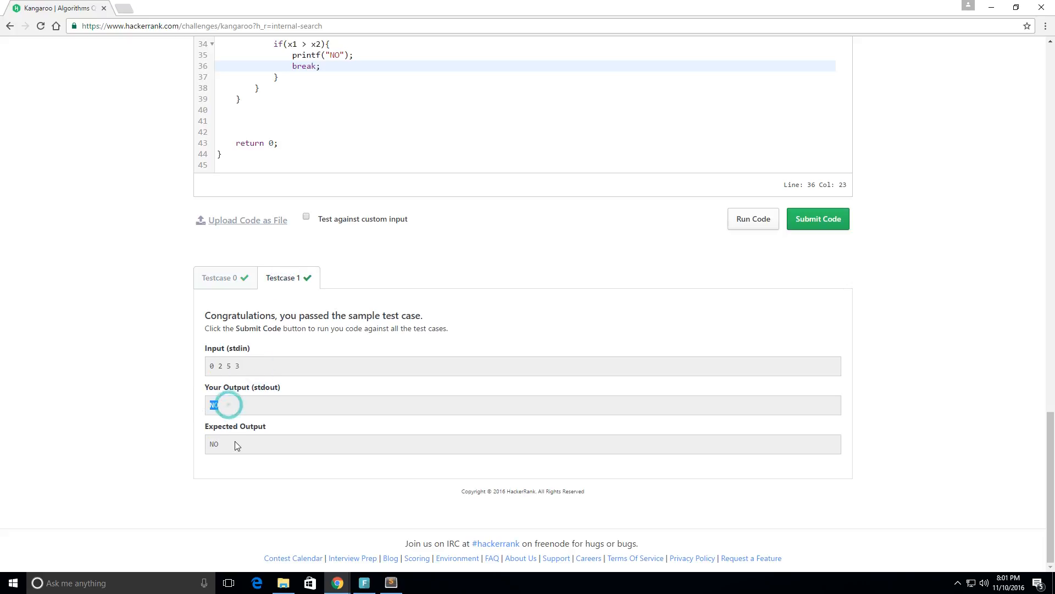
pyautogui.scroll(3)
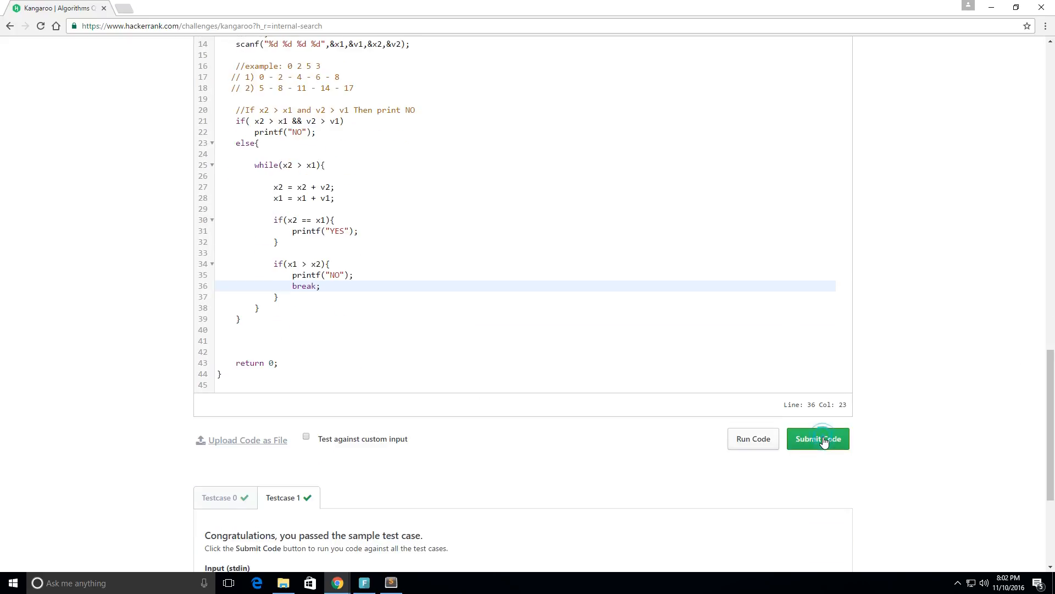
# Submit the Kangaroo solution for evaluation against all 30 test cases.
pyautogui.click(817, 439)
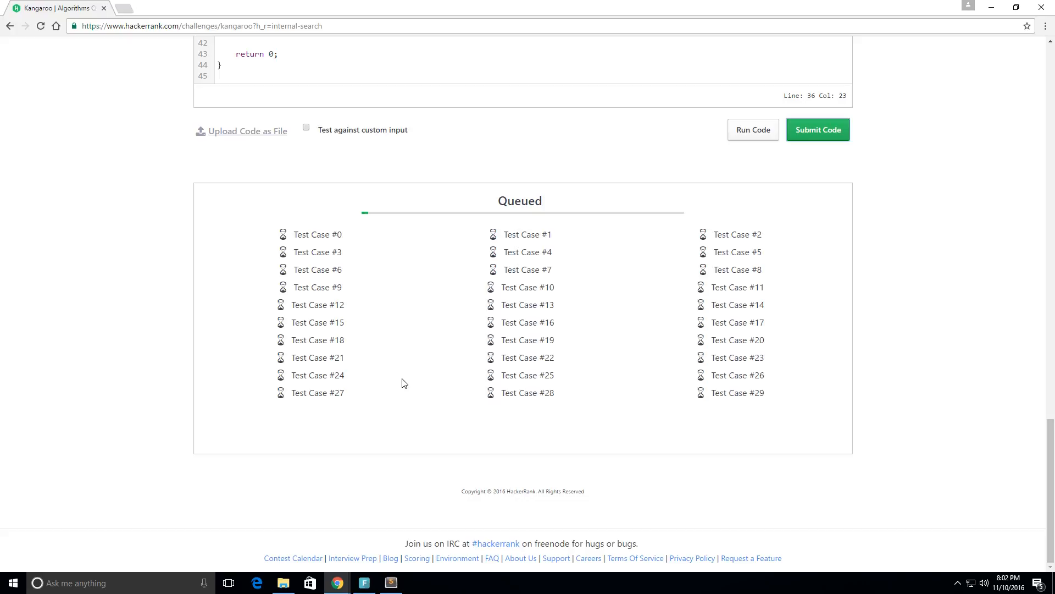